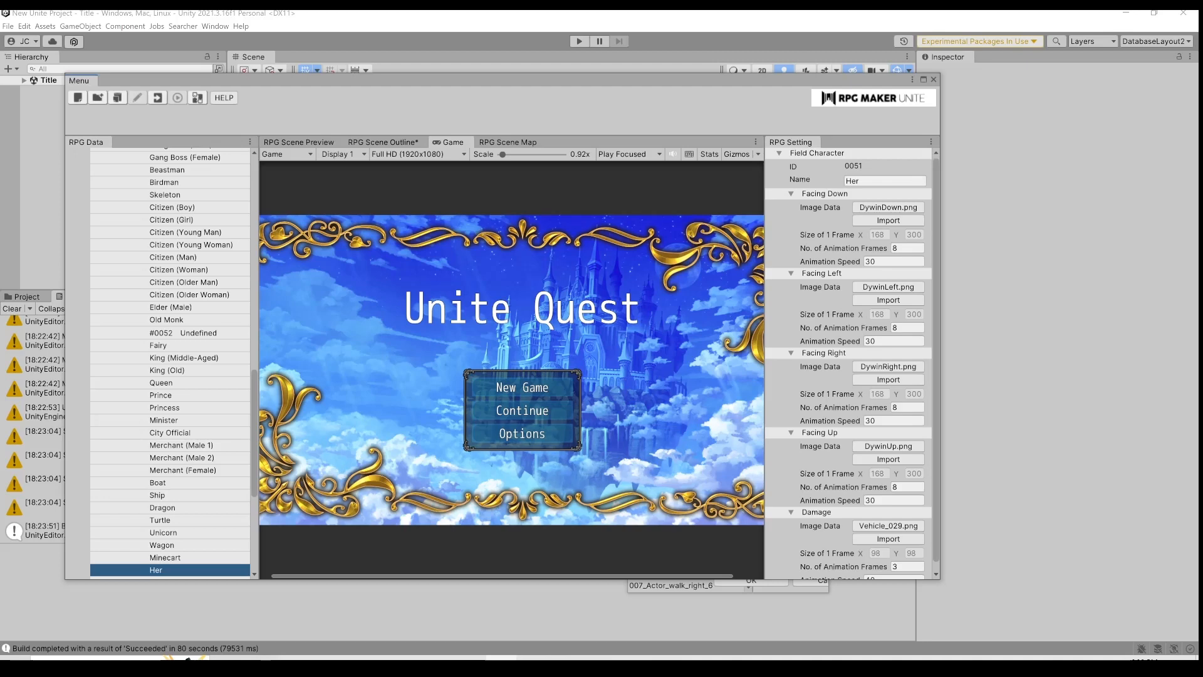
{"action": "mouse_move", "coordinate": [163, 532]}
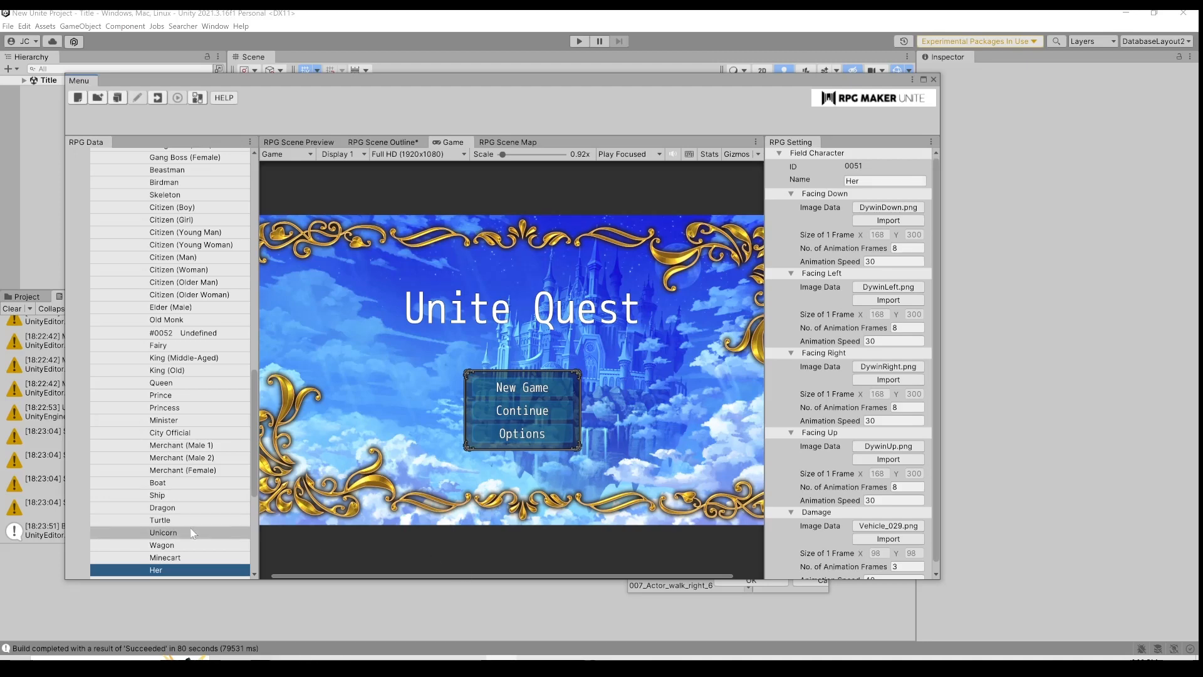
{"action": "mouse_move", "coordinate": [129, 477]}
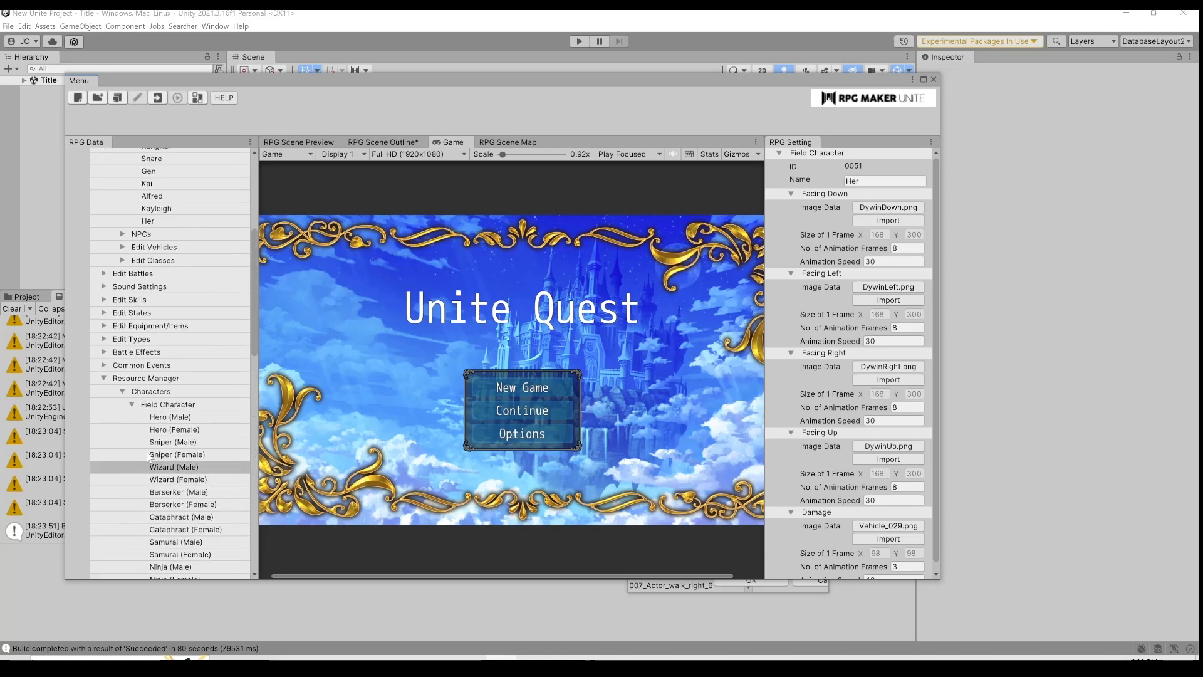
Step: Collapse the Field Character resource list under Characters so other categories show
{"action": "left_click", "coordinate": [167, 405]}
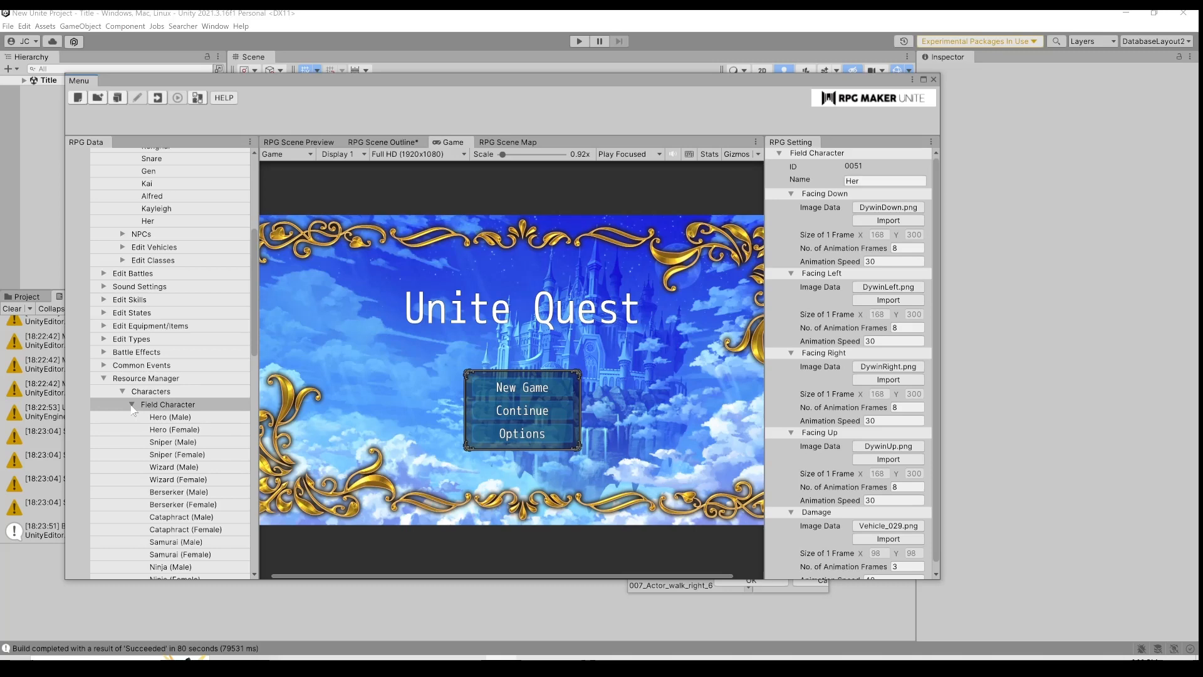
{"action": "left_click", "coordinate": [132, 405]}
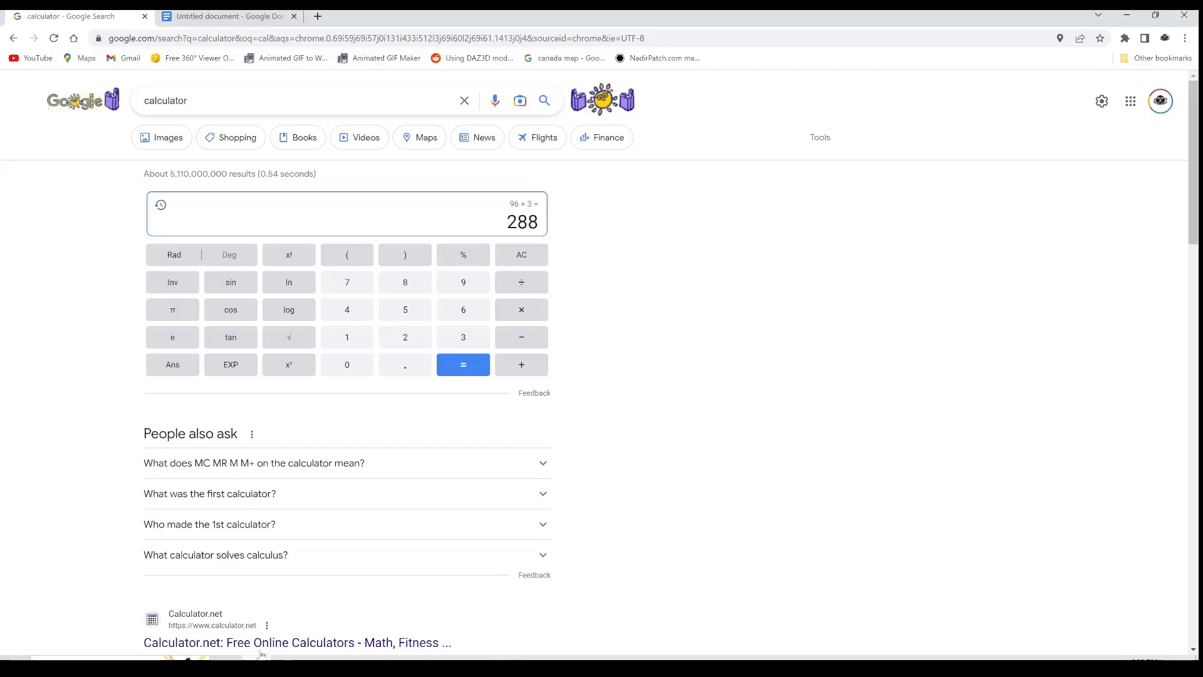
Step: Switch to the Google Docs review notes and place the caret in the text
{"action": "left_click", "coordinate": [226, 16]}
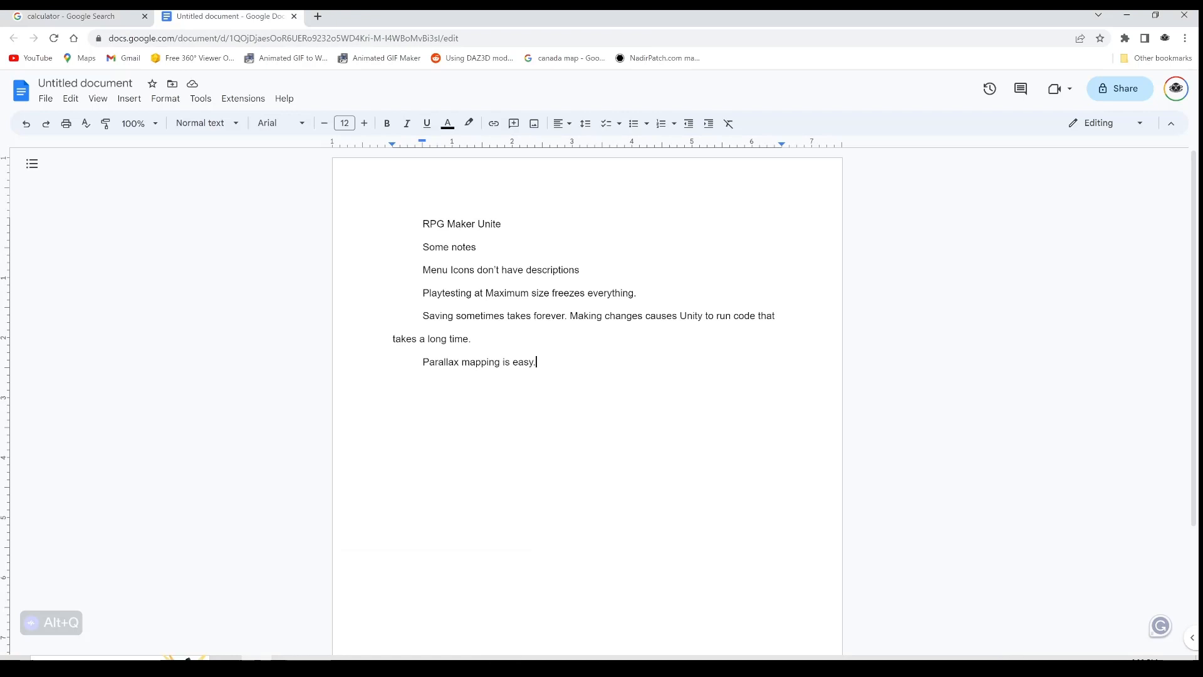
{"action": "left_click", "coordinate": [142, 16]}
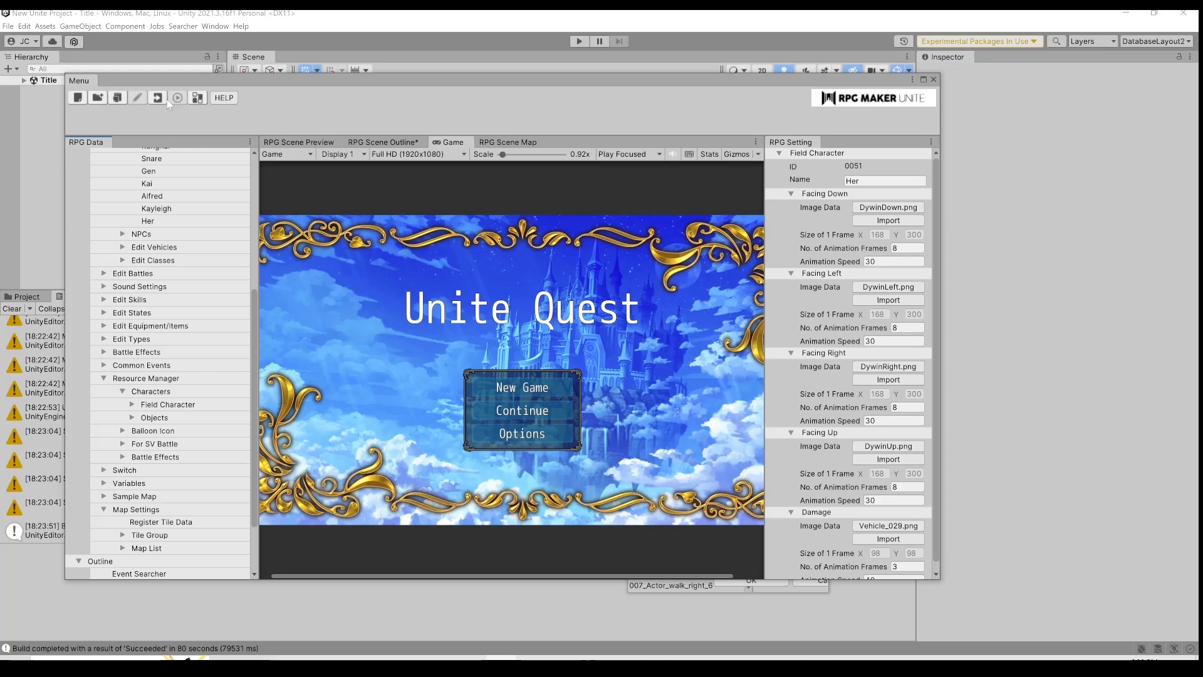
{"action": "mouse_move", "coordinate": [177, 104]}
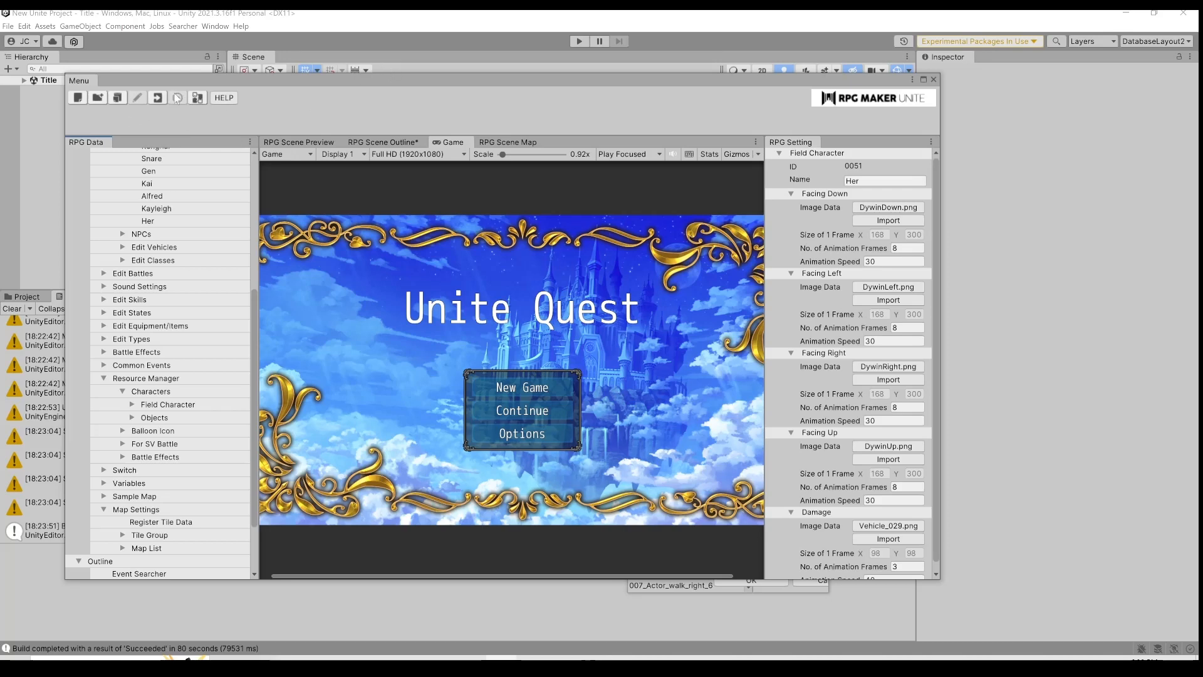
Step: Start a playtest and focus the Game view so Her stands on the tree-lined map
{"action": "left_click", "coordinate": [578, 40]}
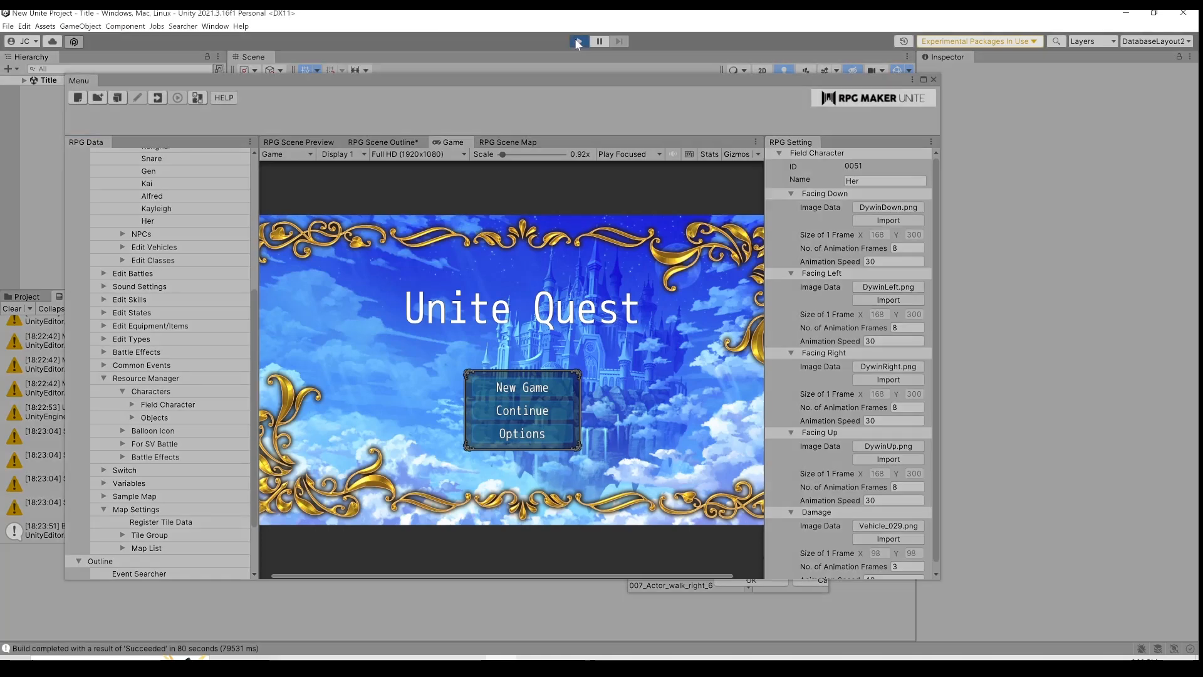
{"action": "left_click", "coordinate": [577, 40]}
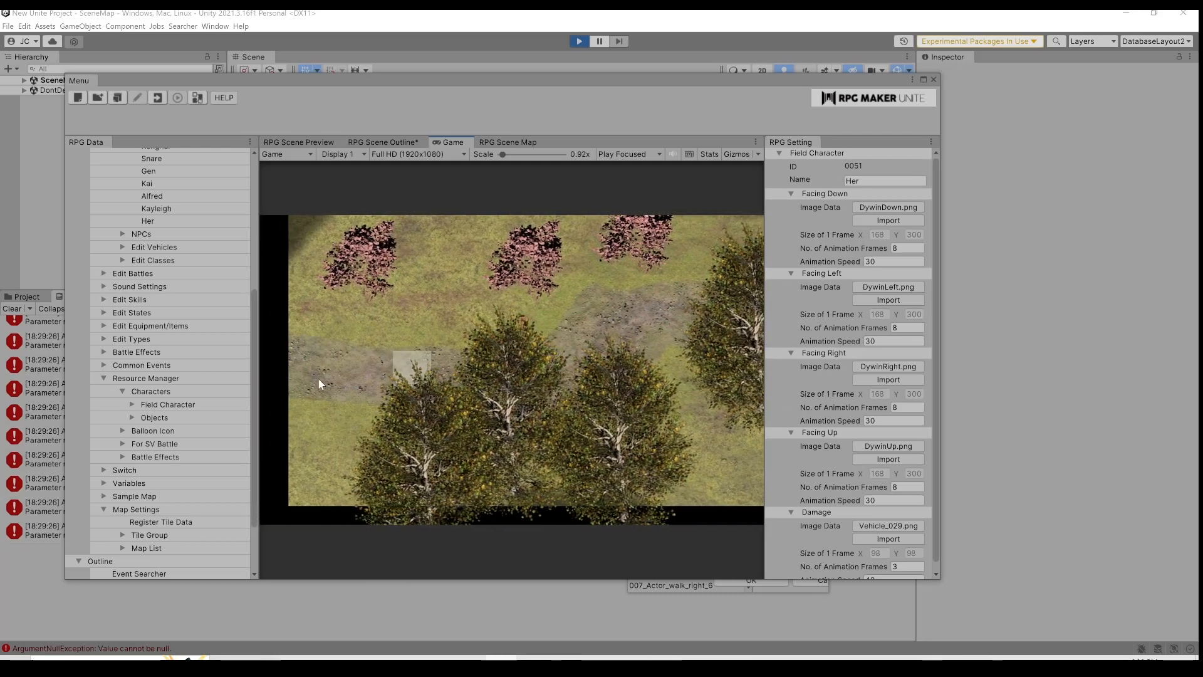
{"action": "left_click", "coordinate": [579, 40]}
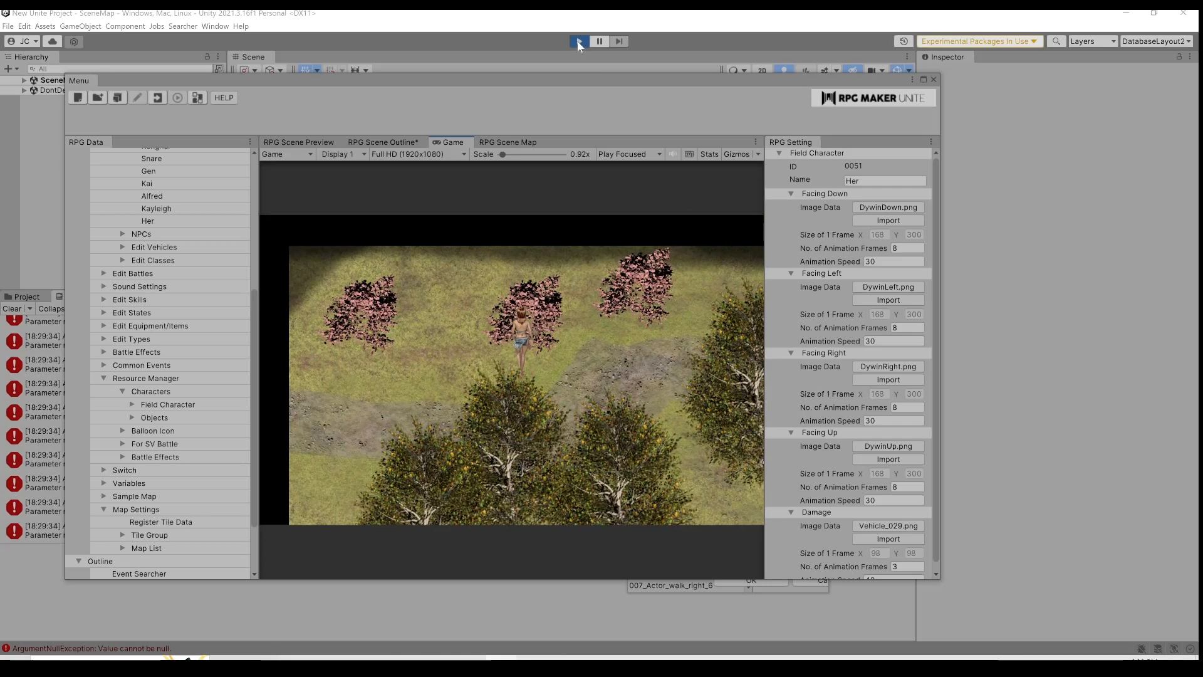
Step: Stop the playtest and open Database > Initial Settings > Title with the Unite Quest preview
{"action": "left_click", "coordinate": [578, 41]}
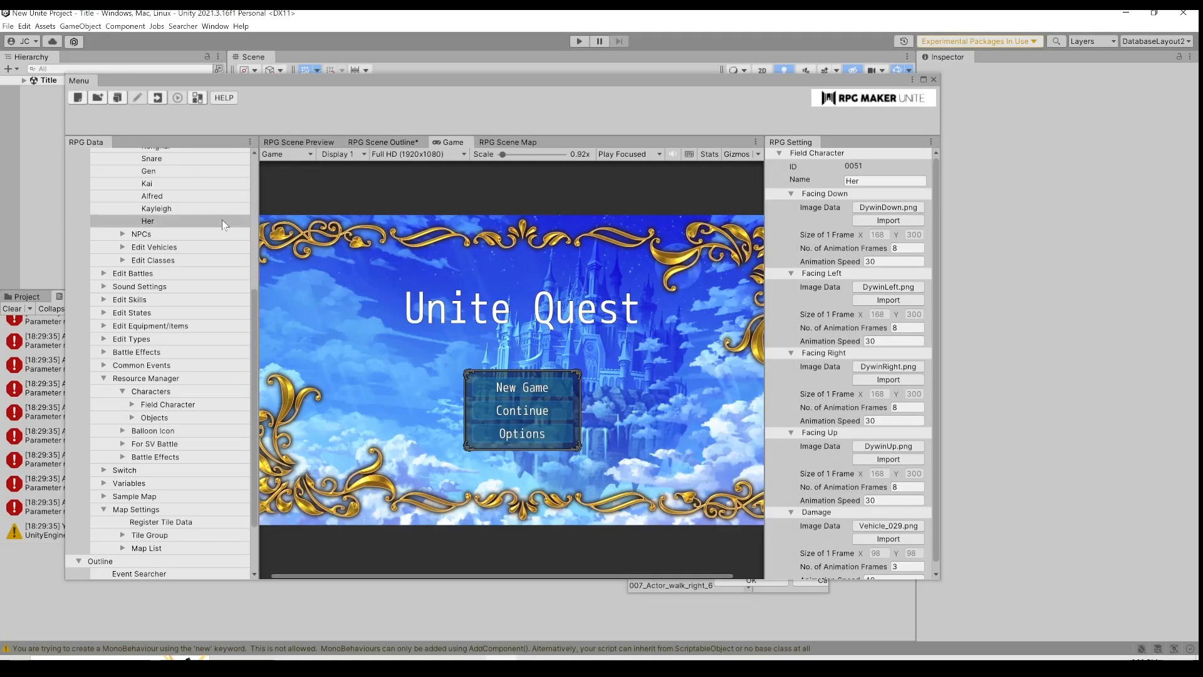
{"action": "mouse_move", "coordinate": [537, 395]}
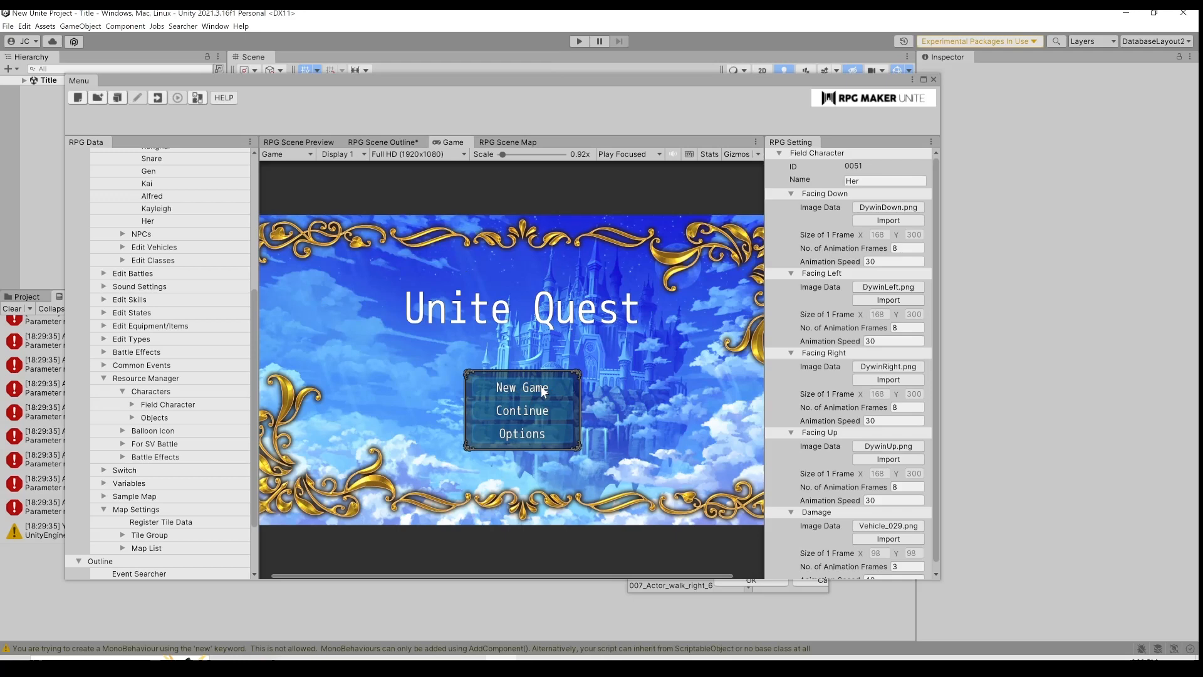
{"action": "mouse_move", "coordinate": [514, 391]}
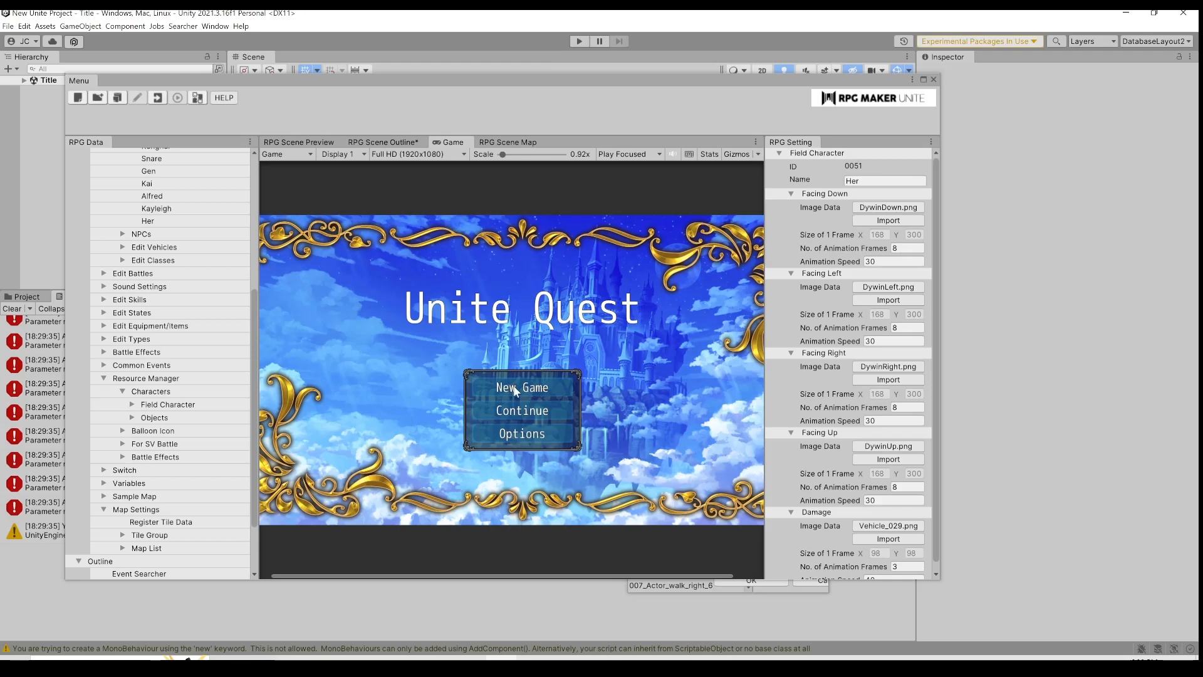
{"action": "mouse_move", "coordinate": [518, 393]}
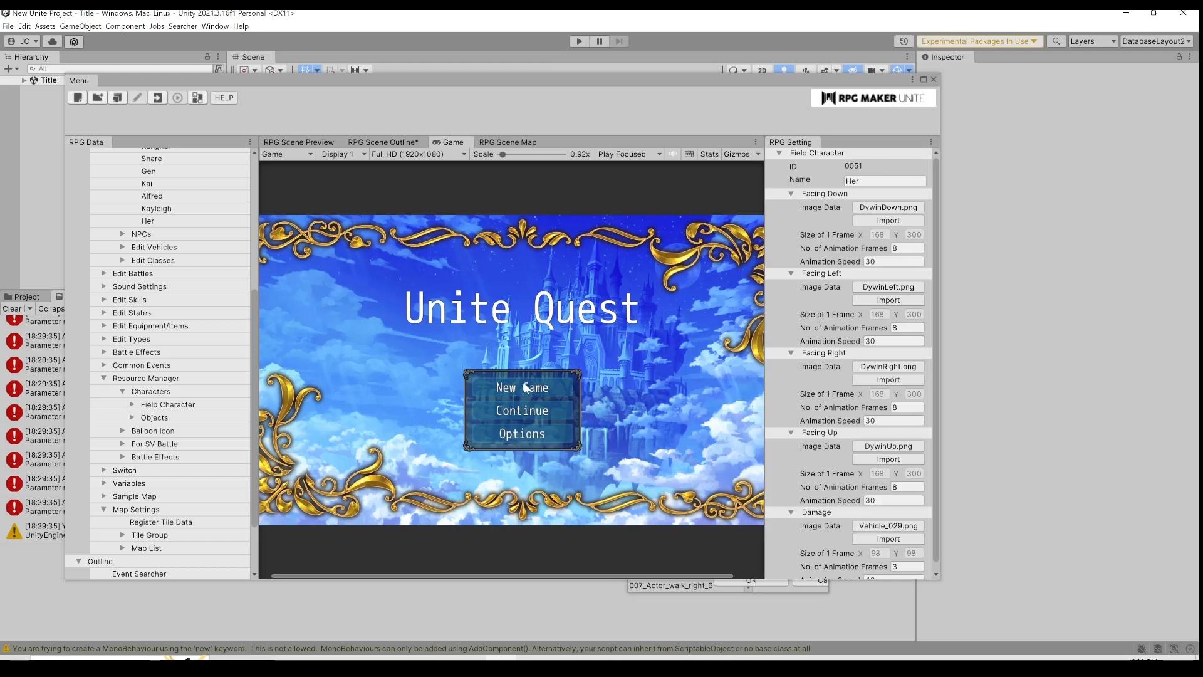
{"action": "mouse_move", "coordinate": [397, 442]}
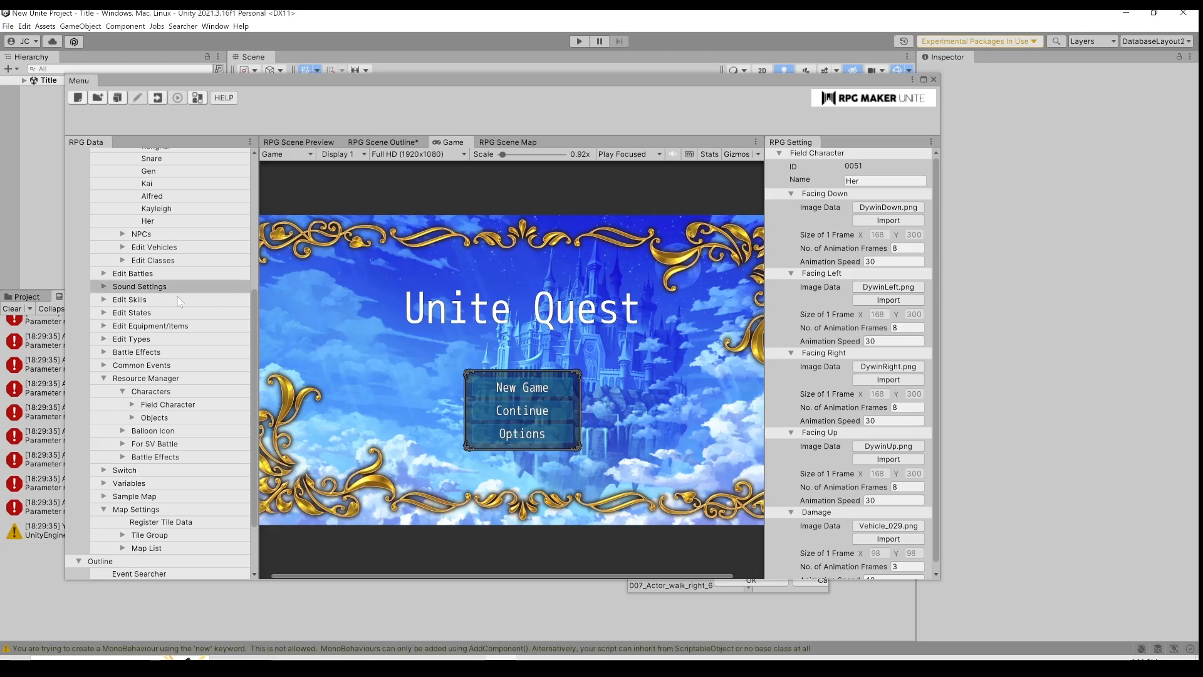
{"action": "scroll", "scroll_direction": "up", "scroll_amount": 3}
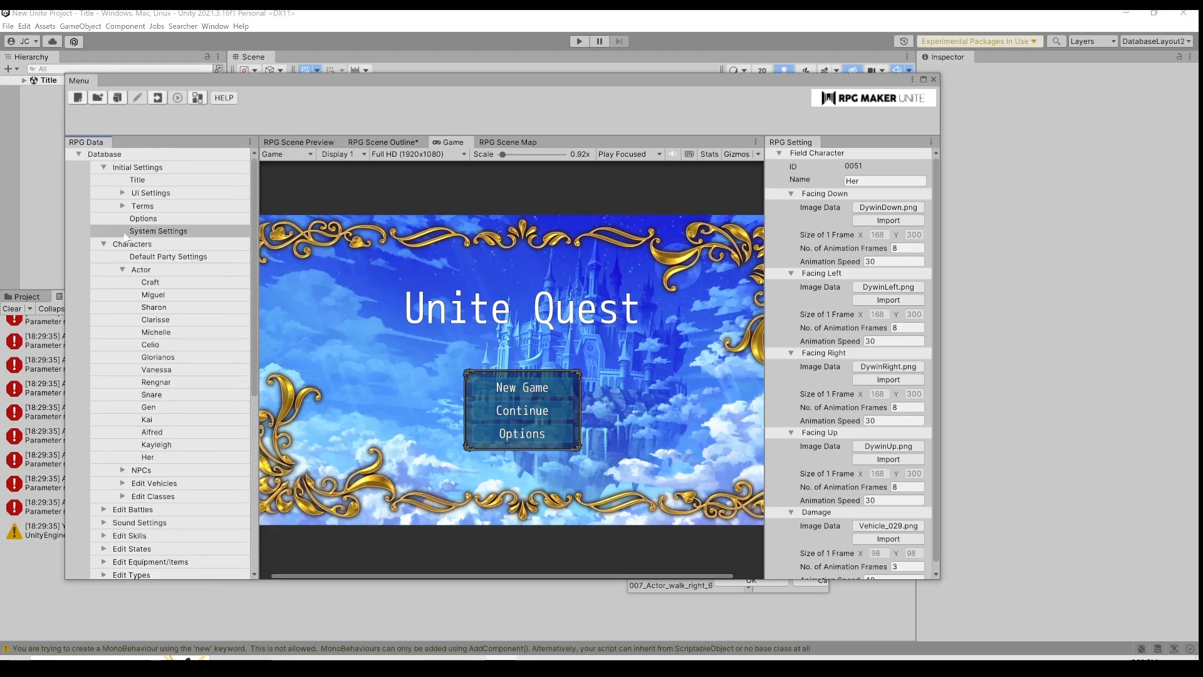
{"action": "left_click", "coordinate": [150, 193]}
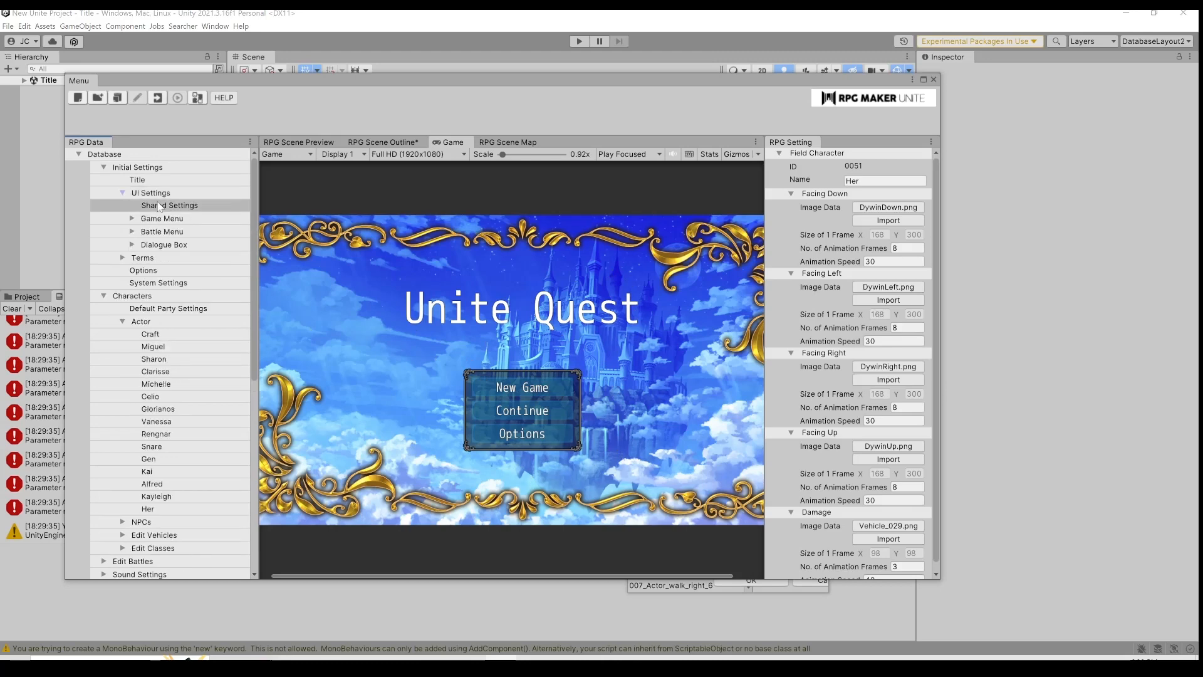
{"action": "left_click", "coordinate": [131, 218]}
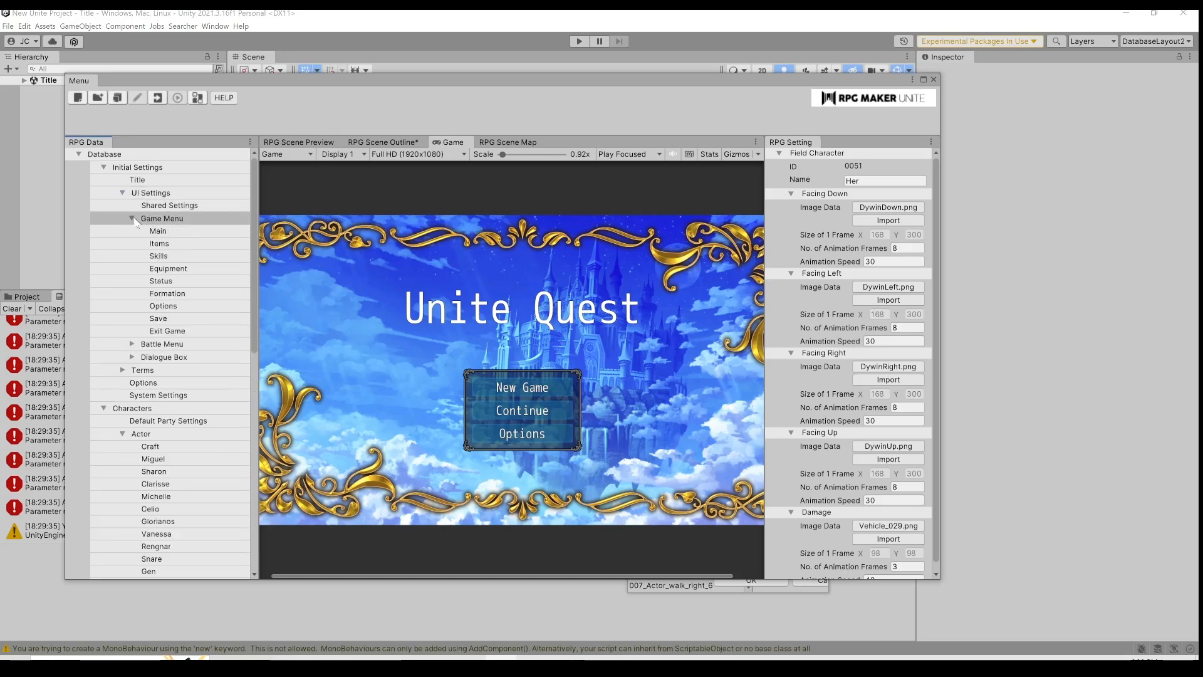
{"action": "left_click", "coordinate": [158, 231]}
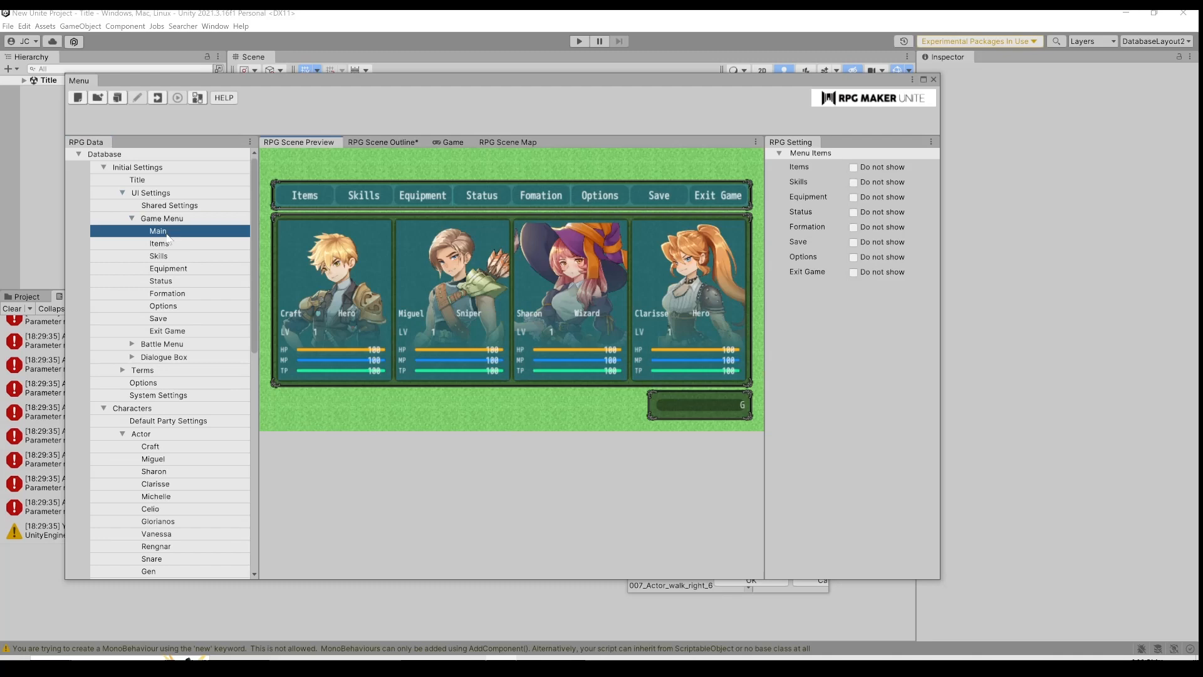
{"action": "left_click", "coordinate": [137, 179]}
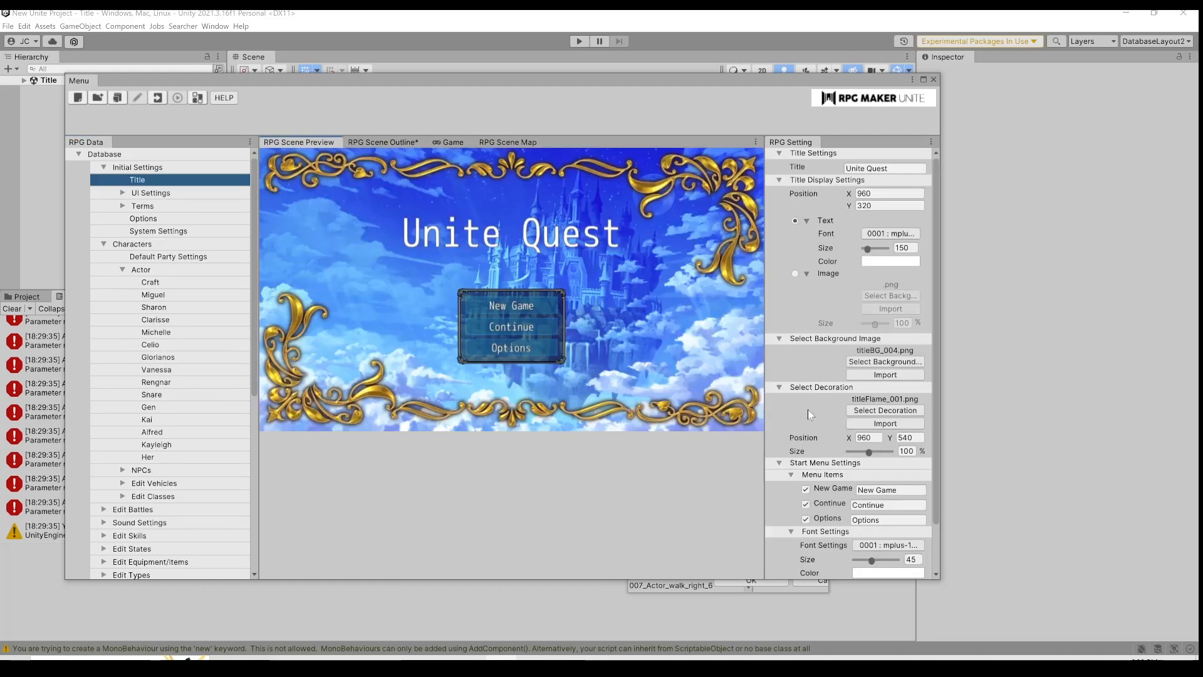
{"action": "scroll", "scroll_direction": "down", "scroll_amount": 3}
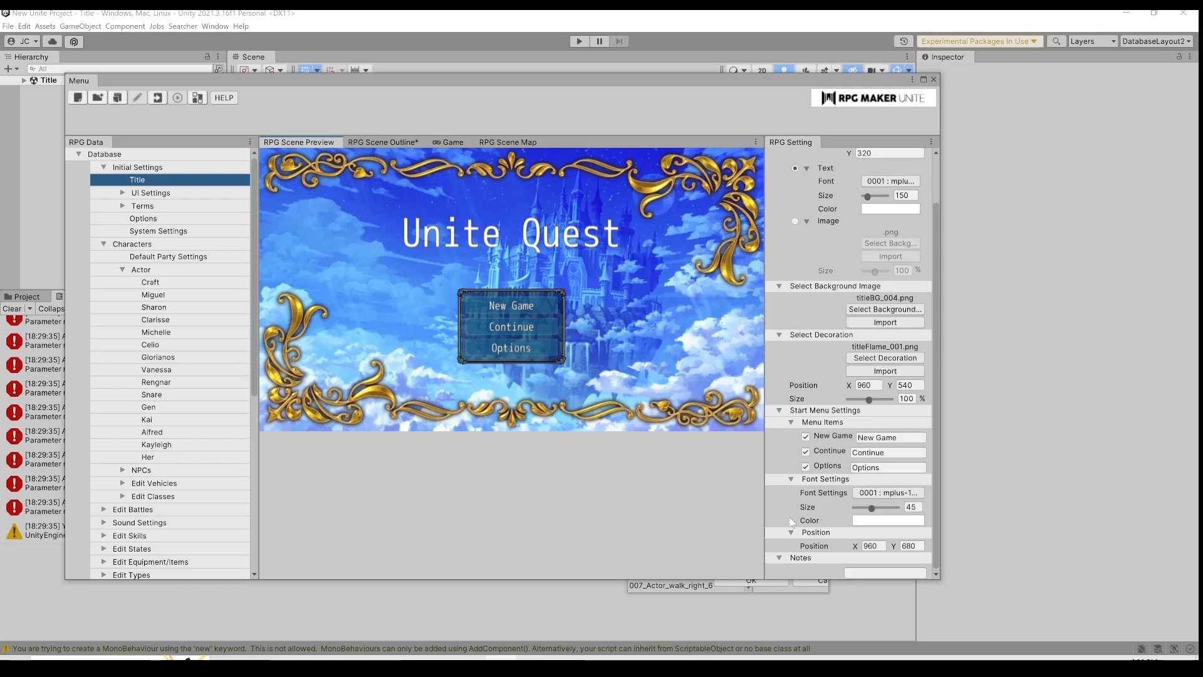
{"action": "scroll", "scroll_direction": "up", "scroll_amount": 3}
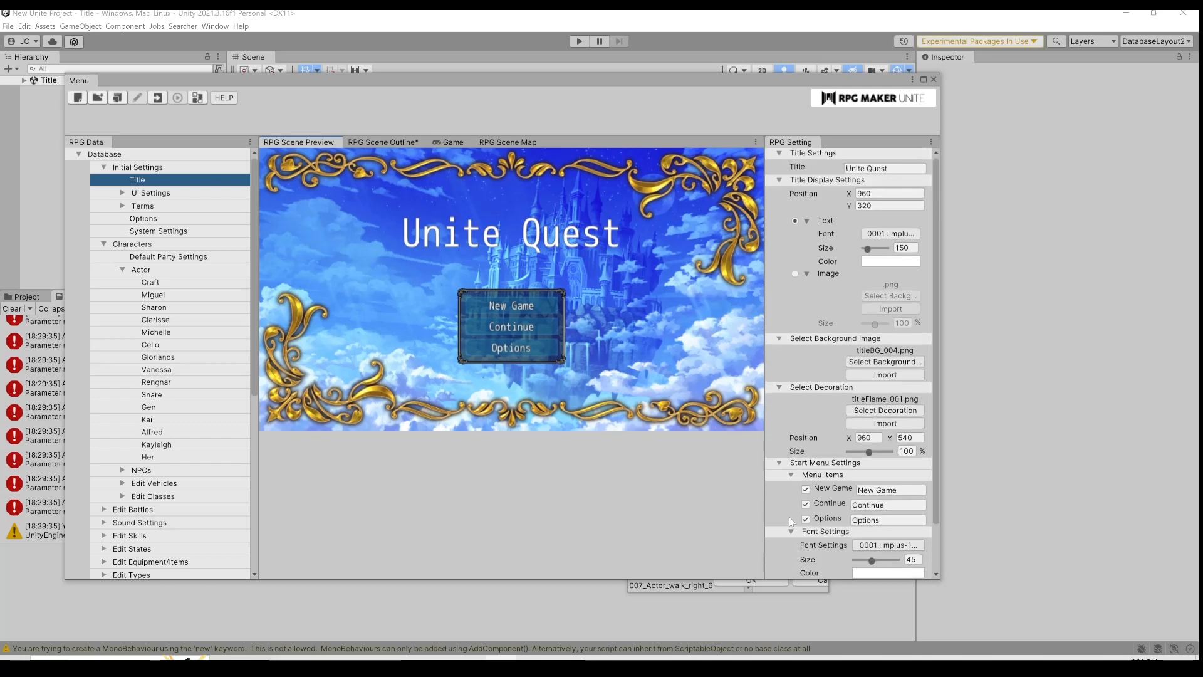
{"action": "mouse_move", "coordinate": [428, 389]}
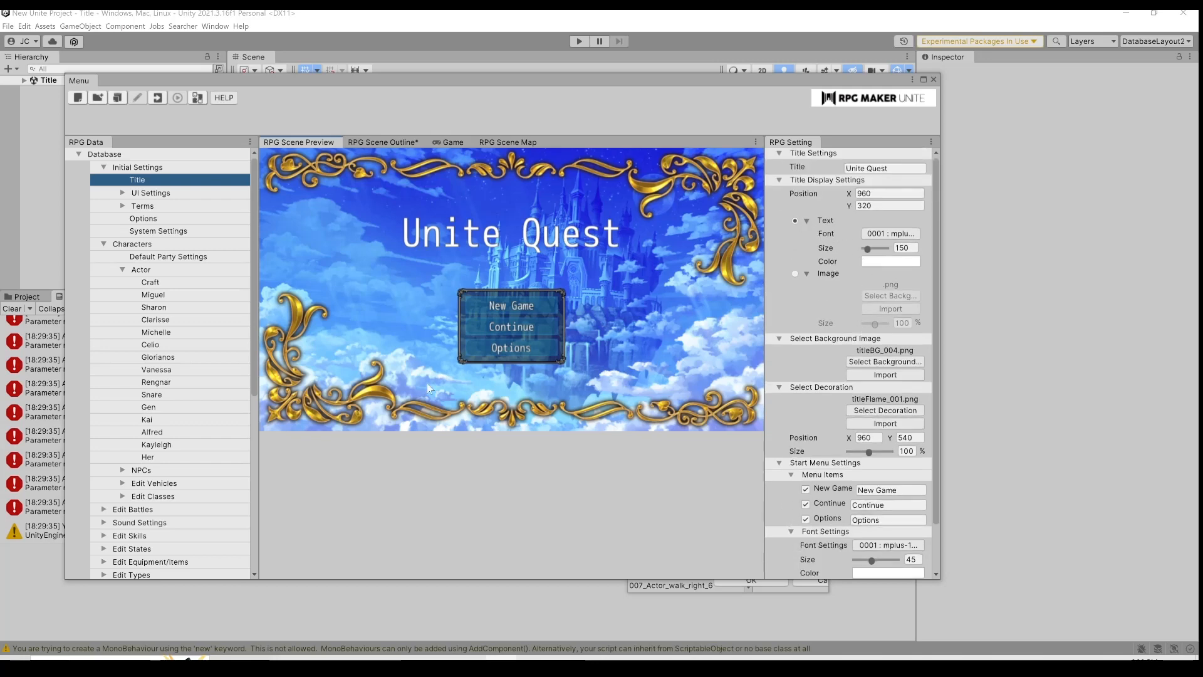
{"action": "mouse_move", "coordinate": [535, 388]}
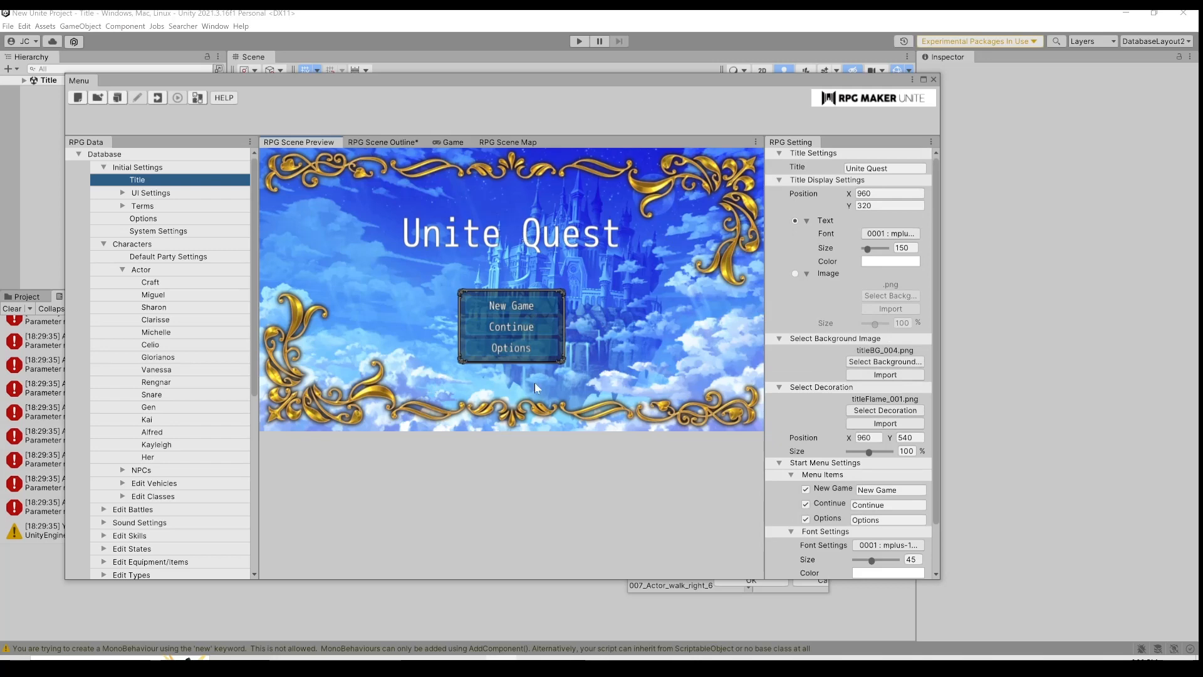
{"action": "mouse_move", "coordinate": [538, 317]}
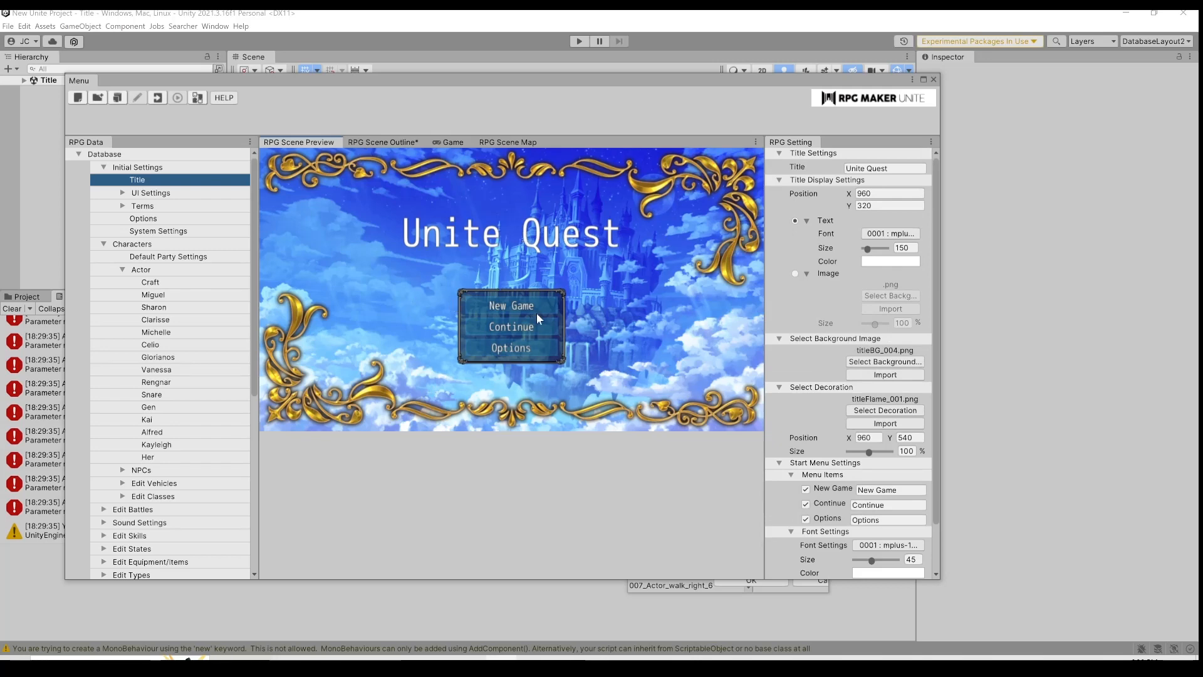
{"action": "mouse_move", "coordinate": [139, 522]}
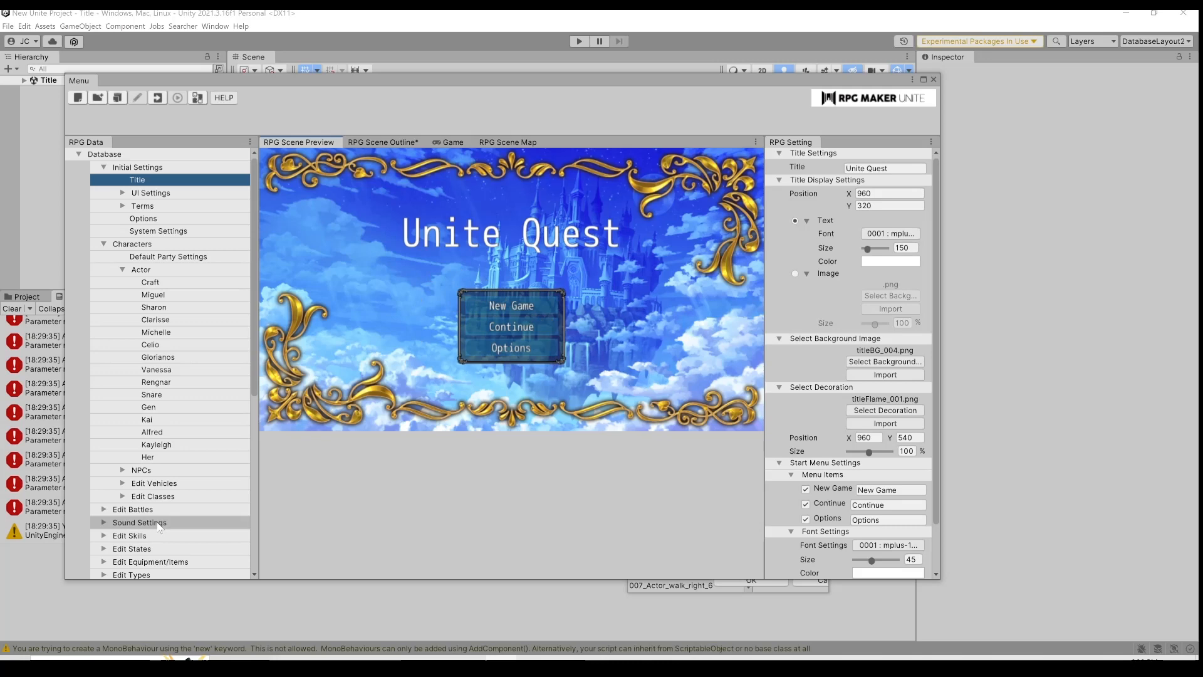
{"action": "mouse_move", "coordinate": [167, 549]}
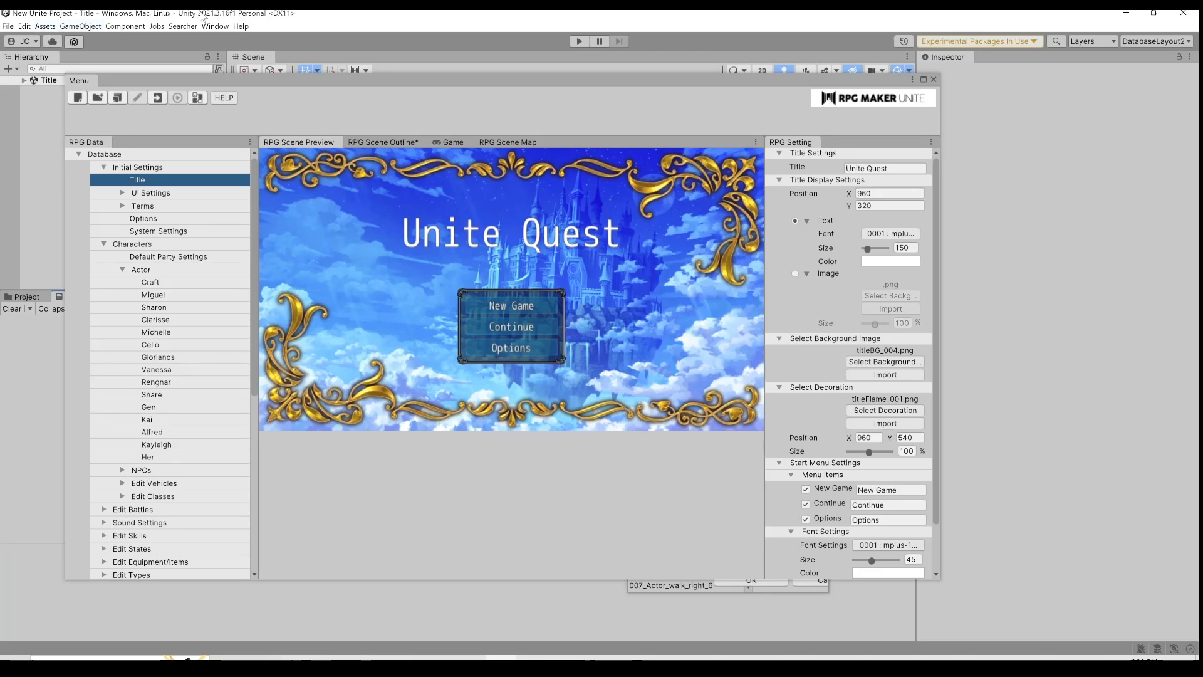
{"action": "left_click", "coordinate": [214, 25]}
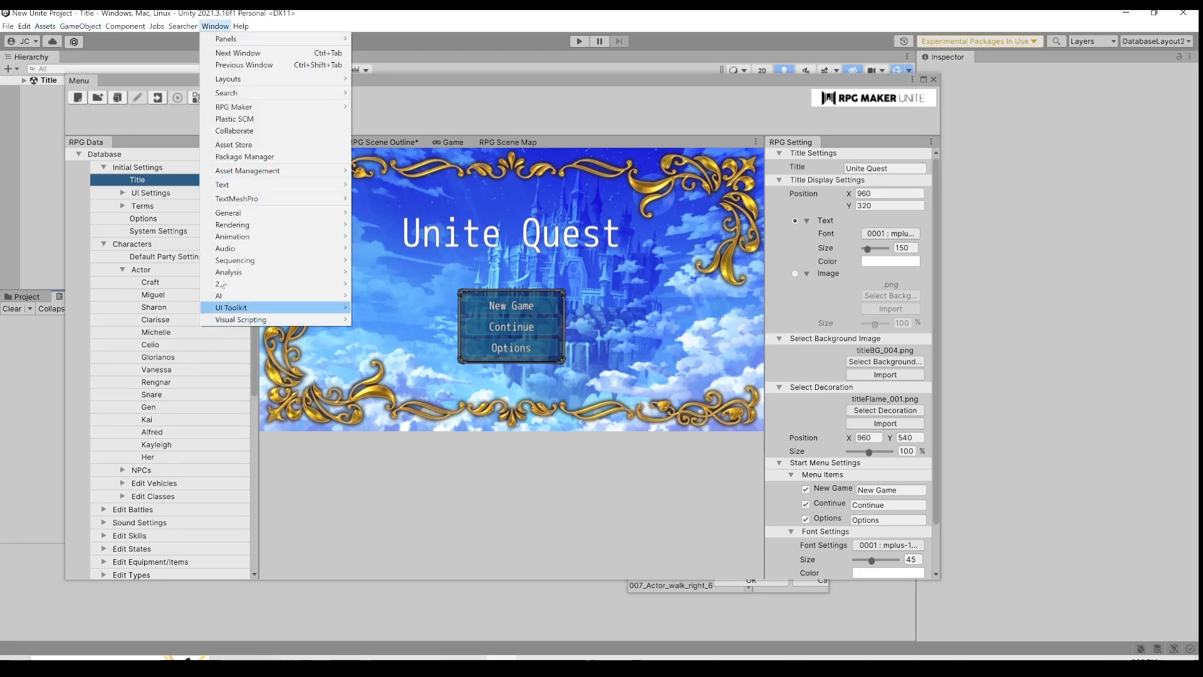
{"action": "left_click", "coordinate": [45, 25]}
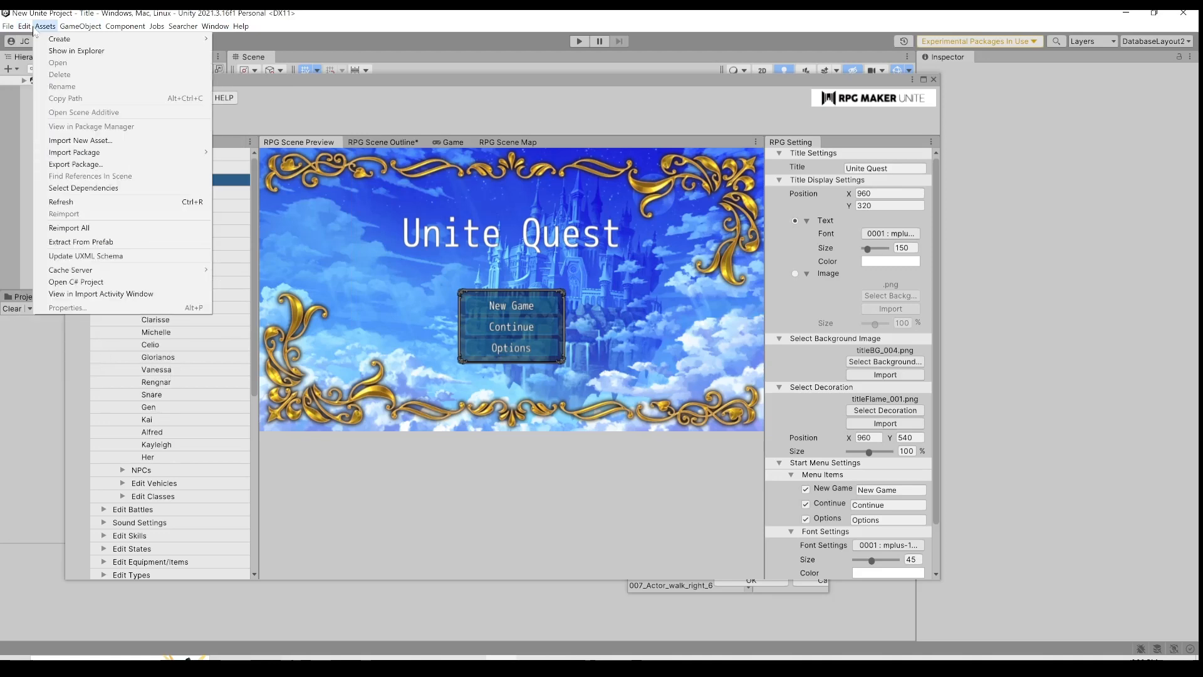
{"action": "left_click", "coordinate": [215, 25]}
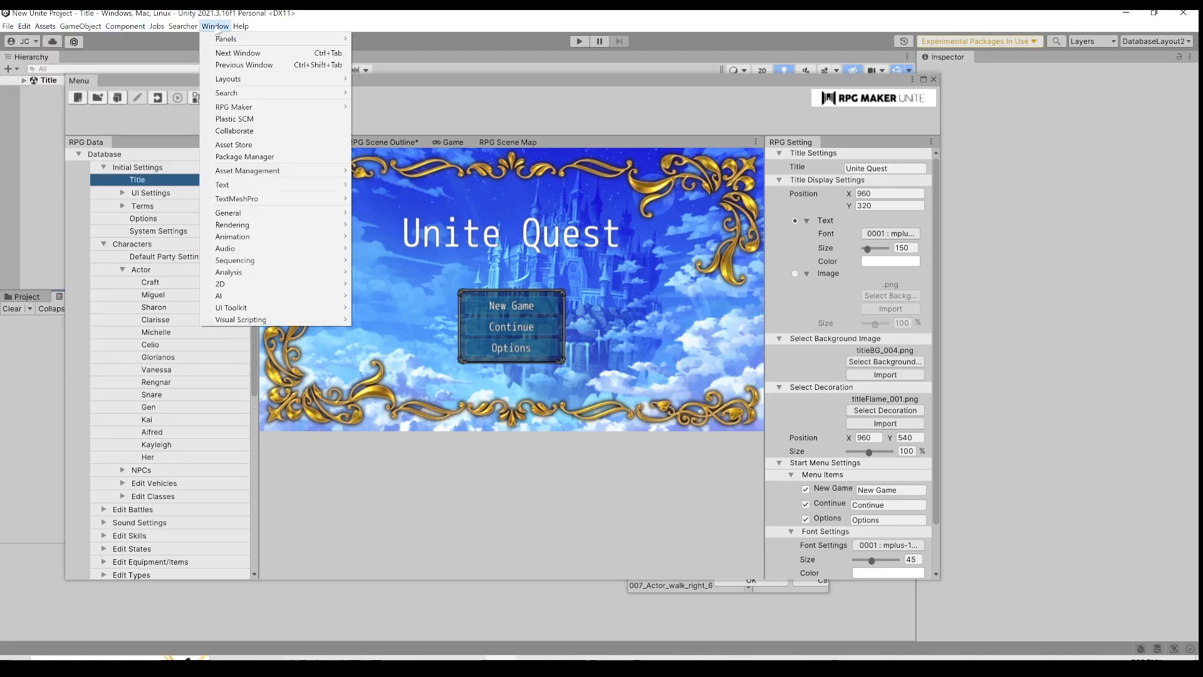
{"action": "mouse_move", "coordinate": [431, 125]}
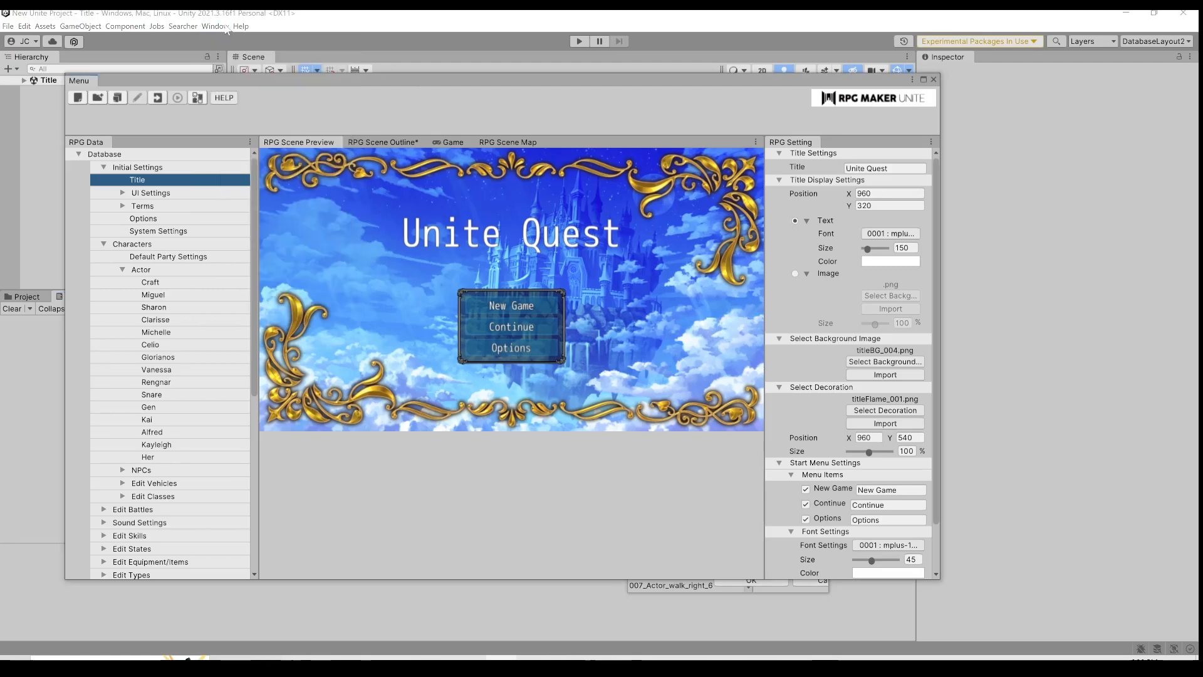
{"action": "left_click", "coordinate": [80, 25]}
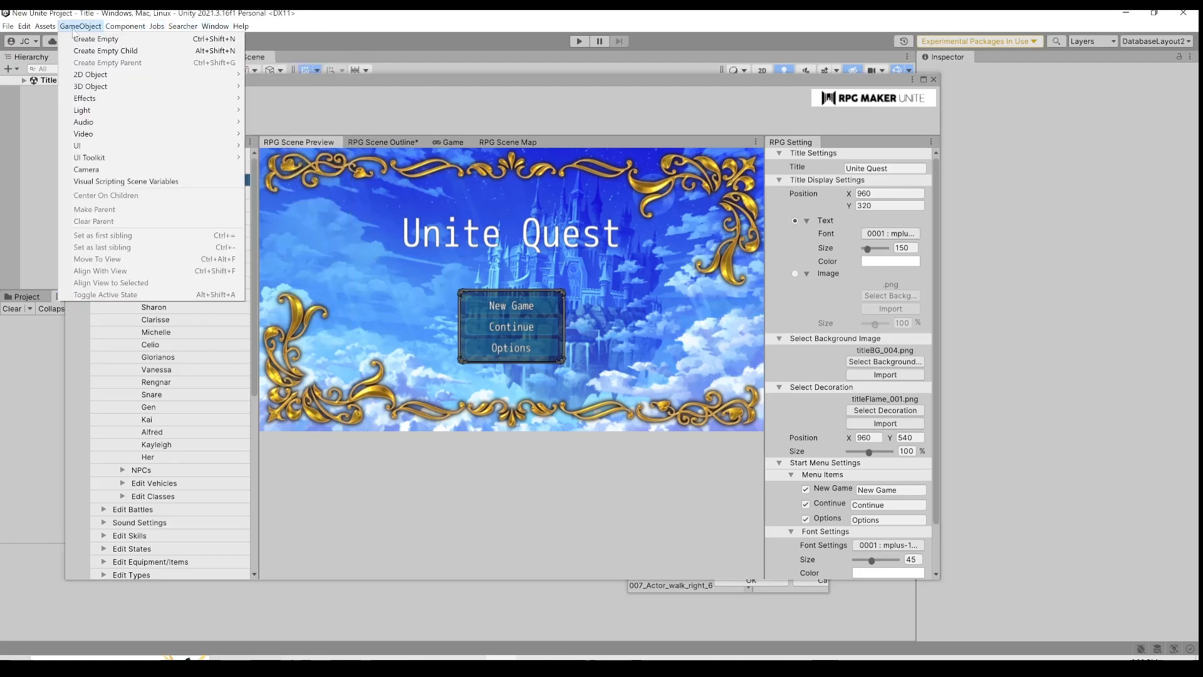
{"action": "left_click", "coordinate": [124, 25]}
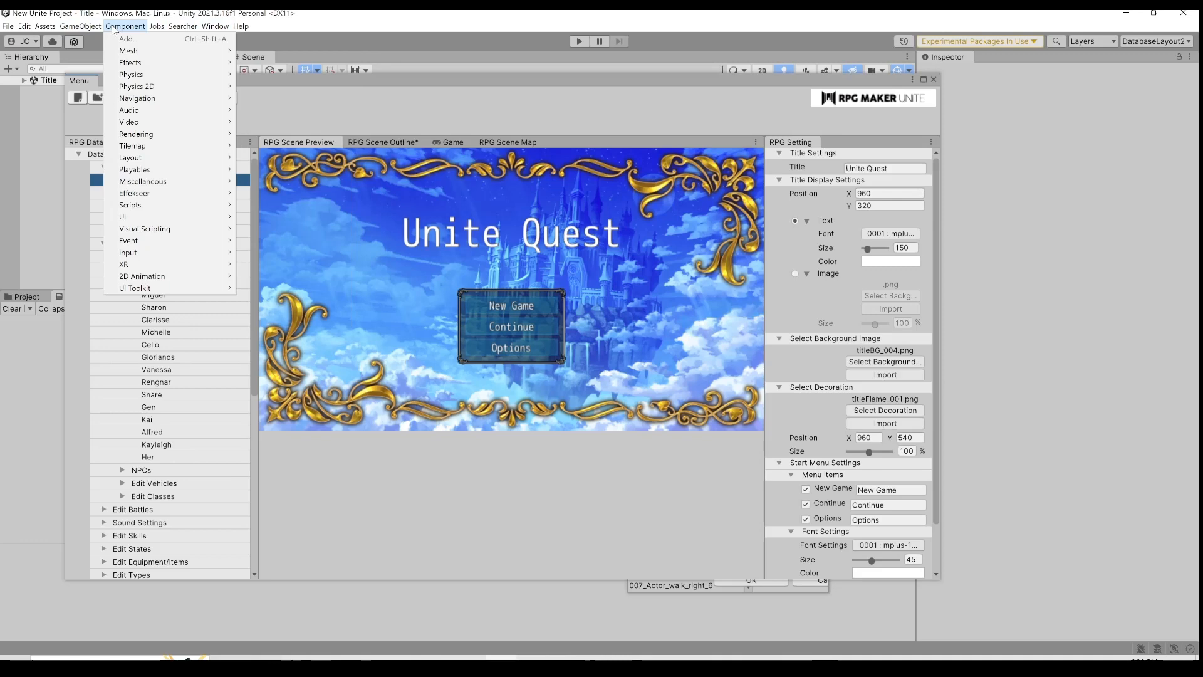
{"action": "left_click", "coordinate": [45, 26]}
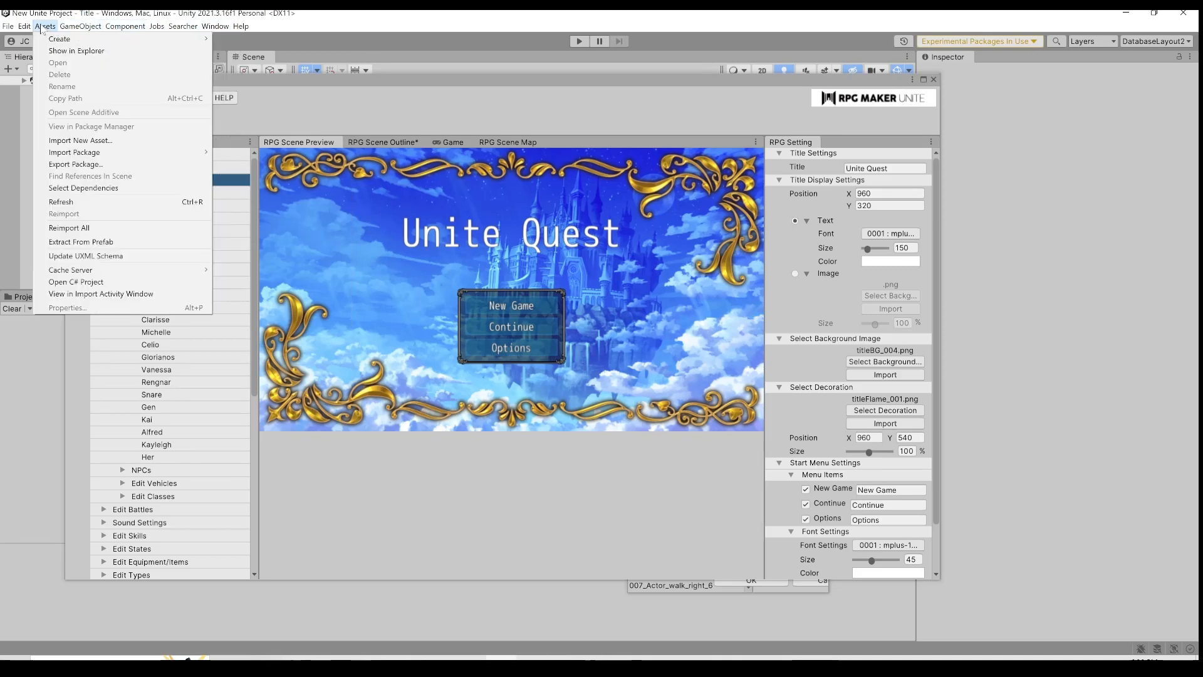
{"action": "left_click", "coordinate": [24, 25]}
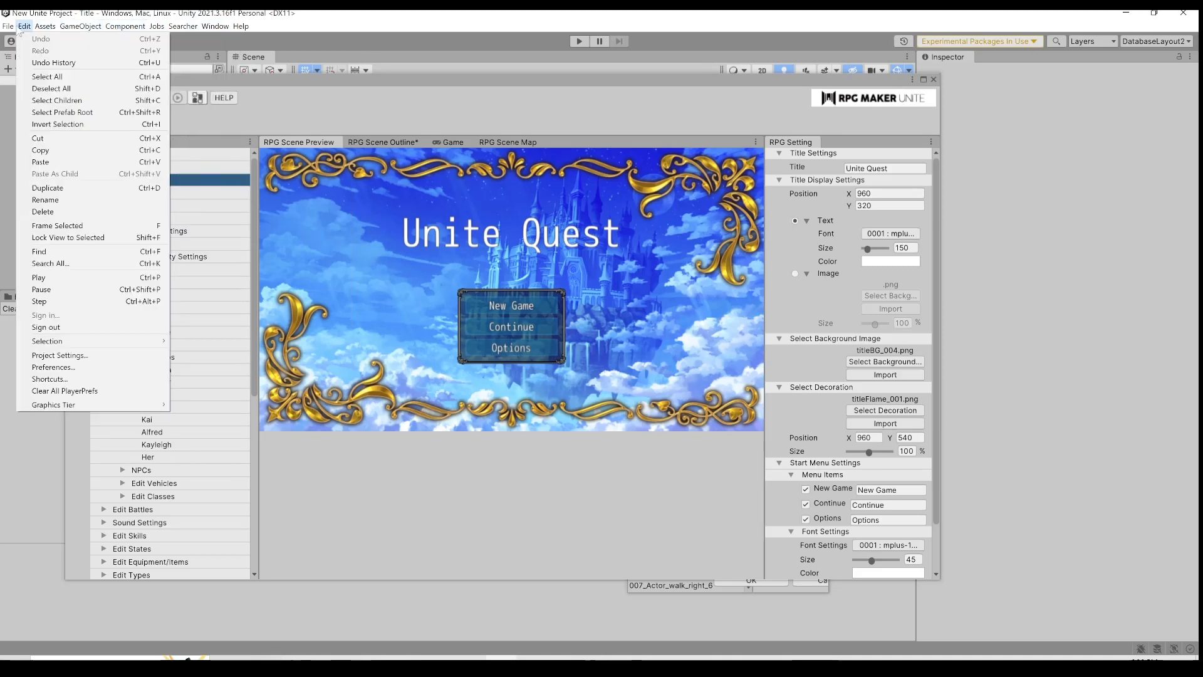
{"action": "left_click", "coordinate": [214, 25]}
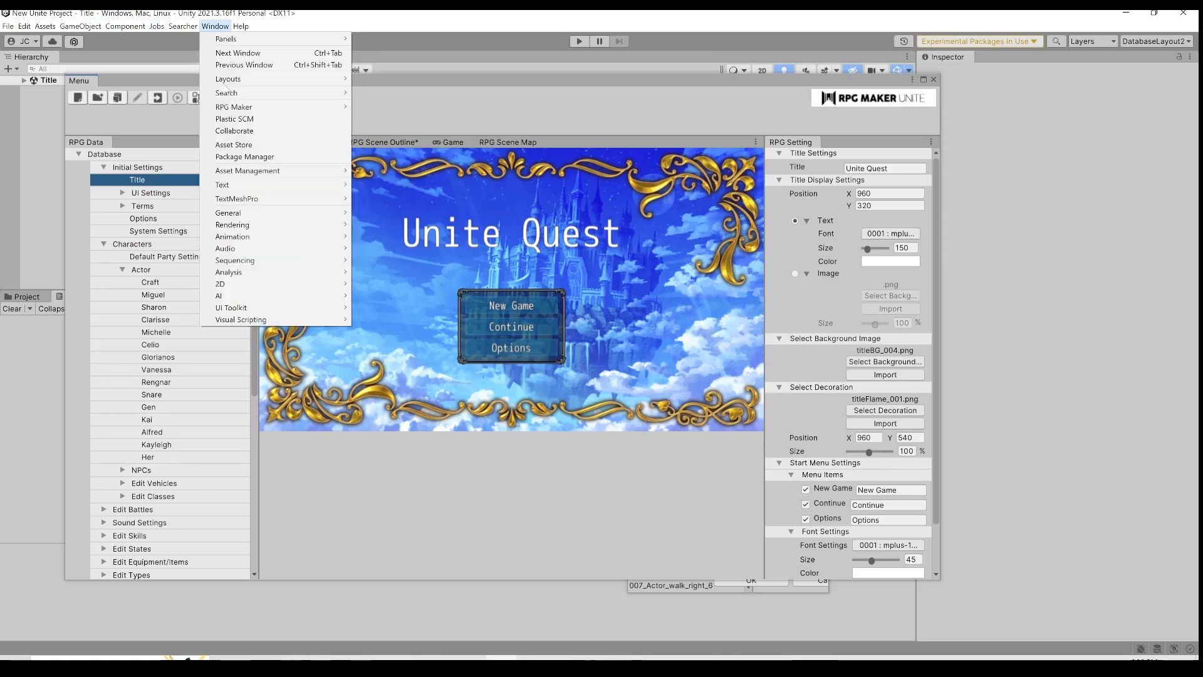
{"action": "mouse_move", "coordinate": [230, 309]}
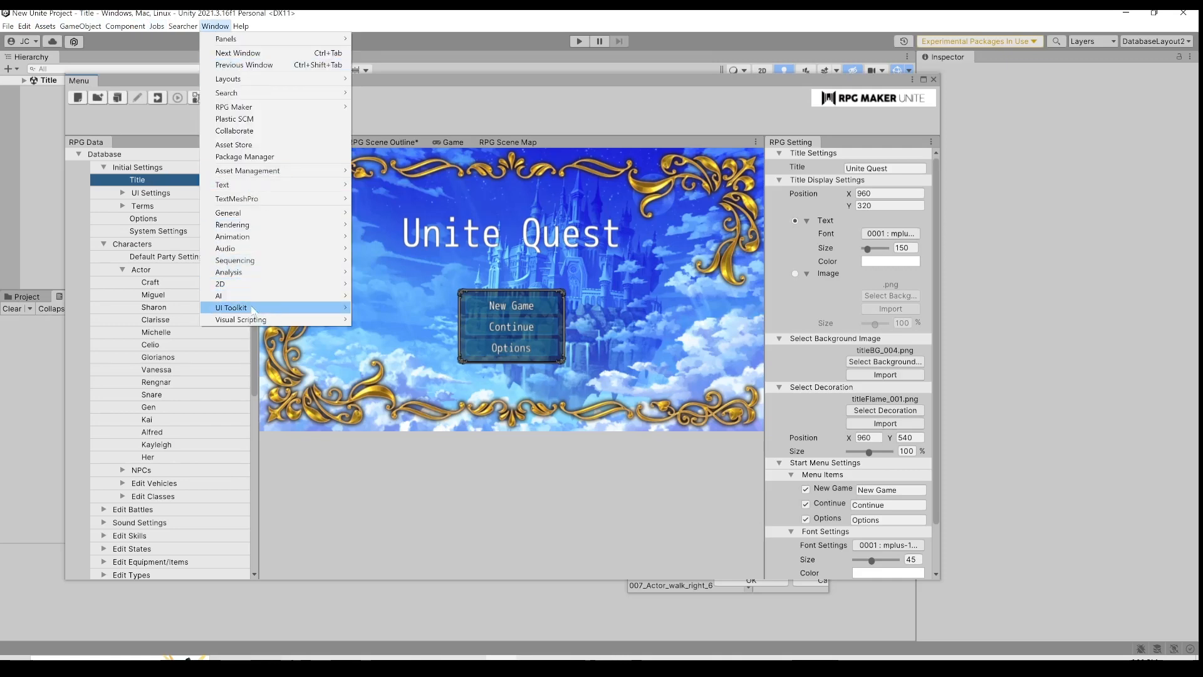
{"action": "mouse_move", "coordinate": [235, 107]}
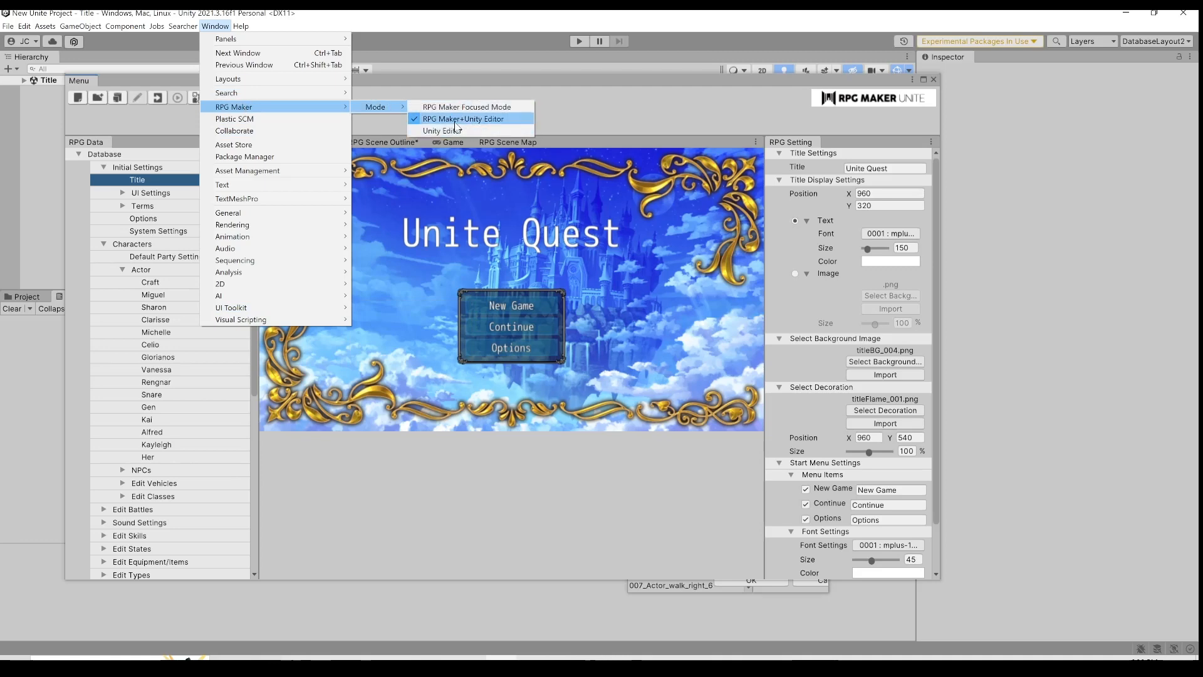
{"action": "left_click", "coordinate": [464, 118]}
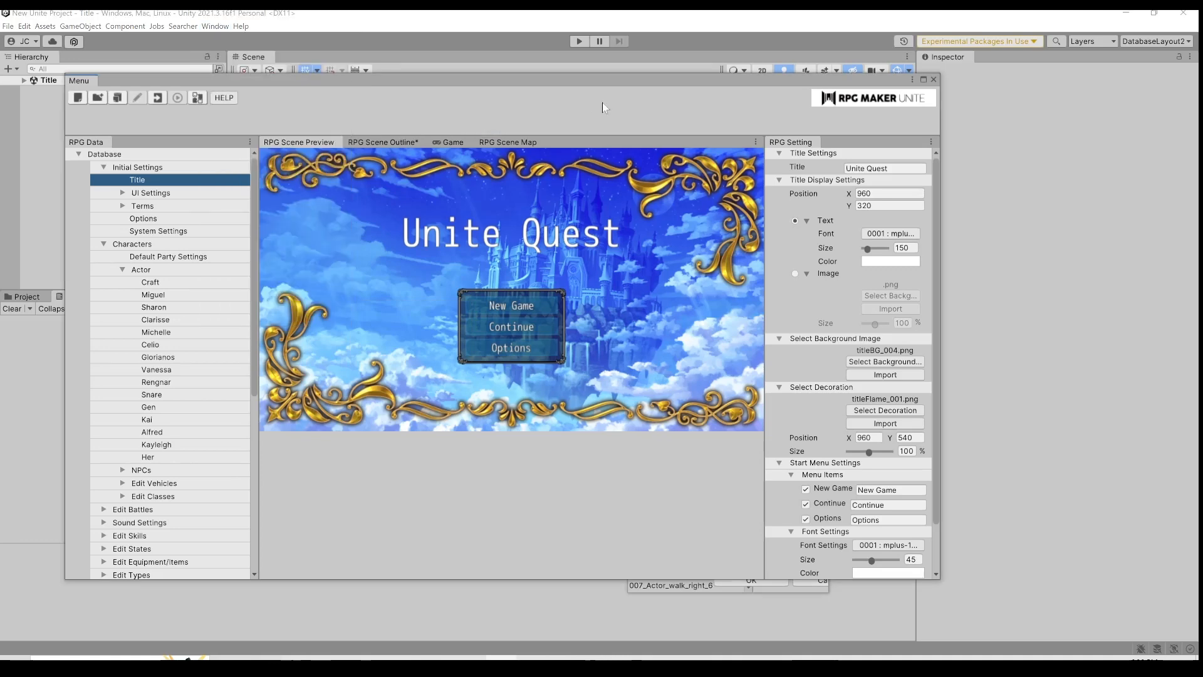
{"action": "mouse_move", "coordinate": [511, 122]}
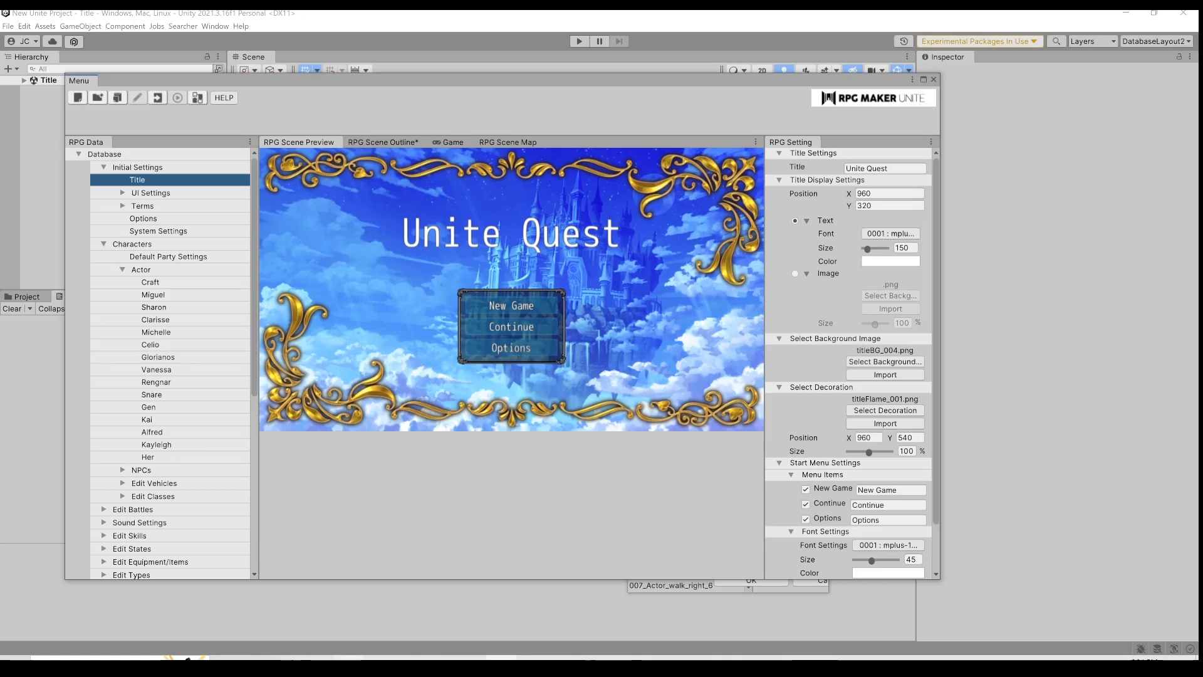
Step: Open Edit Map for TestMap1 under Outline > New Chapter > New Section
{"action": "scroll", "scroll_direction": "down", "scroll_amount": 3}
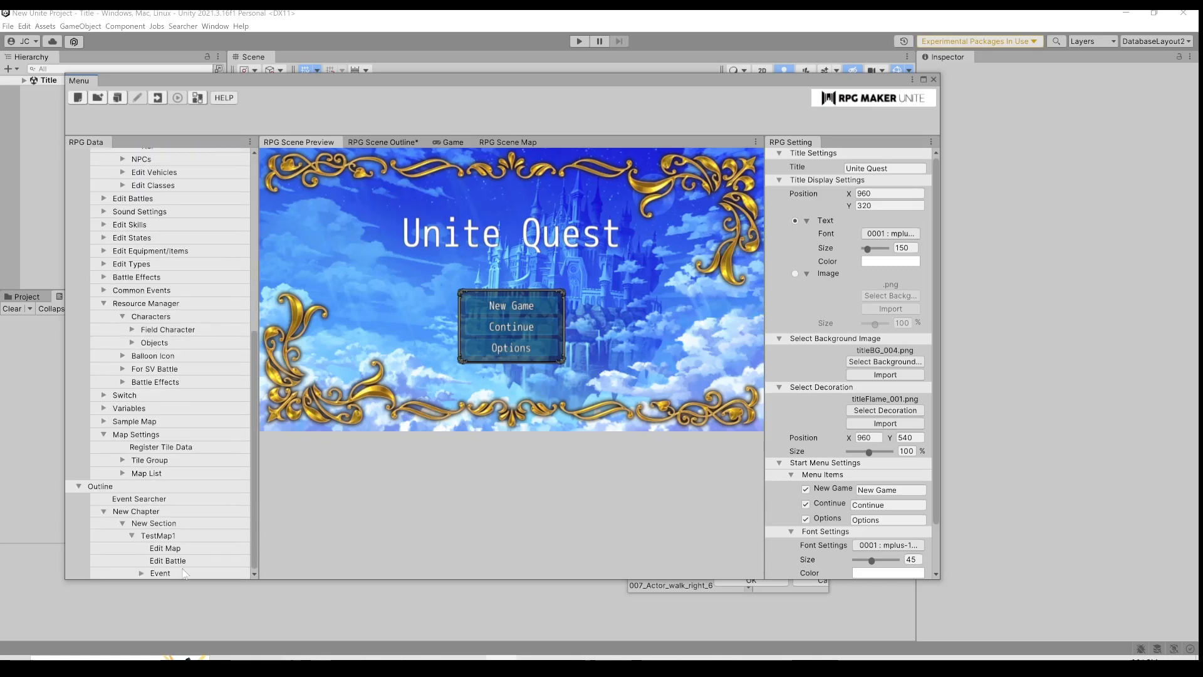
{"action": "left_click", "coordinate": [166, 548]}
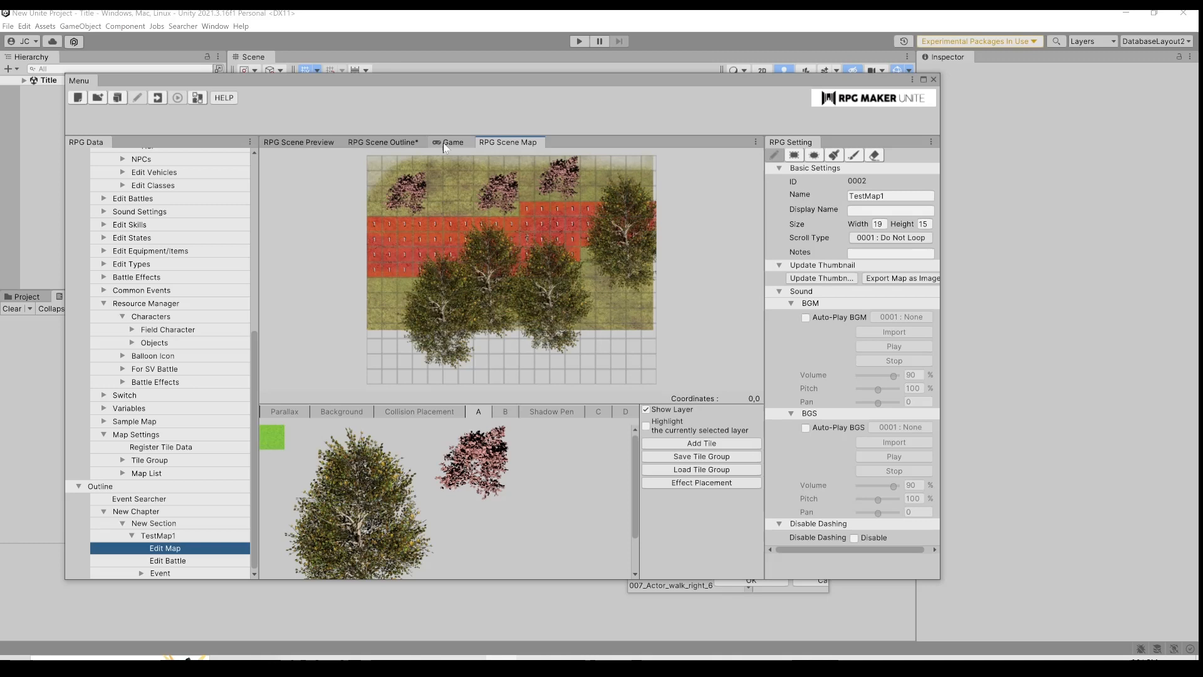
{"action": "mouse_move", "coordinate": [446, 248]}
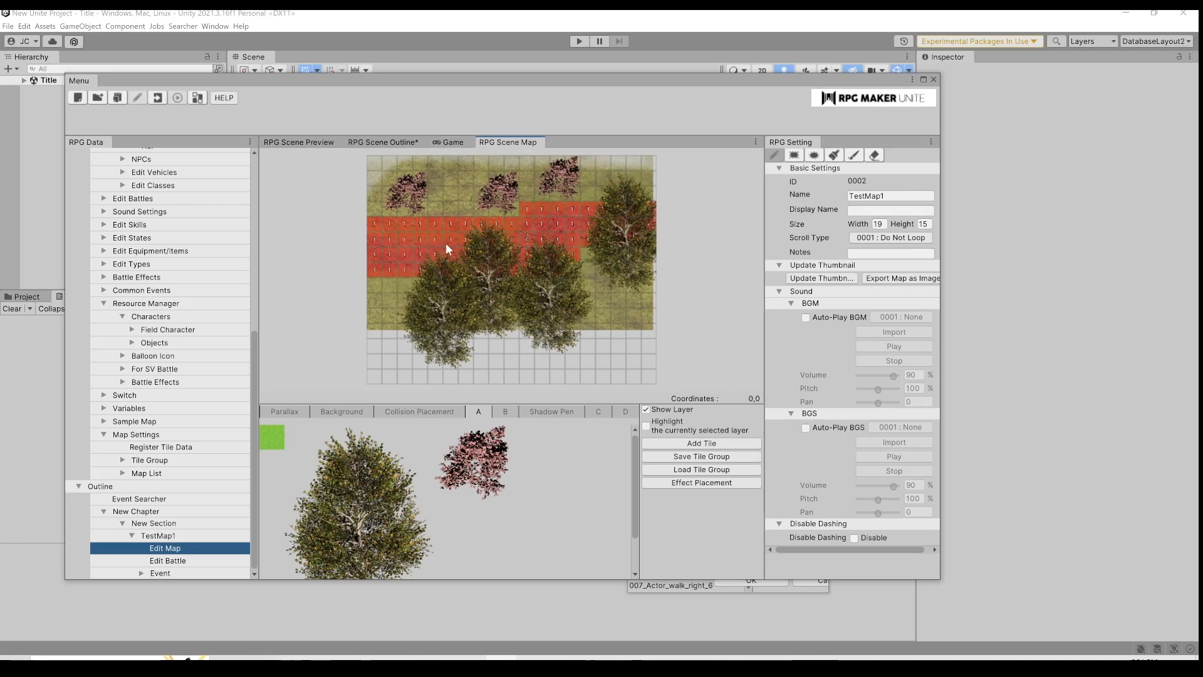
{"action": "mouse_move", "coordinate": [371, 200]}
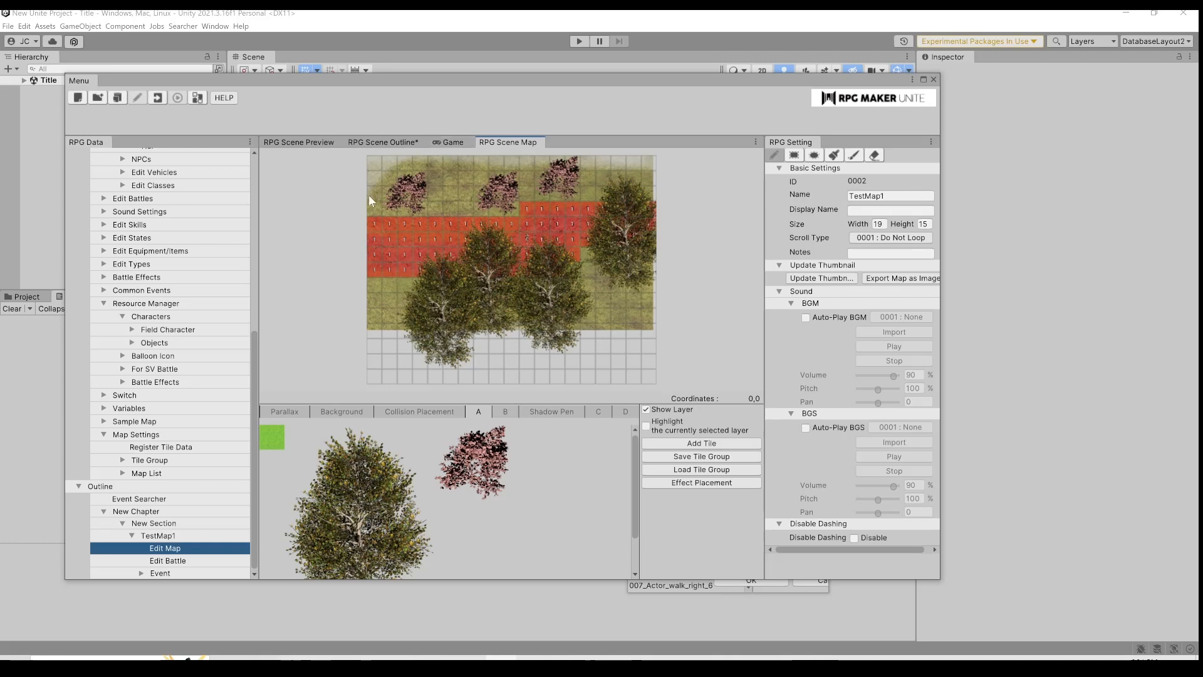
{"action": "mouse_move", "coordinate": [613, 196]}
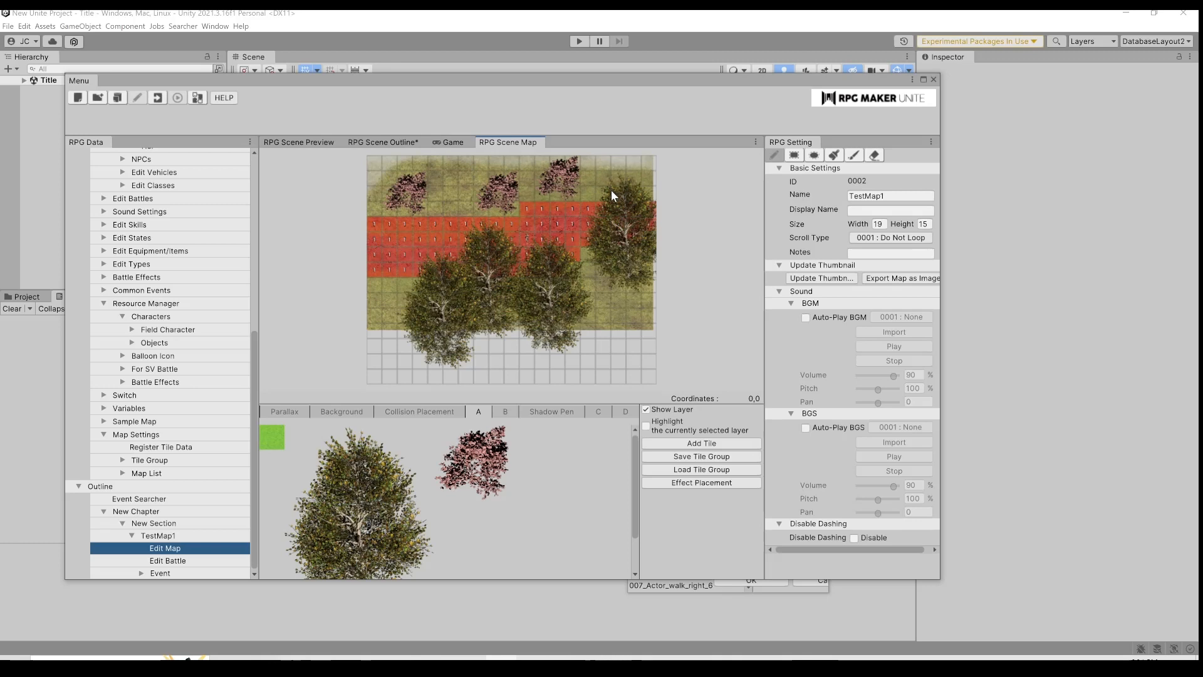
{"action": "mouse_move", "coordinate": [668, 314]}
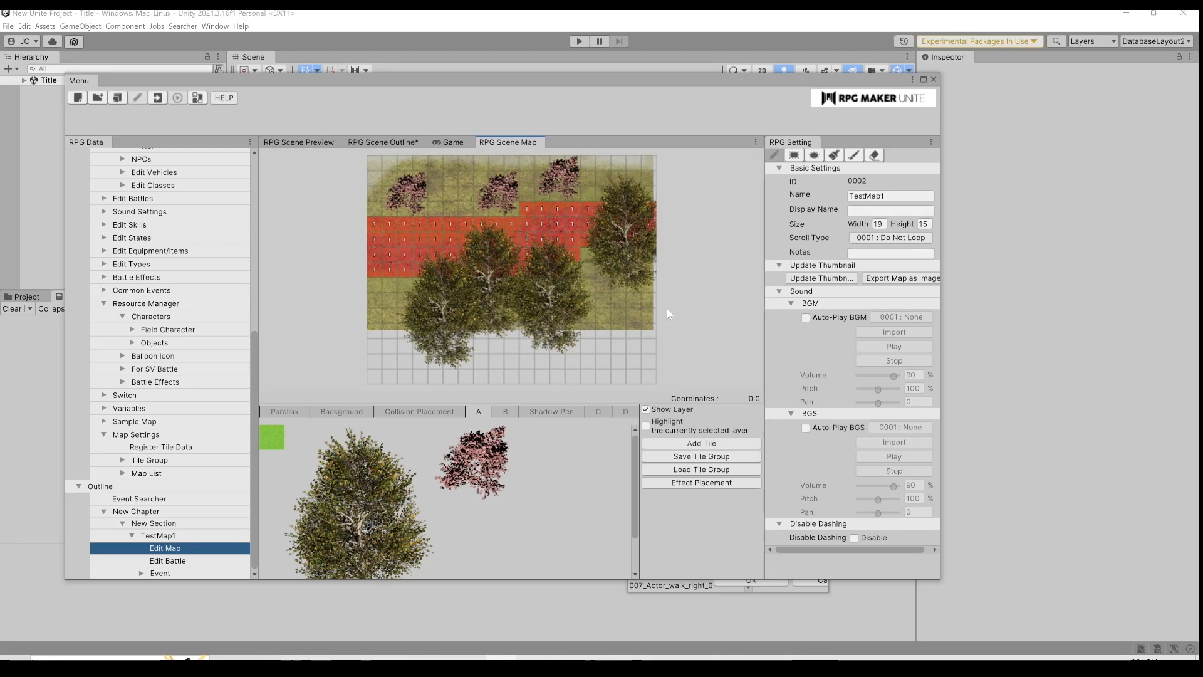
{"action": "mouse_move", "coordinate": [347, 158]}
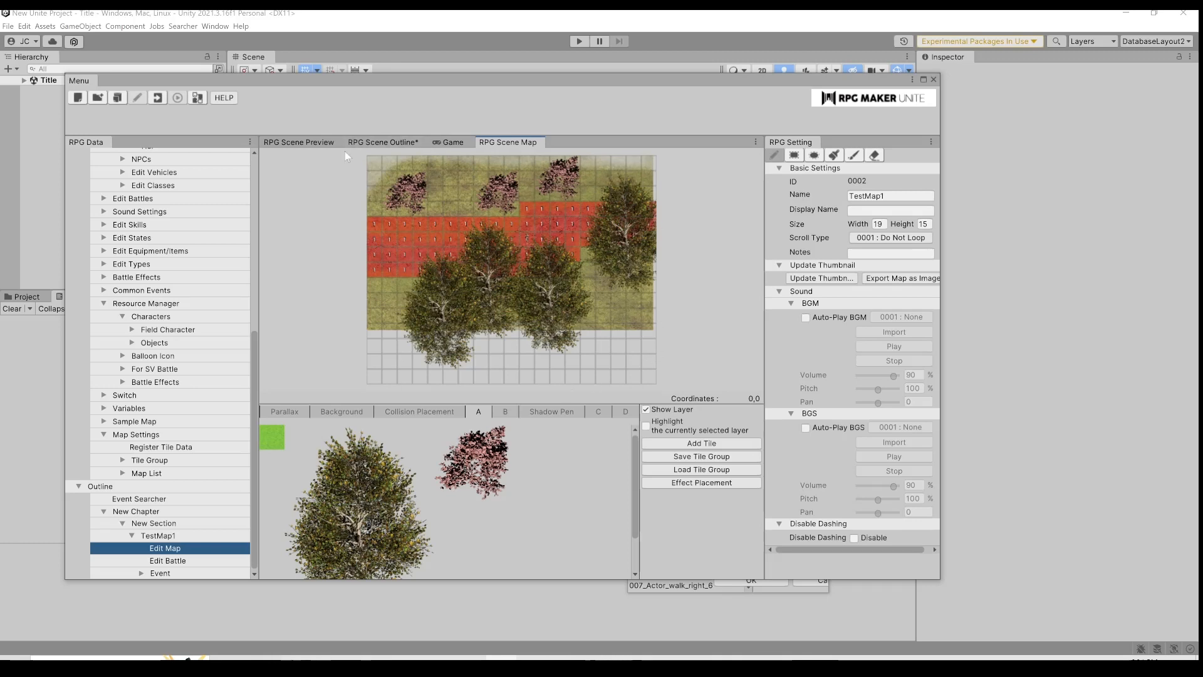
{"action": "mouse_move", "coordinate": [385, 213]}
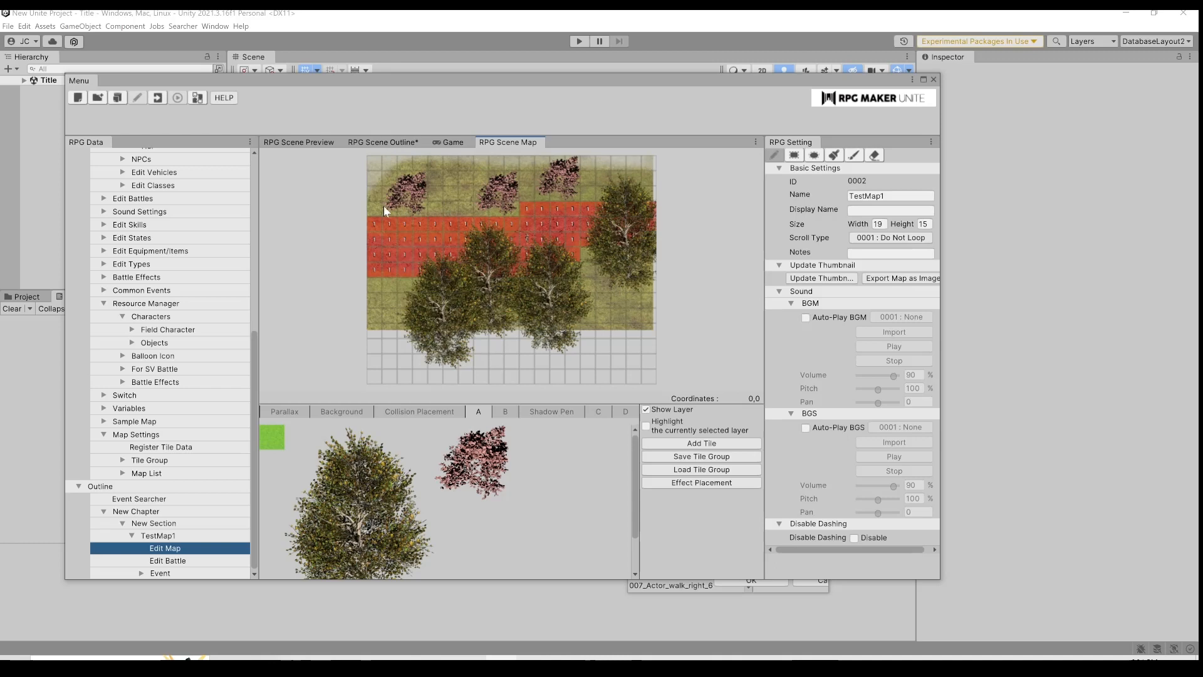
{"action": "mouse_move", "coordinate": [393, 234]}
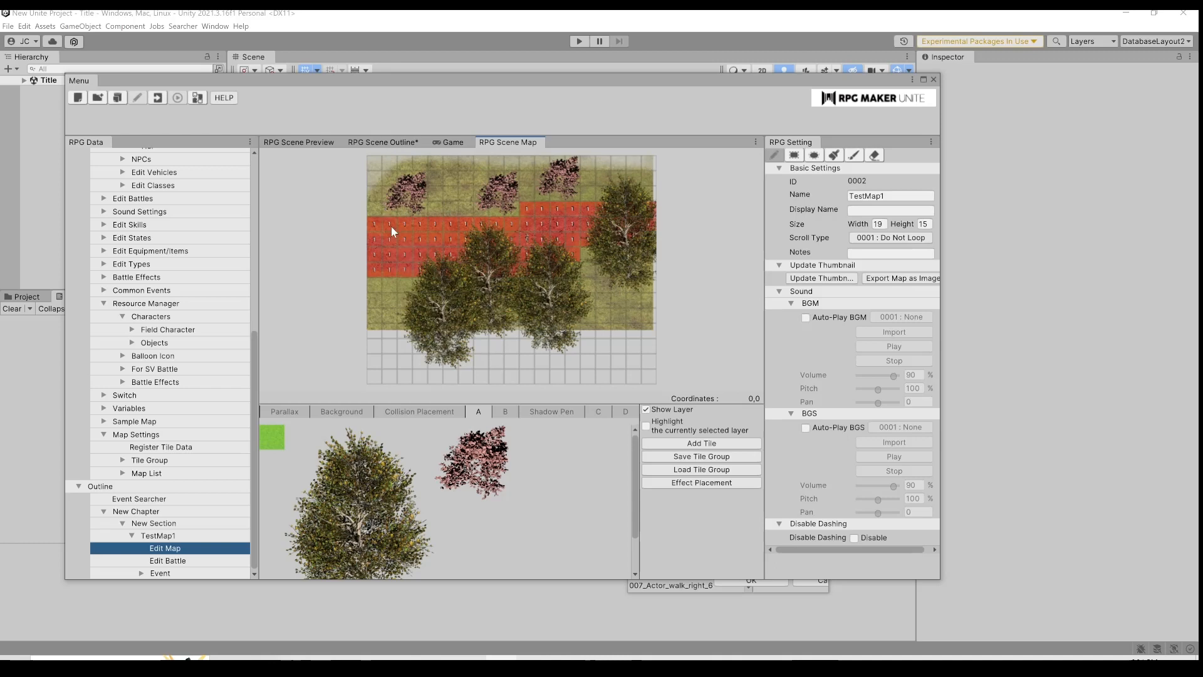
{"action": "mouse_move", "coordinate": [301, 420]}
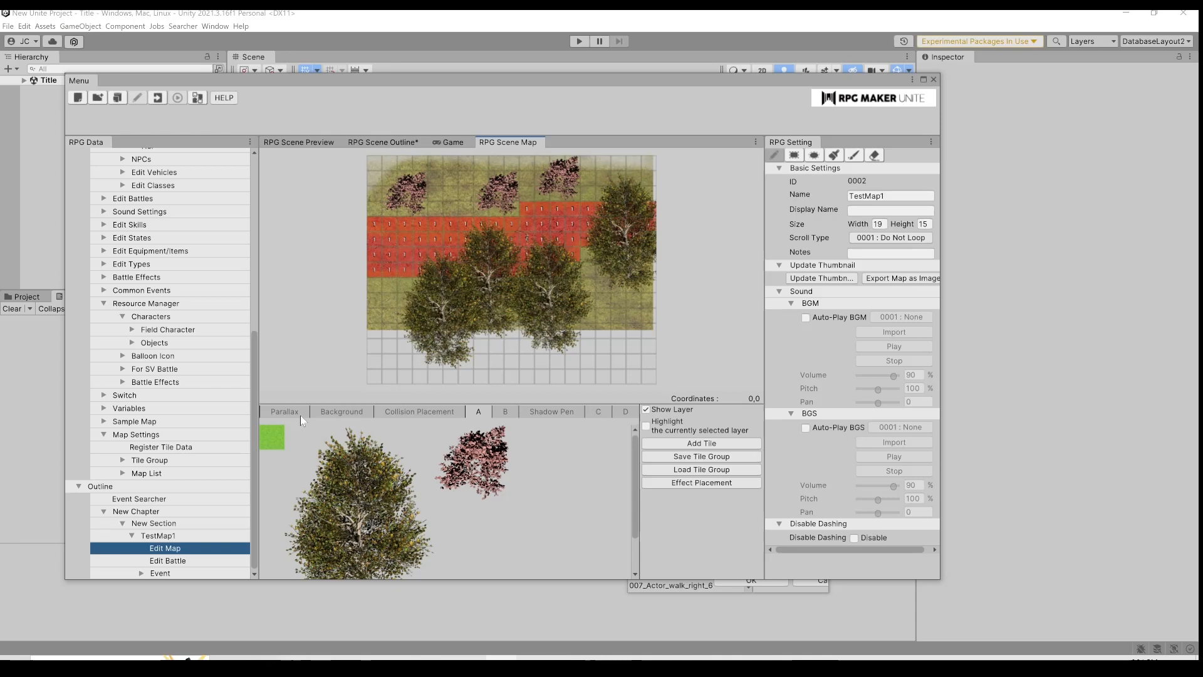
Step: Toggle the background's Show in Editor off and on, then switch to the Collision Placement layer
{"action": "left_click", "coordinate": [283, 411]}
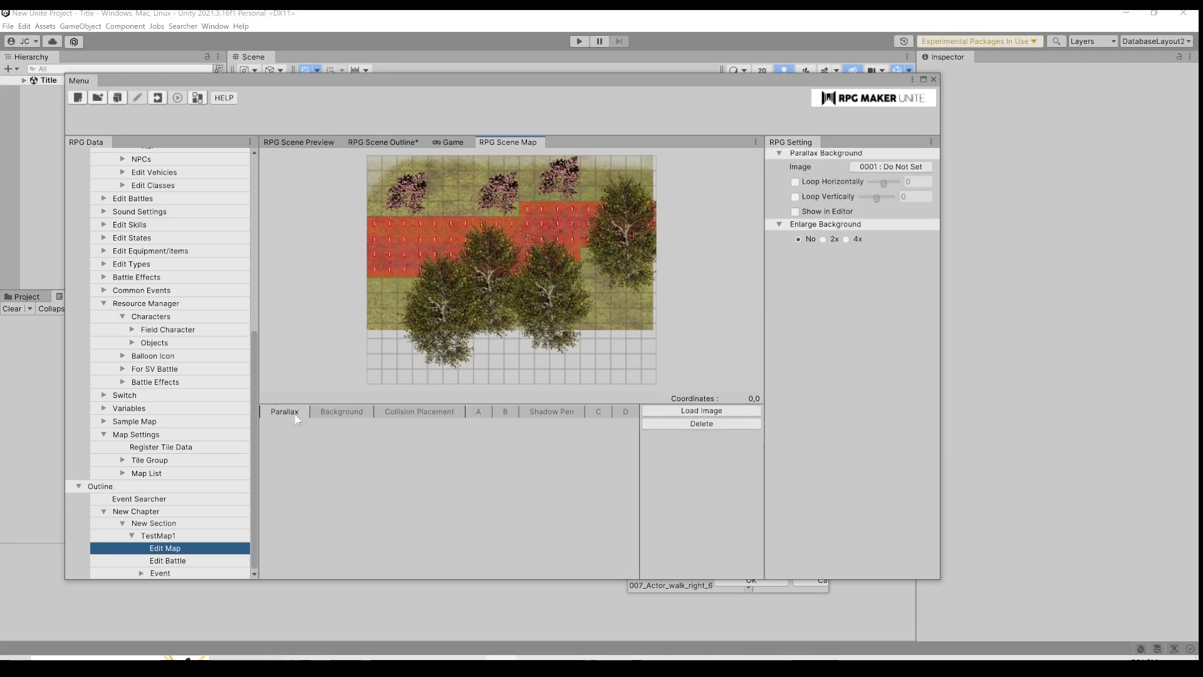
{"action": "mouse_move", "coordinate": [278, 416]}
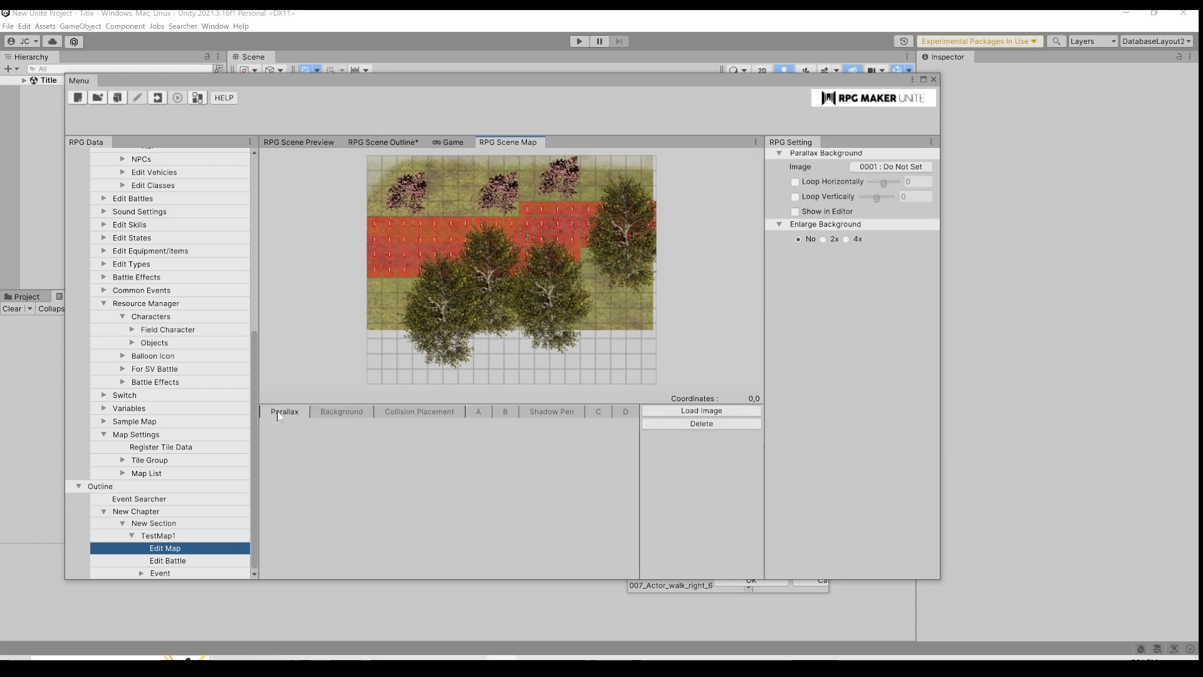
{"action": "mouse_move", "coordinate": [476, 287]}
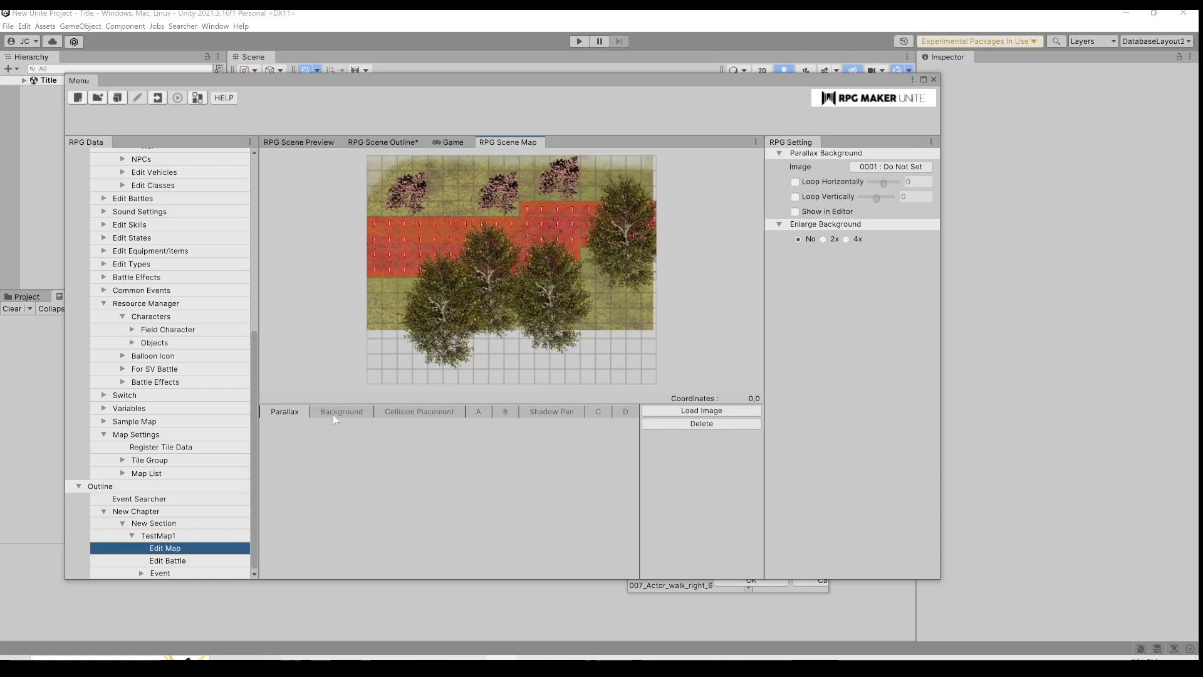
{"action": "left_click", "coordinate": [341, 411]}
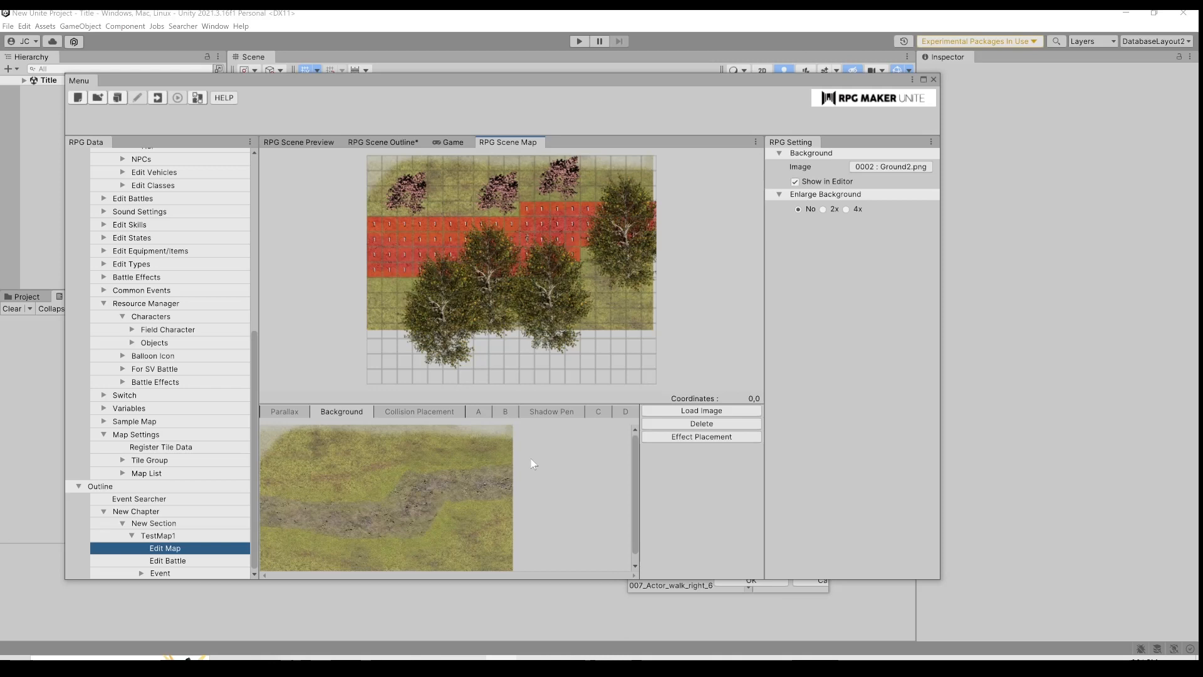
{"action": "mouse_move", "coordinate": [448, 259]}
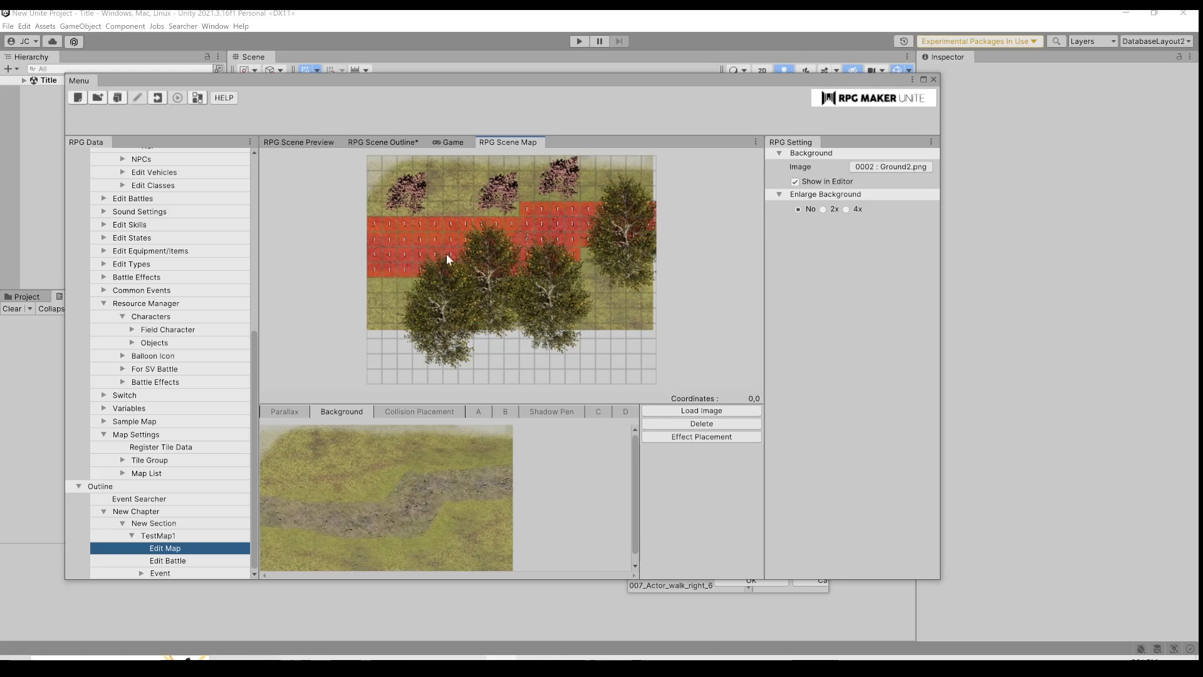
{"action": "mouse_move", "coordinate": [412, 506]}
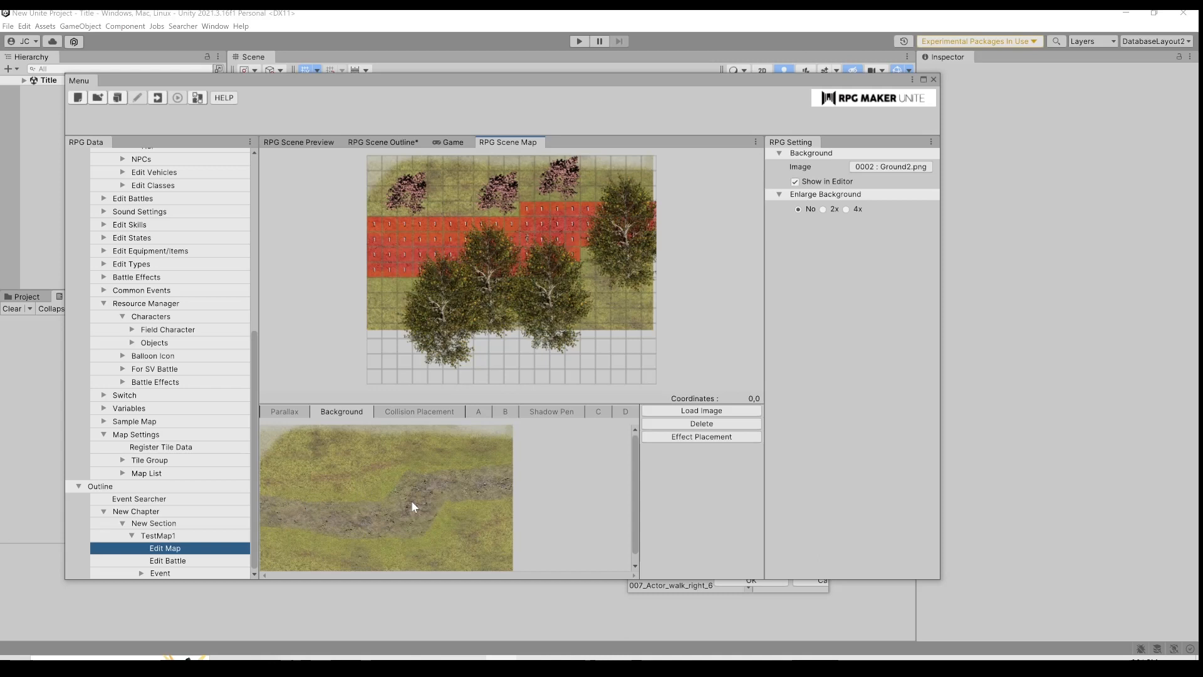
{"action": "mouse_move", "coordinate": [322, 525]}
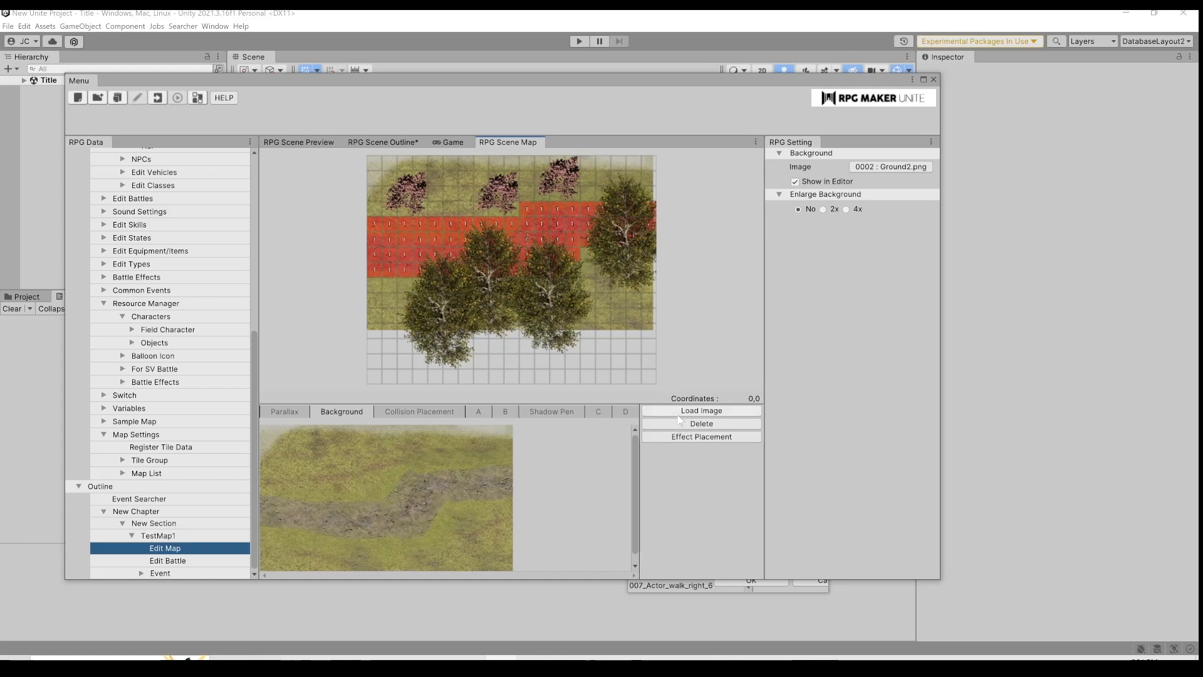
{"action": "left_click", "coordinate": [795, 180]}
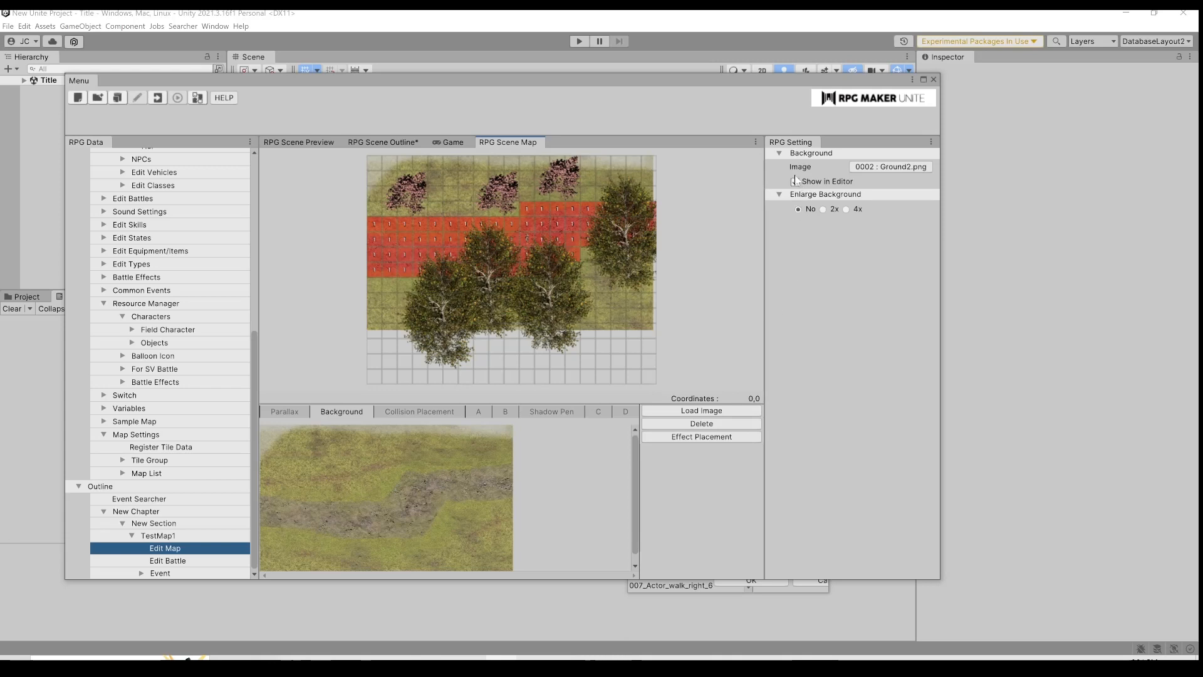
{"action": "left_click", "coordinate": [794, 180]}
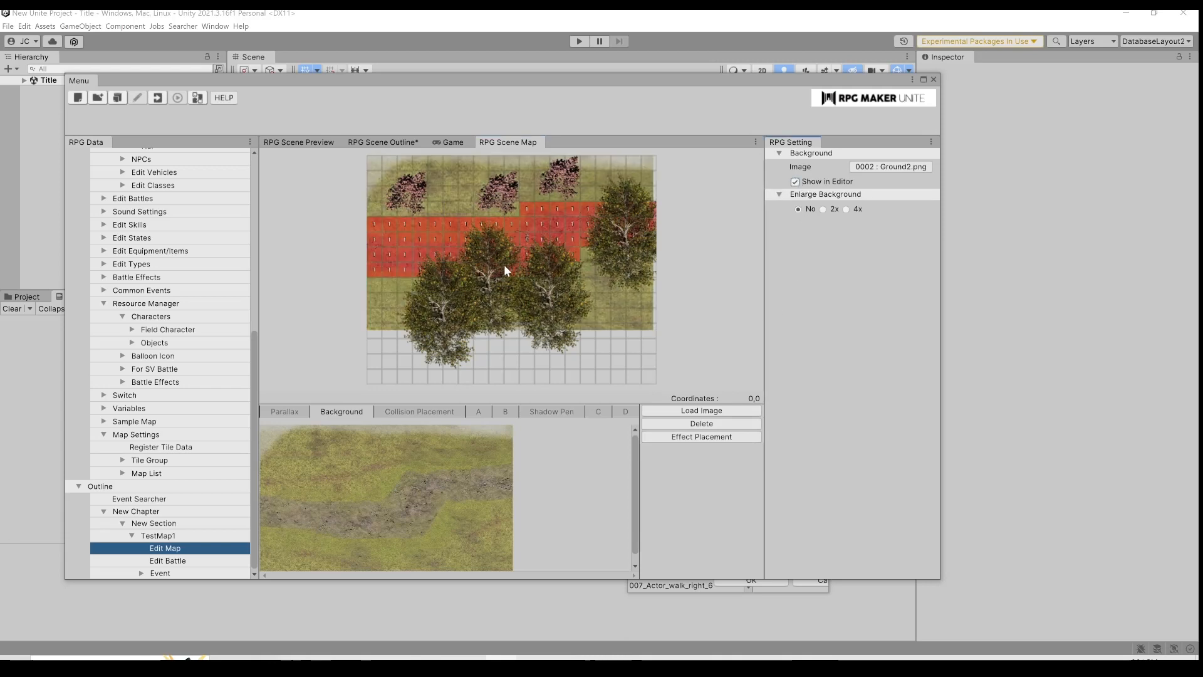
{"action": "left_click", "coordinate": [418, 411]}
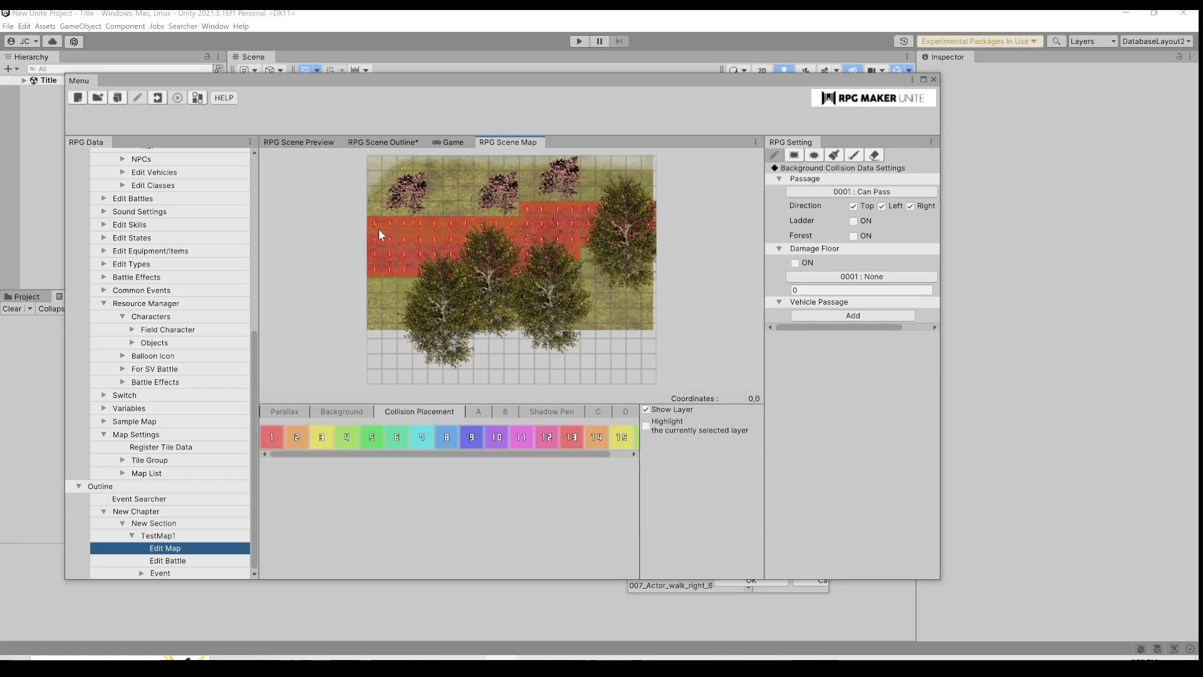
{"action": "mouse_move", "coordinate": [534, 213]}
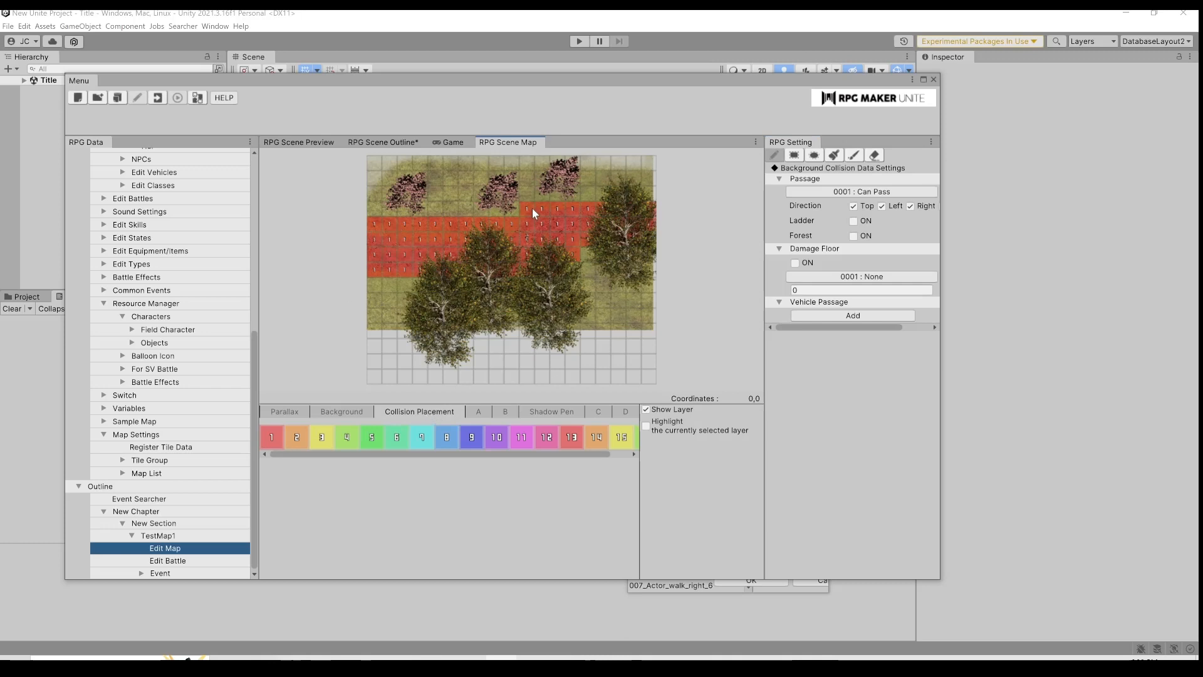
{"action": "mouse_move", "coordinate": [529, 217]}
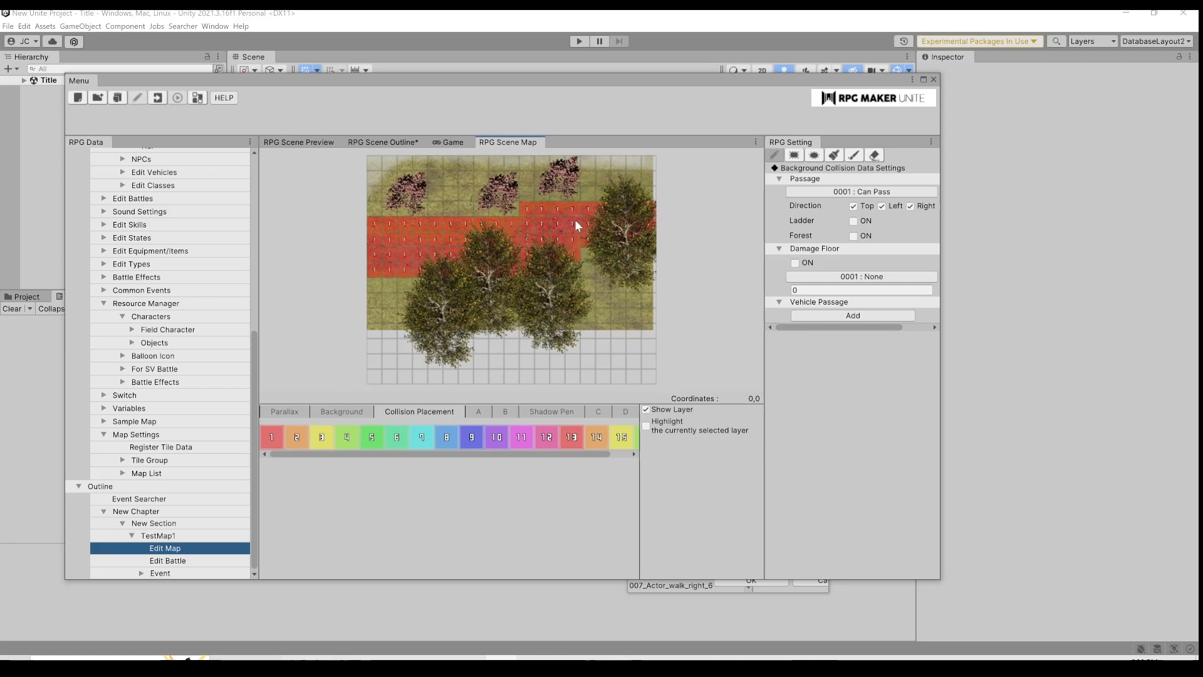
{"action": "mouse_move", "coordinate": [469, 525]}
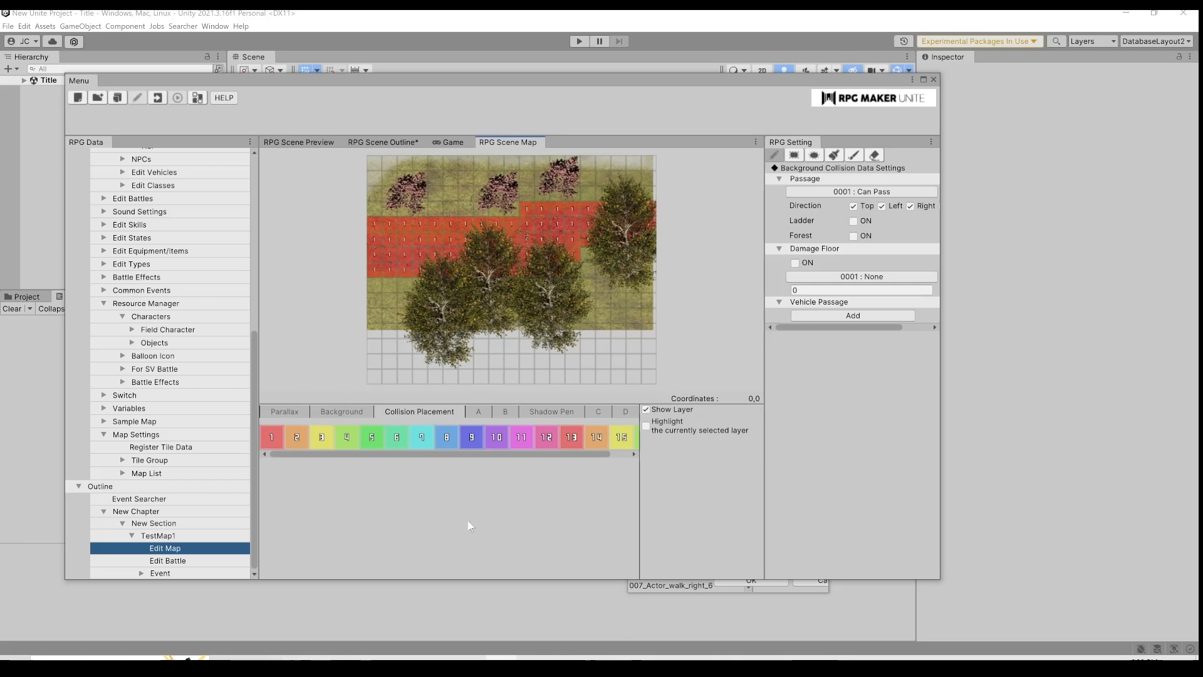
{"action": "mouse_move", "coordinate": [409, 311]}
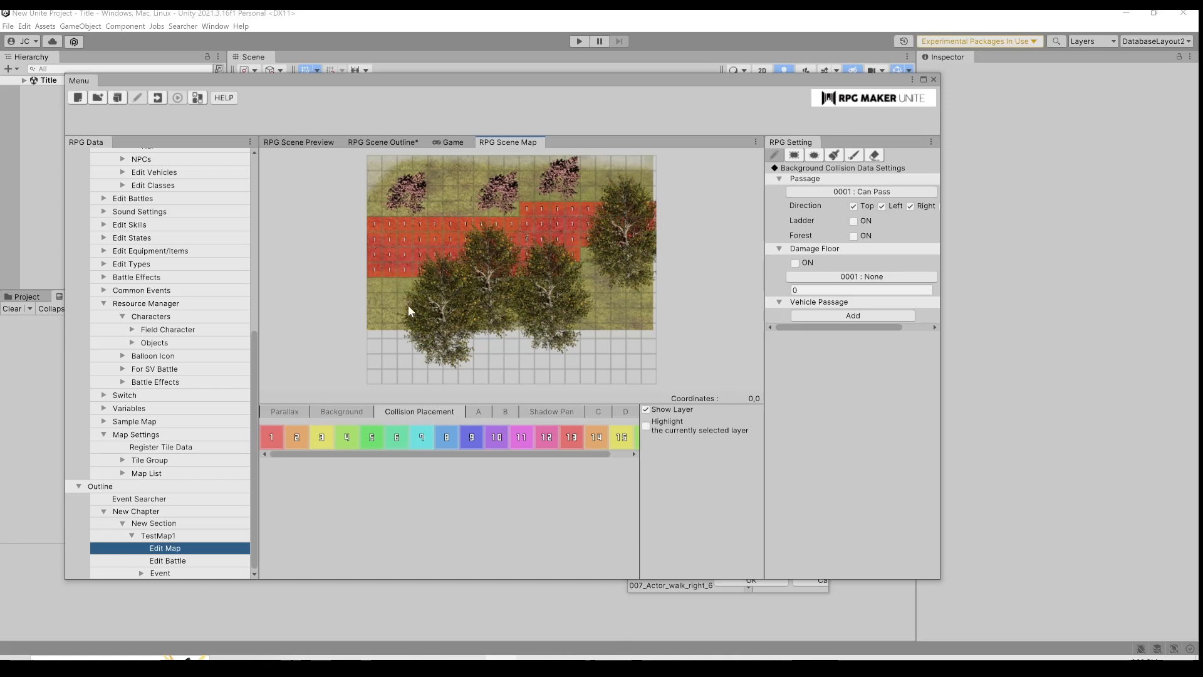
{"action": "mouse_move", "coordinate": [464, 330]}
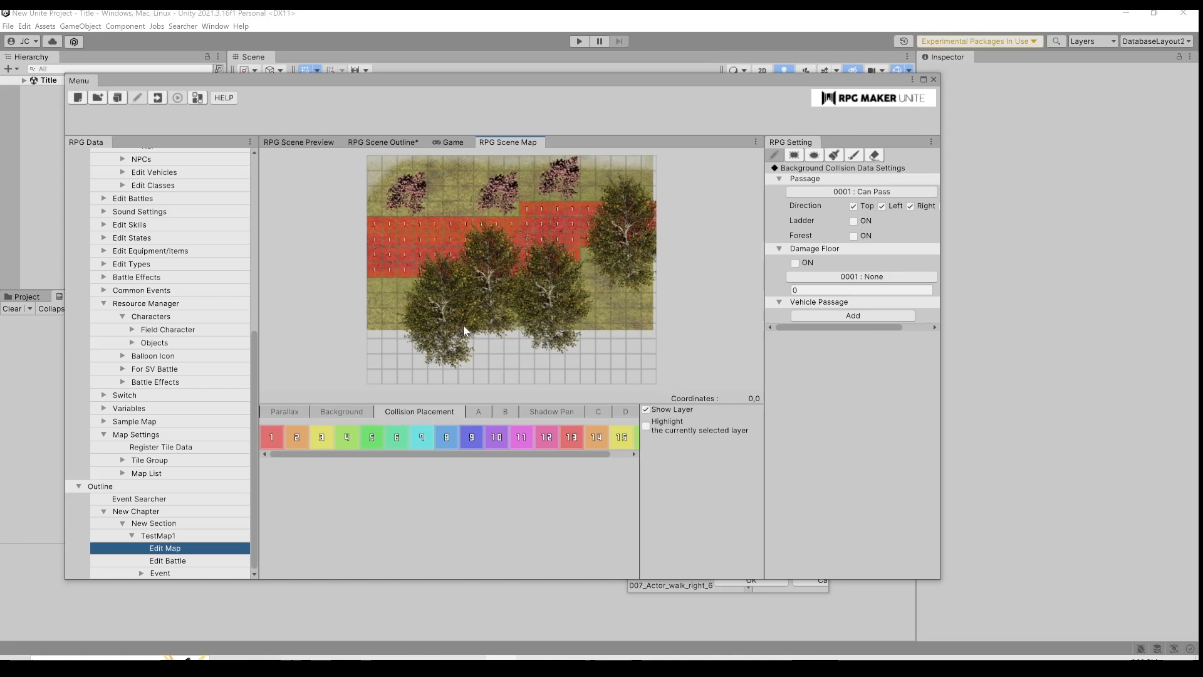
Step: On layer A, dismiss Add Tile, select the large leafy tree and paint it bottom-right
{"action": "left_click", "coordinate": [477, 412]}
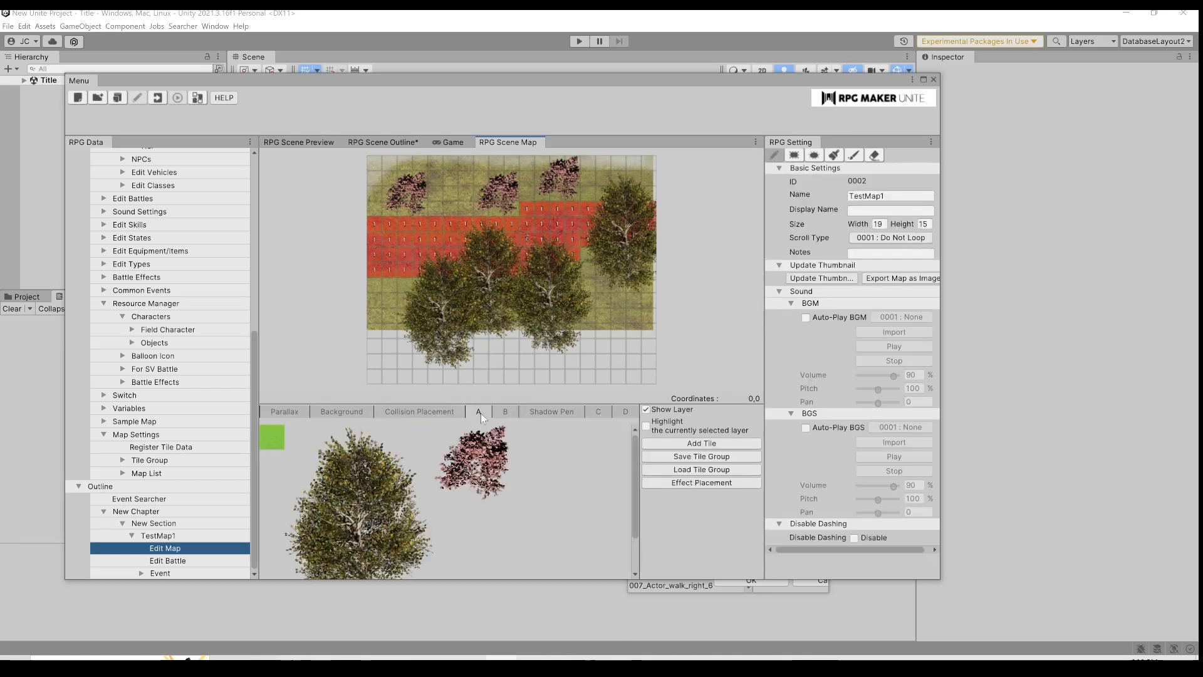
{"action": "mouse_move", "coordinate": [420, 445]}
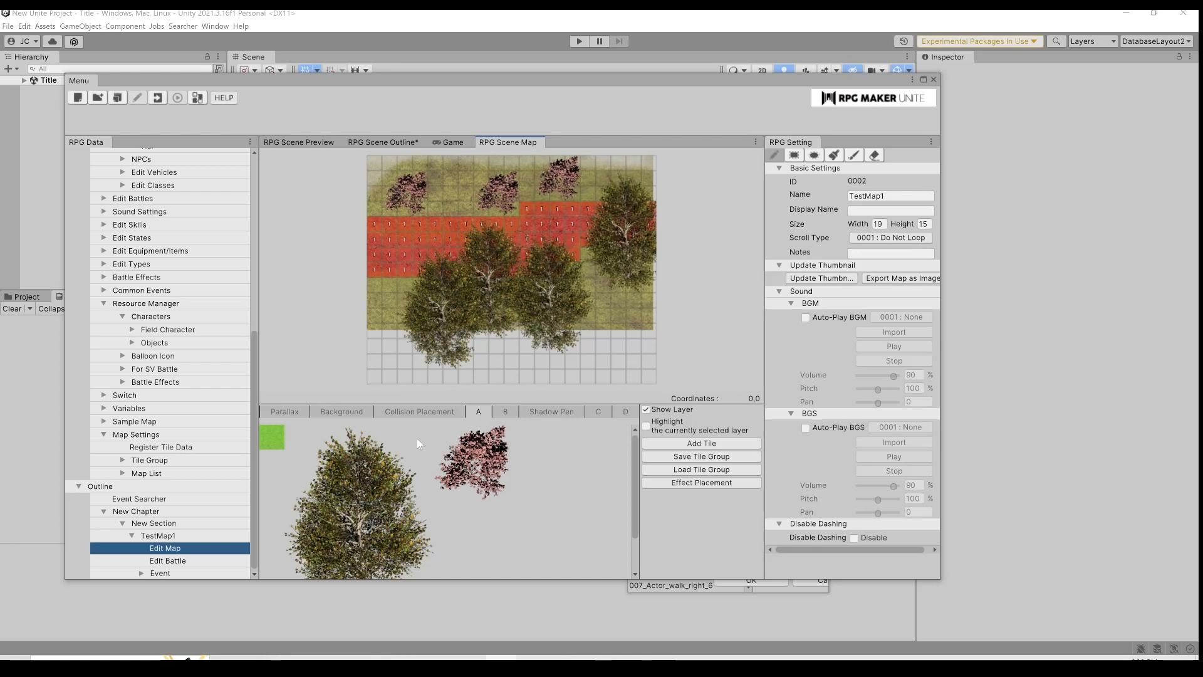
{"action": "left_click", "coordinate": [699, 443]}
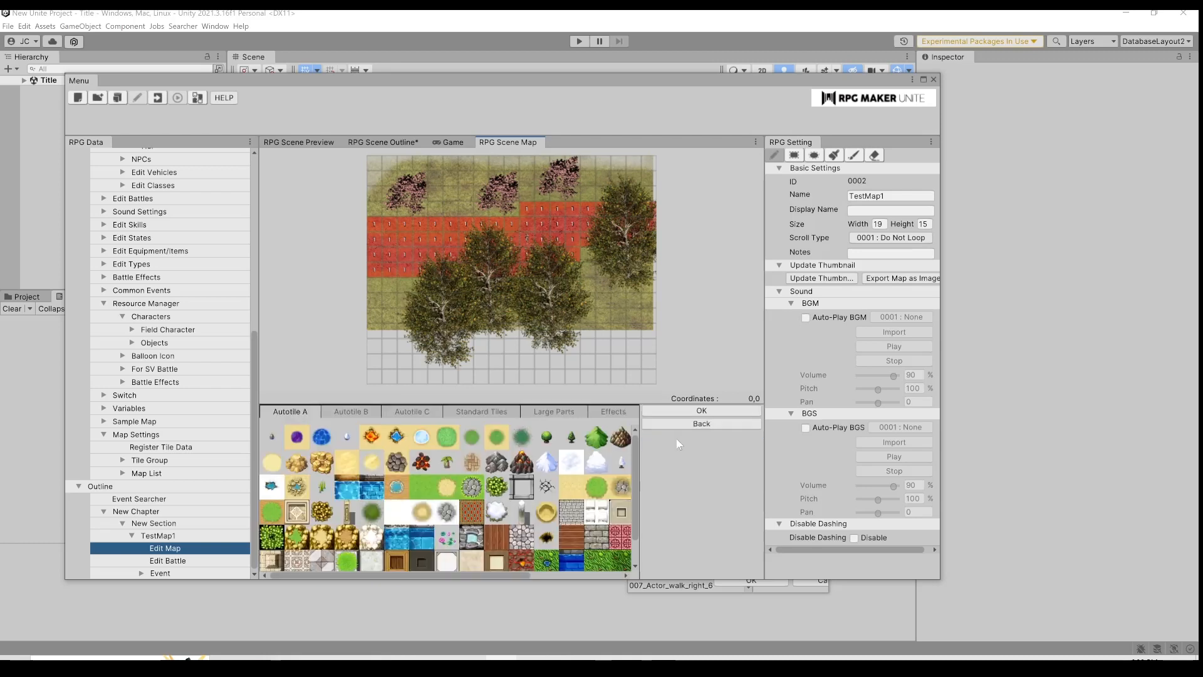
{"action": "left_click", "coordinate": [553, 411]}
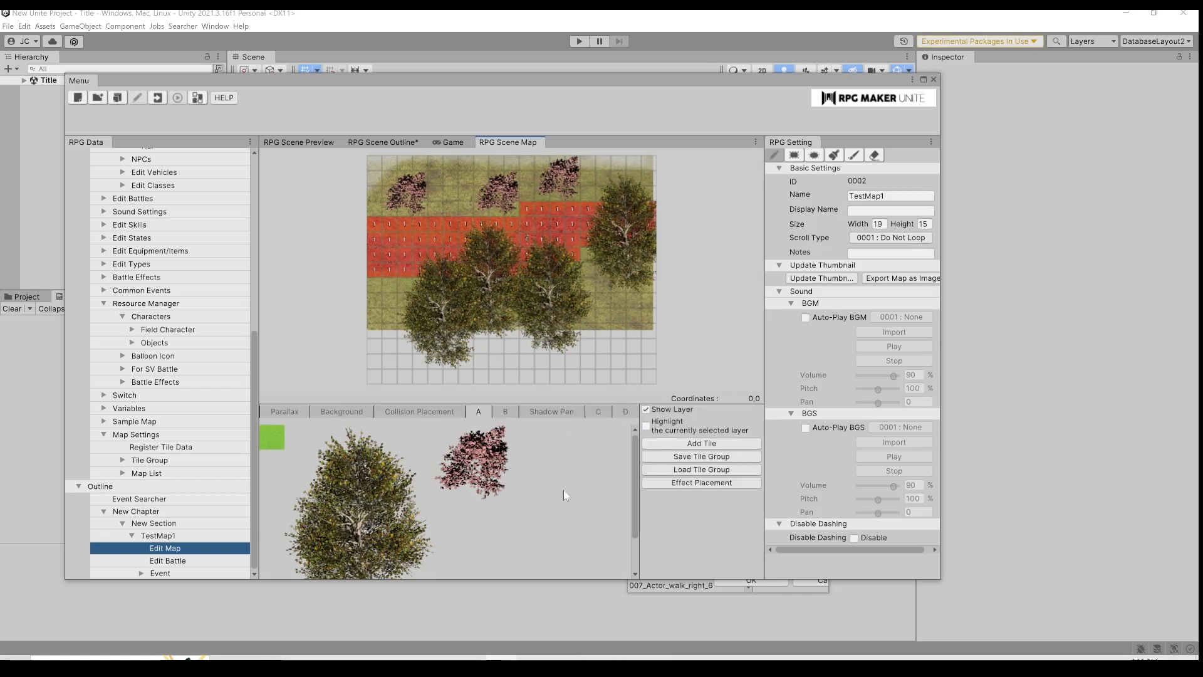
{"action": "left_click", "coordinate": [357, 499]}
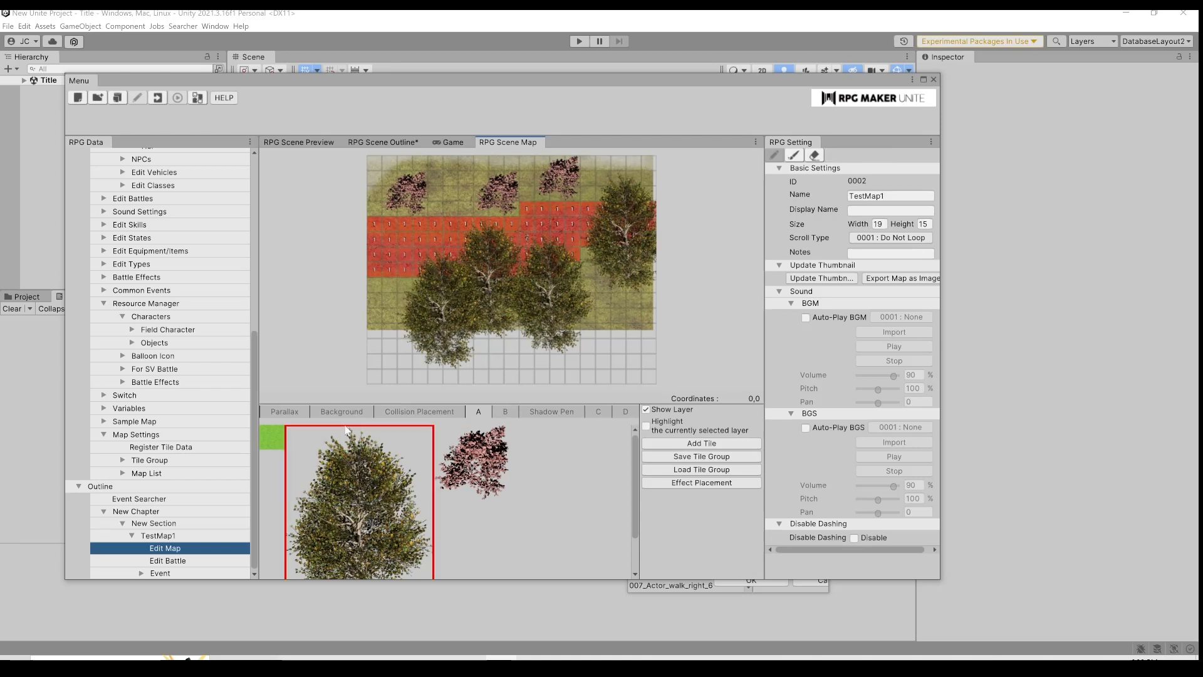
{"action": "mouse_move", "coordinate": [483, 185]}
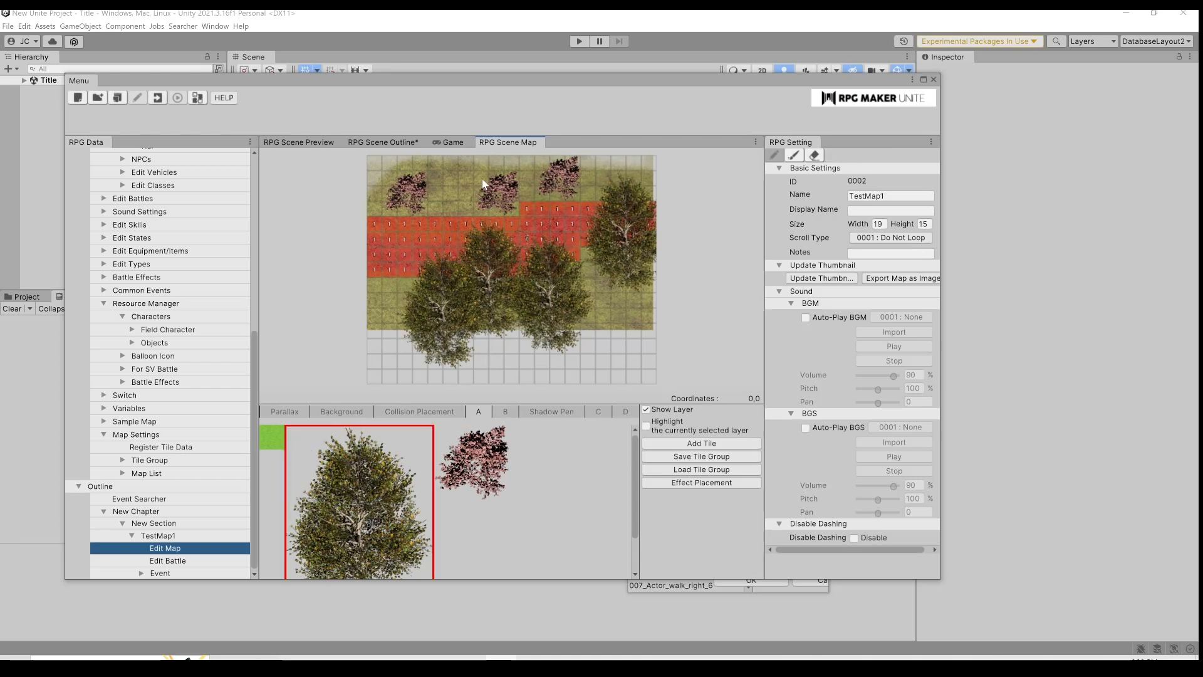
{"action": "mouse_move", "coordinate": [438, 162]}
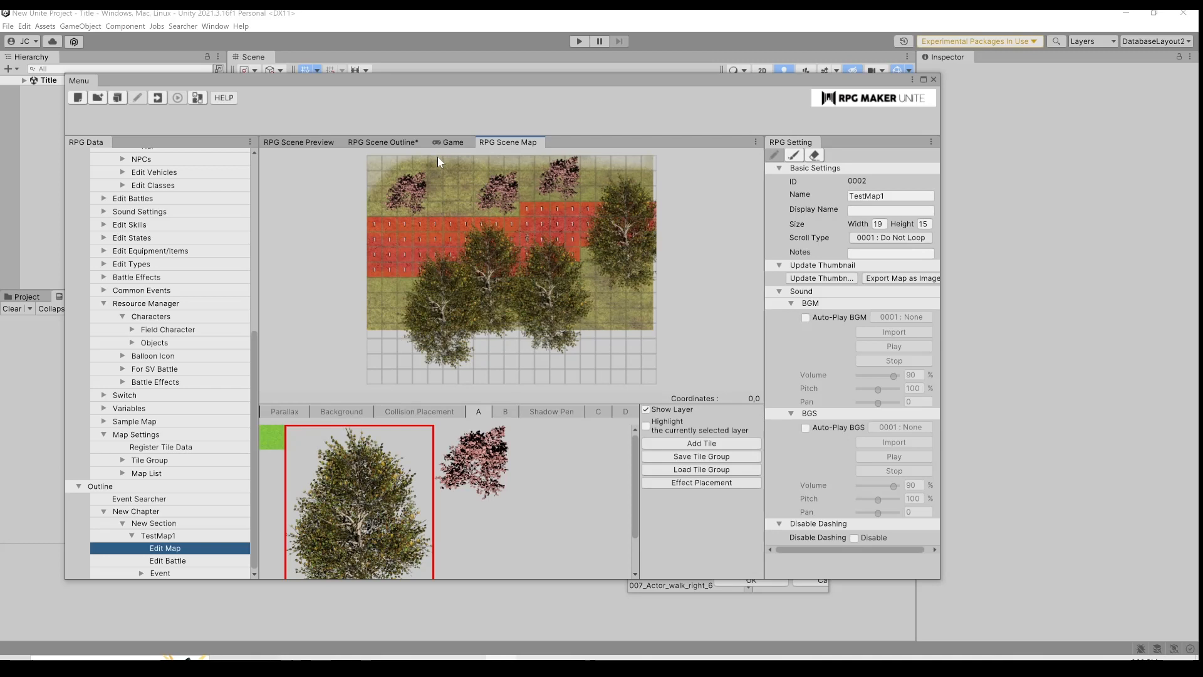
{"action": "mouse_move", "coordinate": [439, 166]}
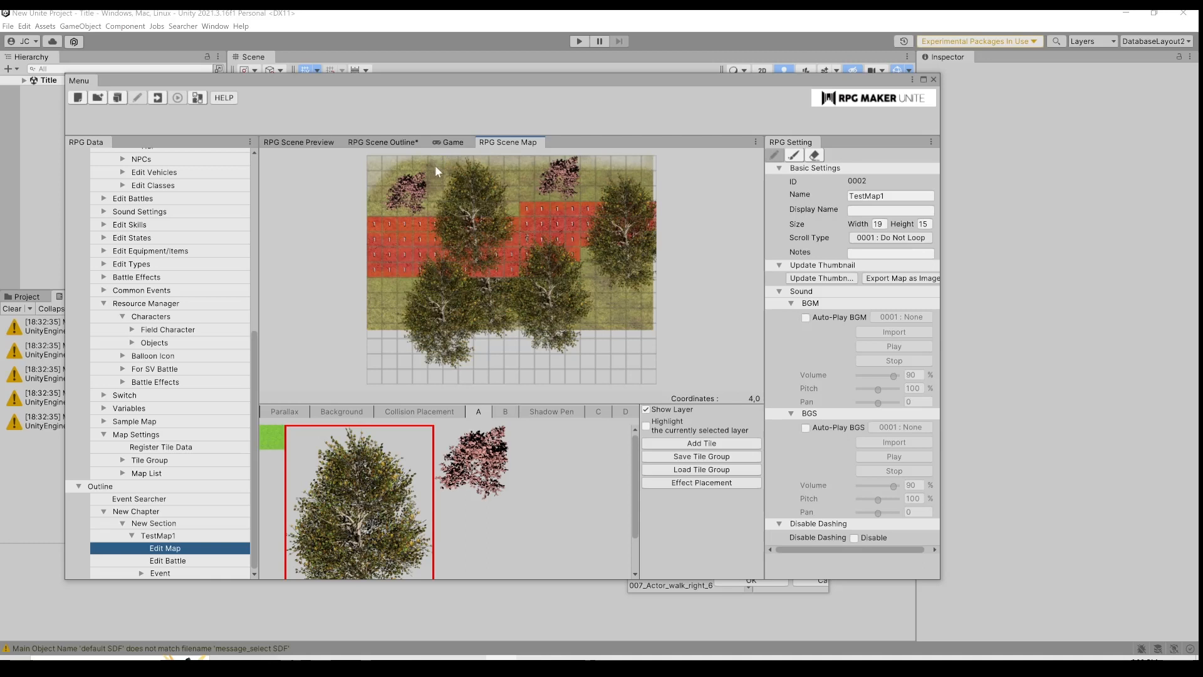
{"action": "mouse_move", "coordinate": [317, 526]}
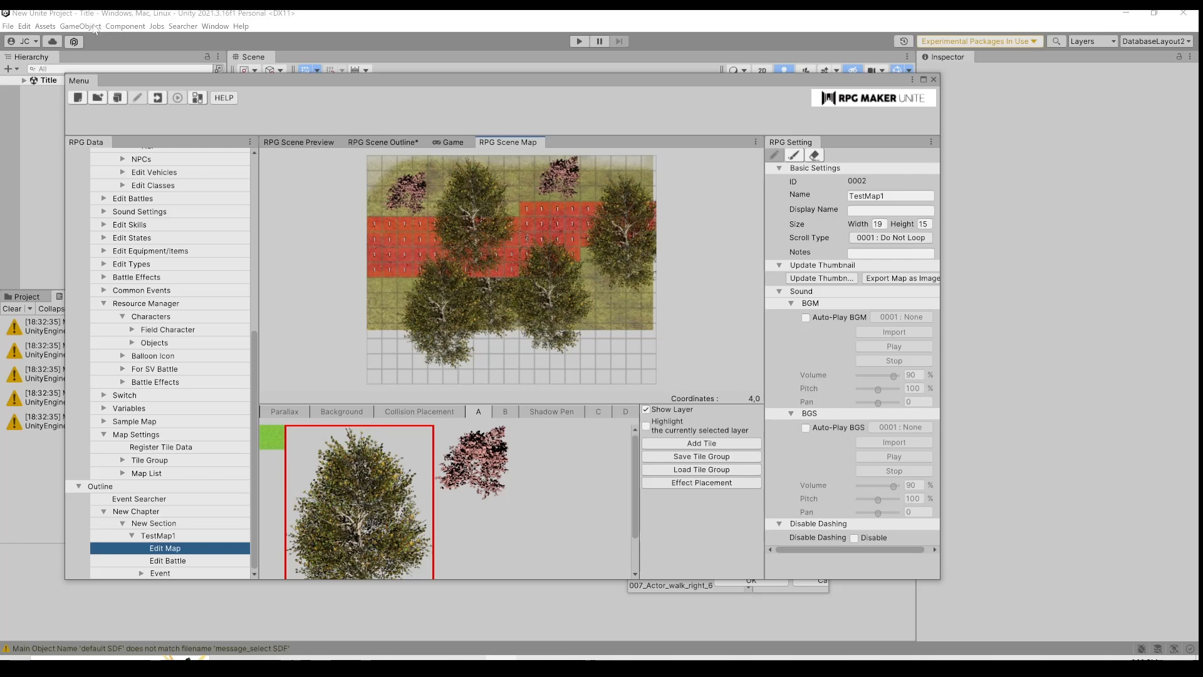
{"action": "left_click", "coordinate": [23, 25]}
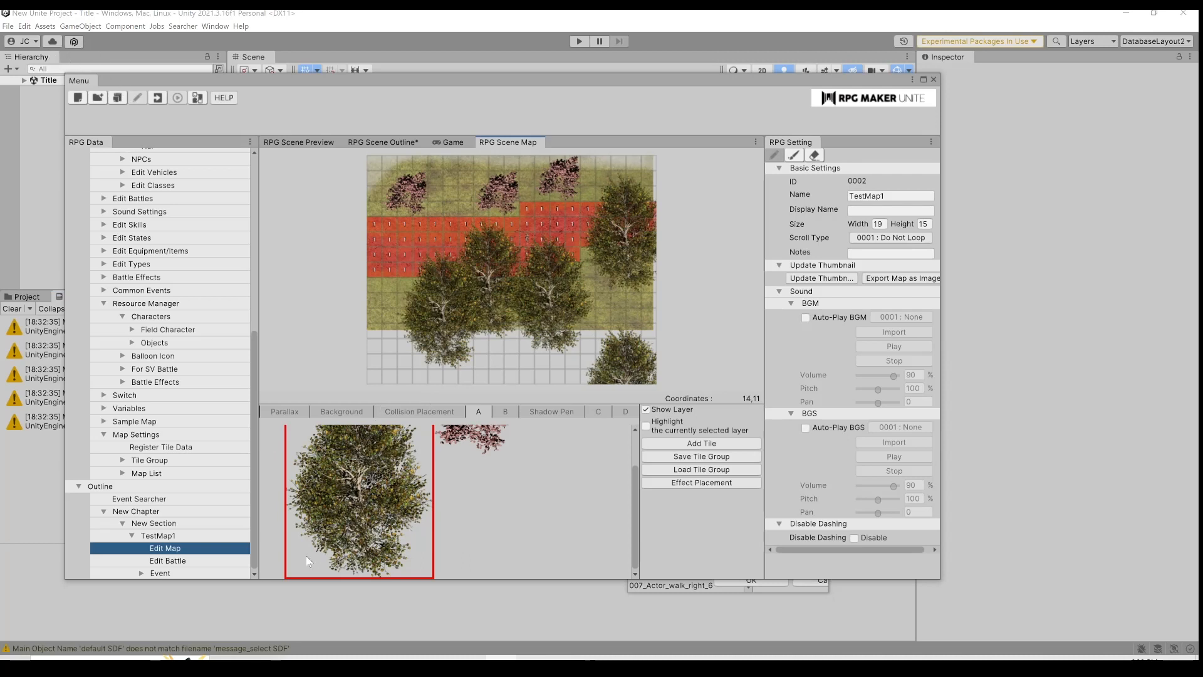
{"action": "mouse_move", "coordinate": [351, 564]}
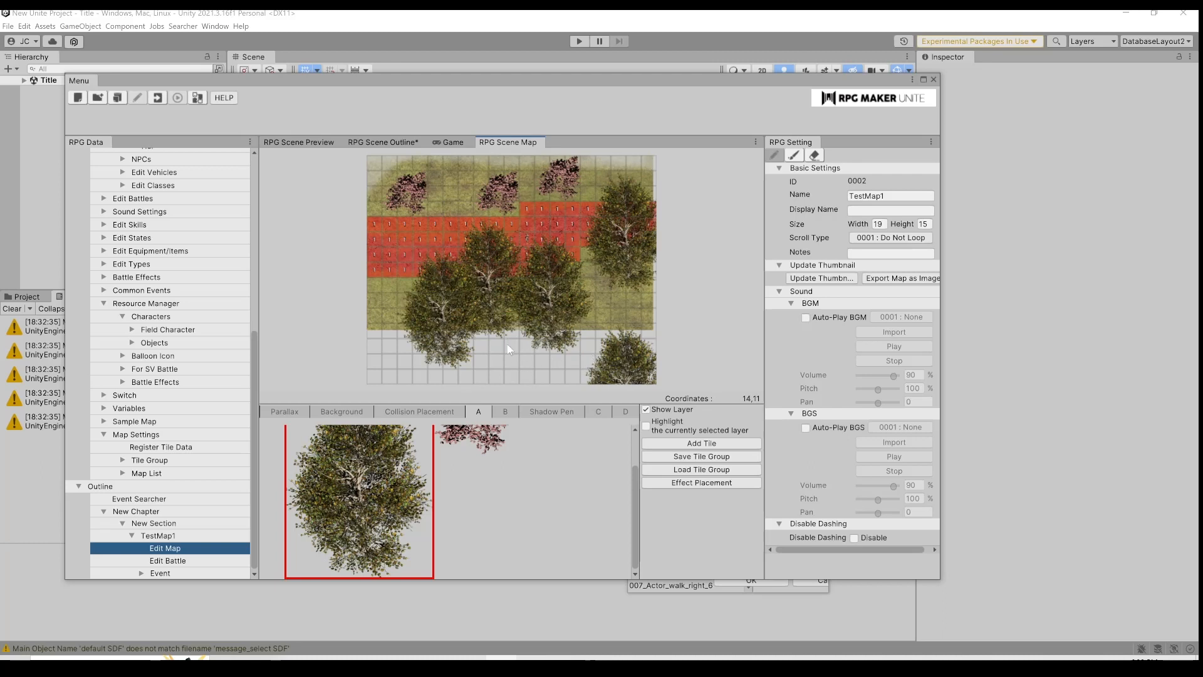
{"action": "mouse_move", "coordinate": [311, 165]}
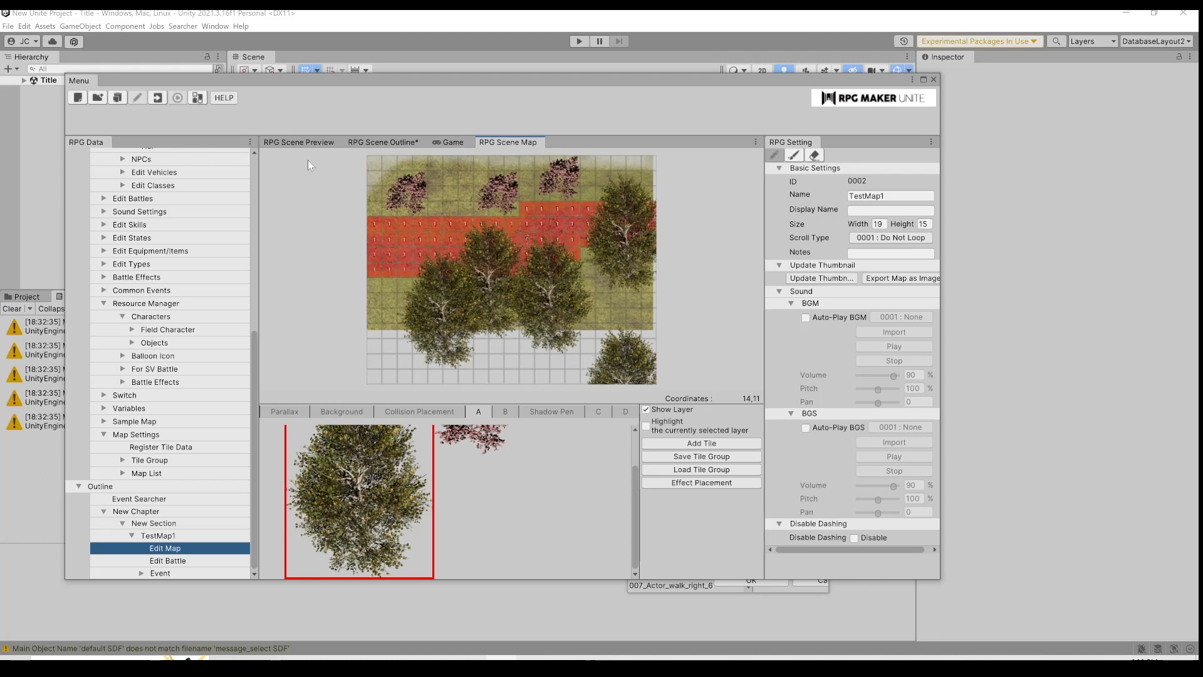
Step: Remove the freshly painted lower-right tree from TestMap1
{"action": "left_click", "coordinate": [24, 25]}
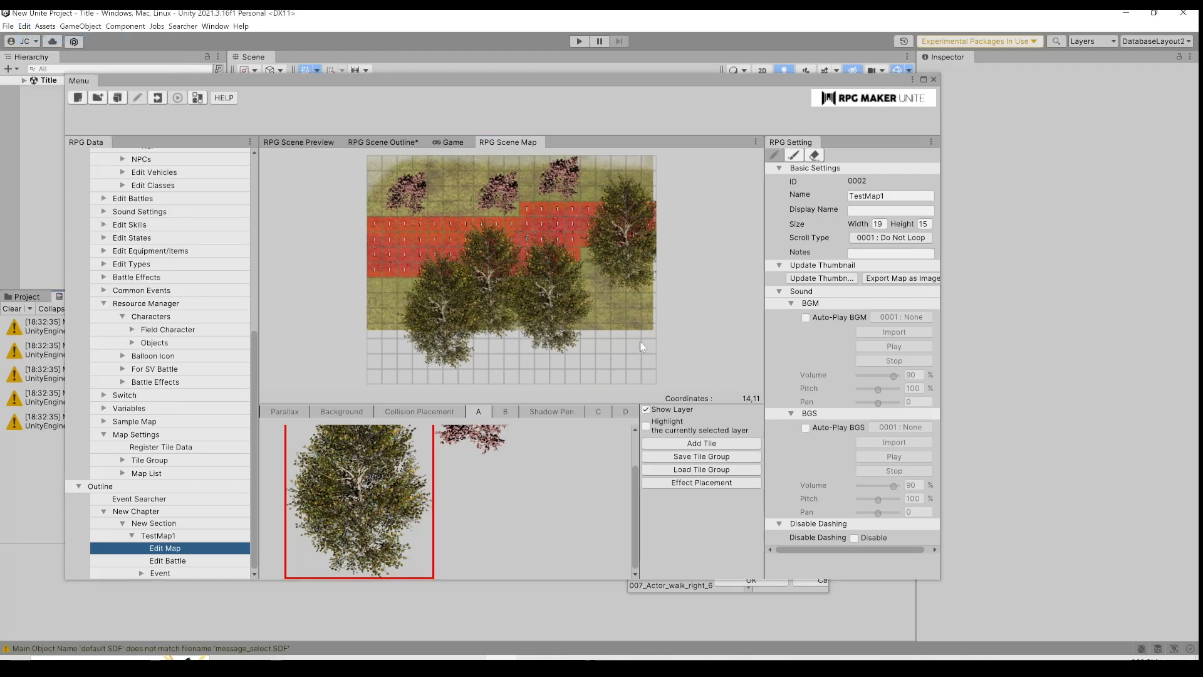
{"action": "mouse_move", "coordinate": [571, 361]}
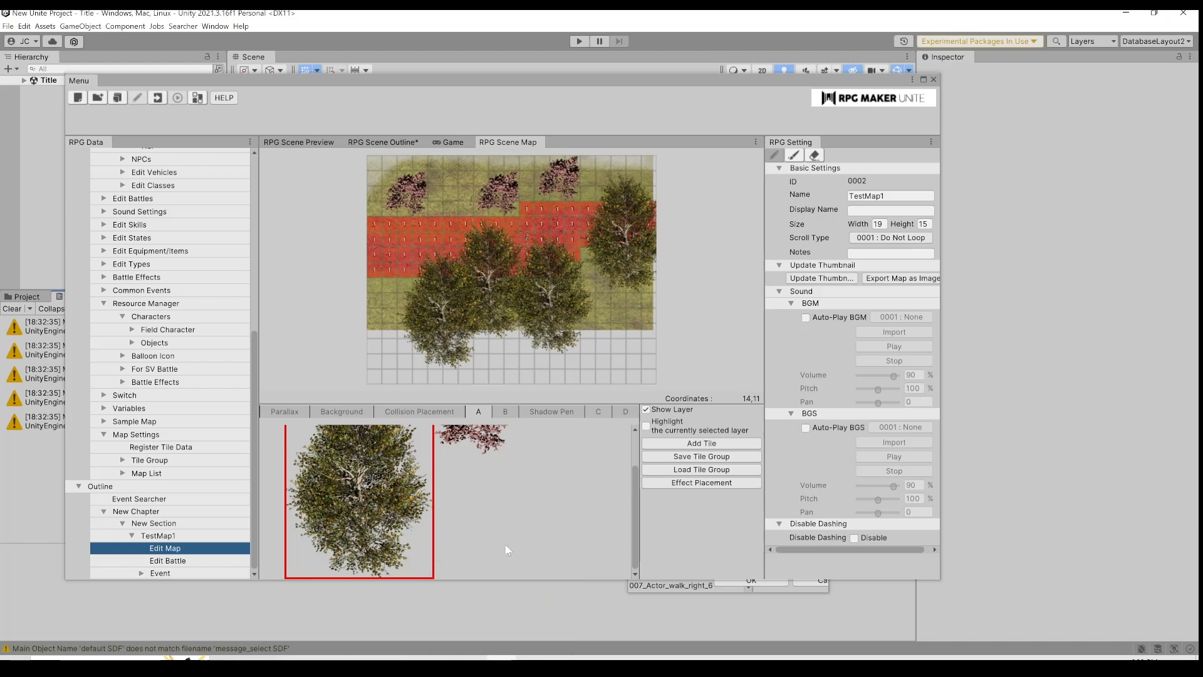
{"action": "mouse_move", "coordinate": [512, 543]}
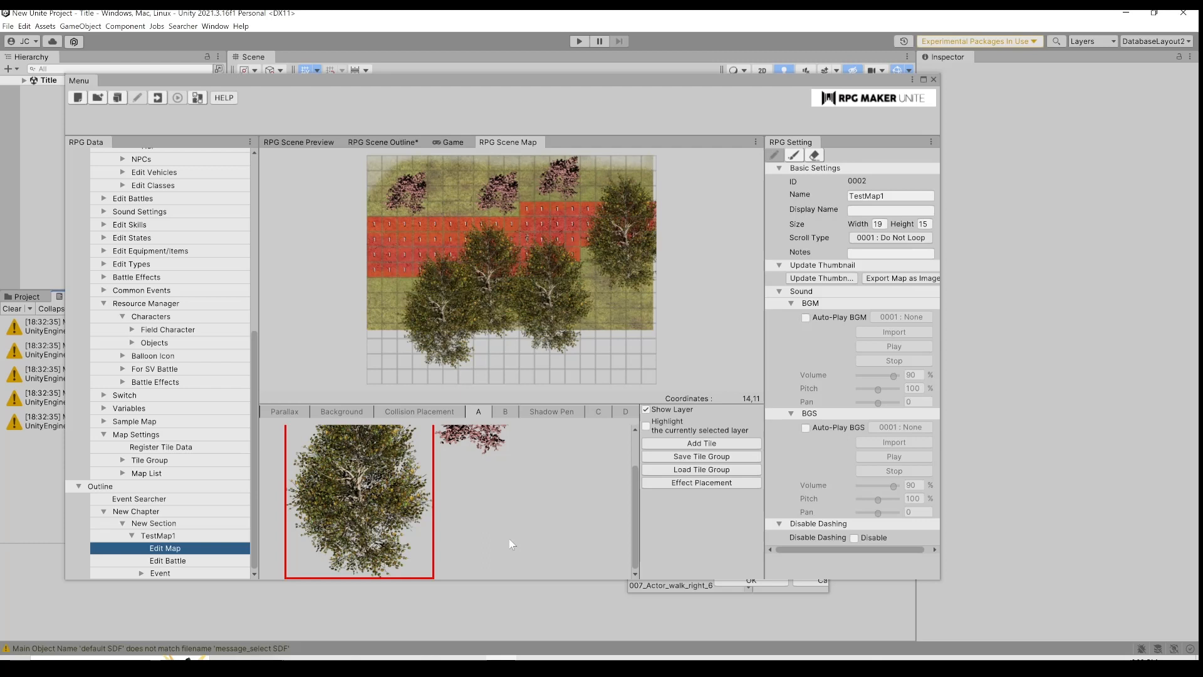
{"action": "mouse_move", "coordinate": [139, 498]}
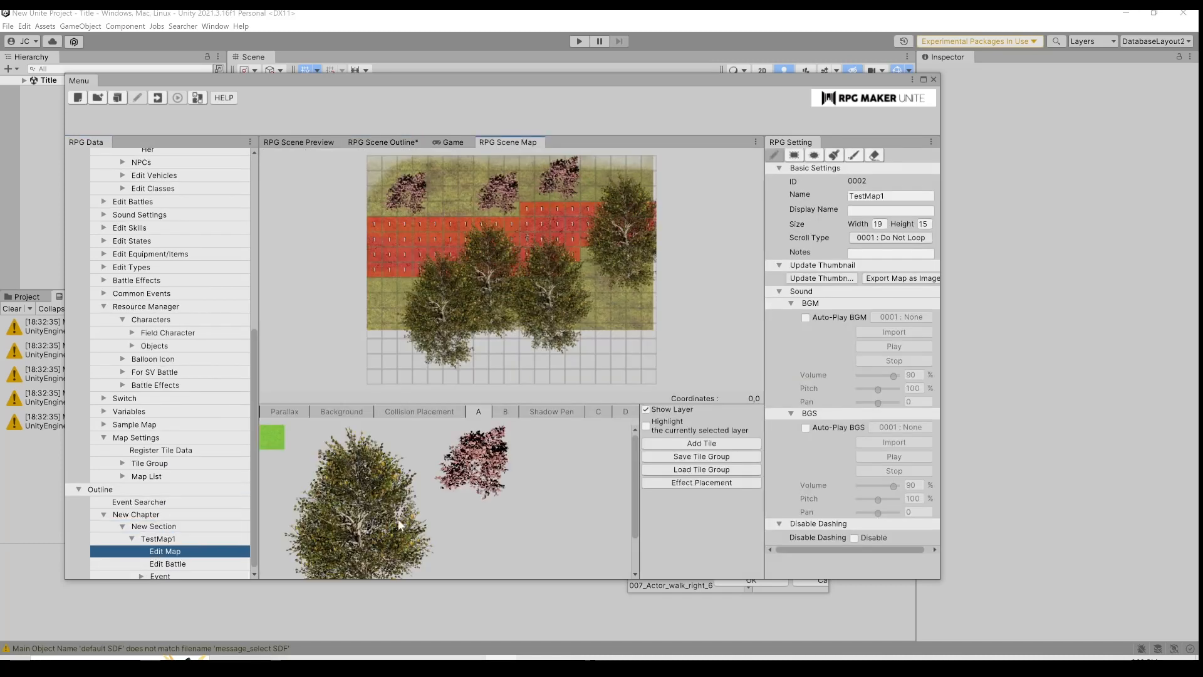
{"action": "mouse_move", "coordinate": [449, 547]}
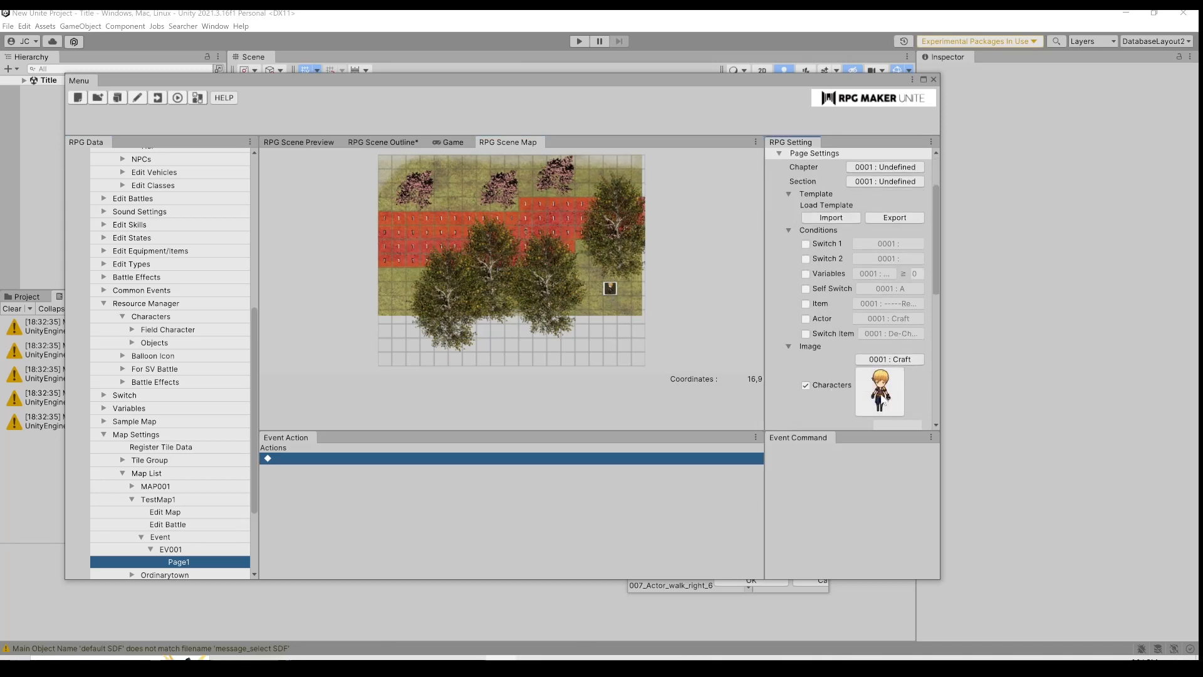
Step: Set EV001 Page1 to Select an Image using the Boat image, then start a playtest
{"action": "scroll", "scroll_direction": "down", "scroll_amount": 3}
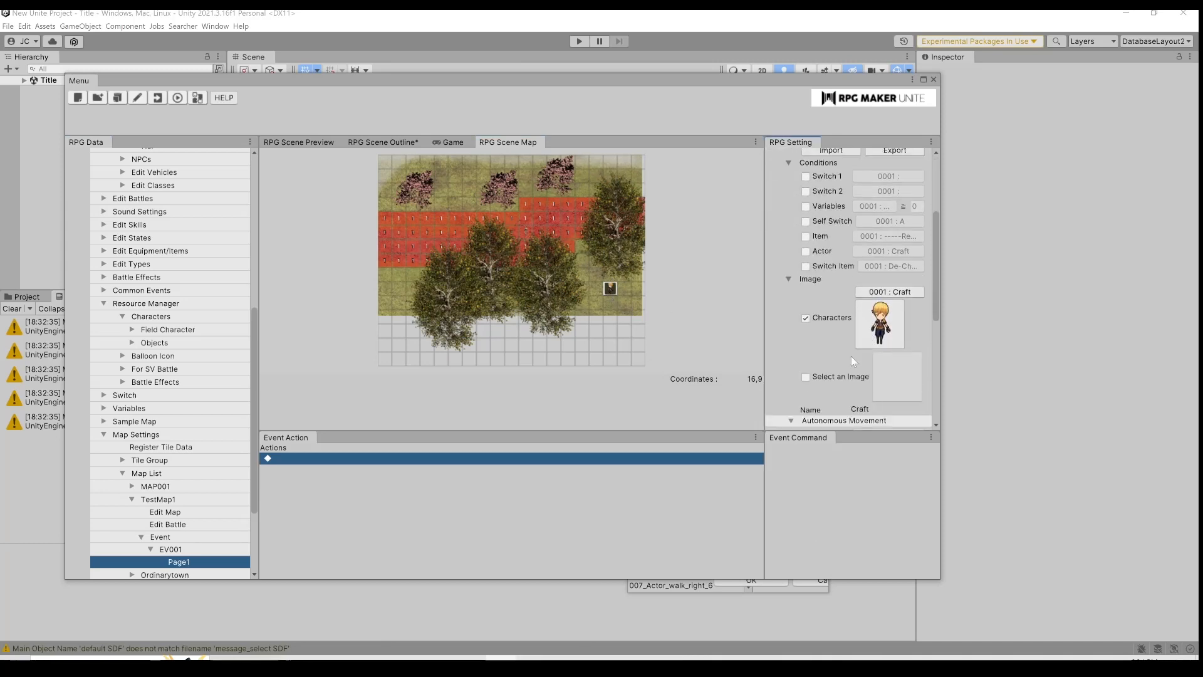
{"action": "left_click", "coordinate": [806, 376]}
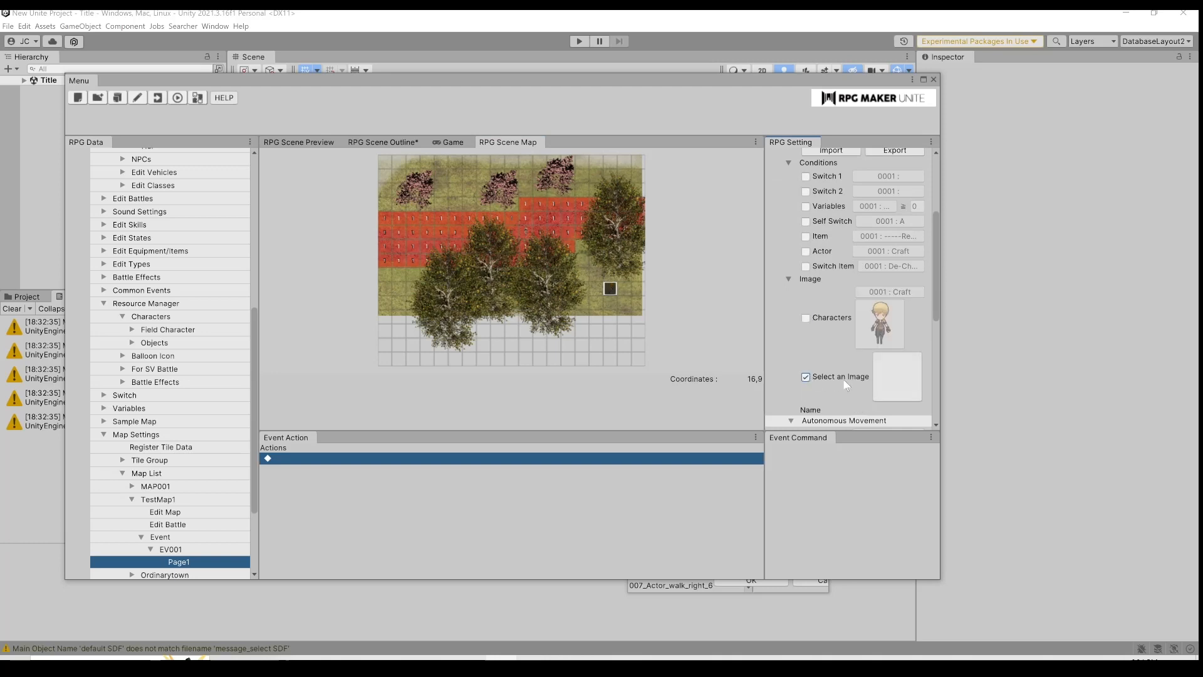
{"action": "left_click", "coordinate": [896, 376]}
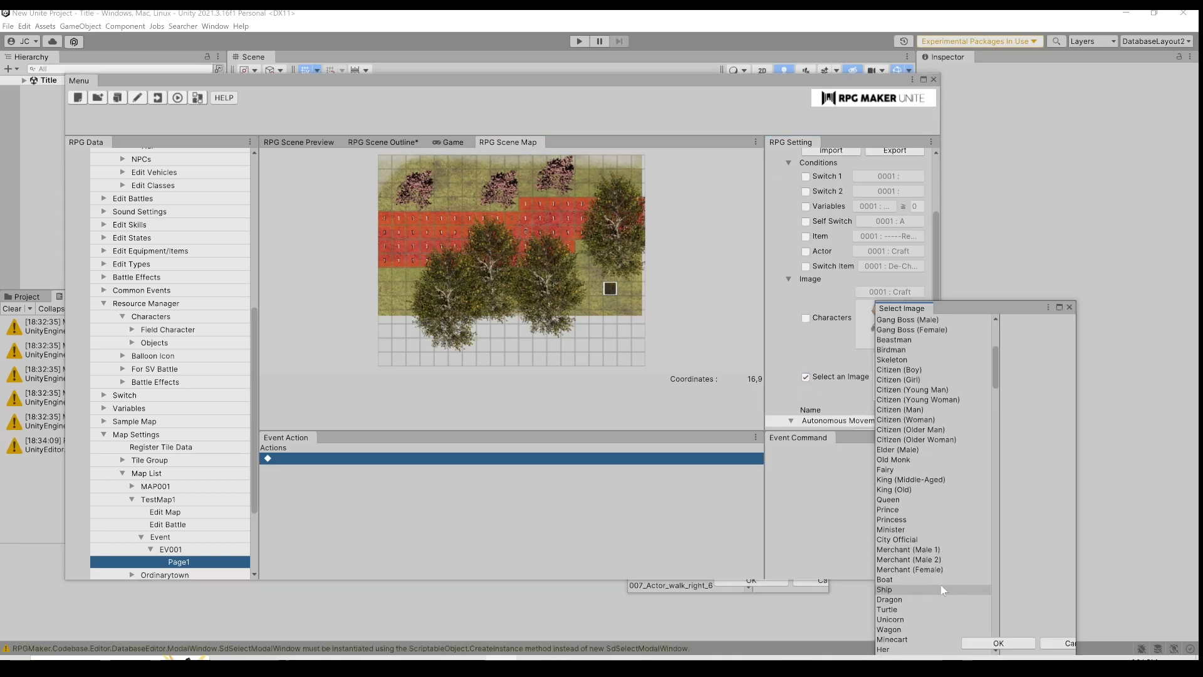
{"action": "scroll", "scroll_direction": "down", "scroll_amount": 3}
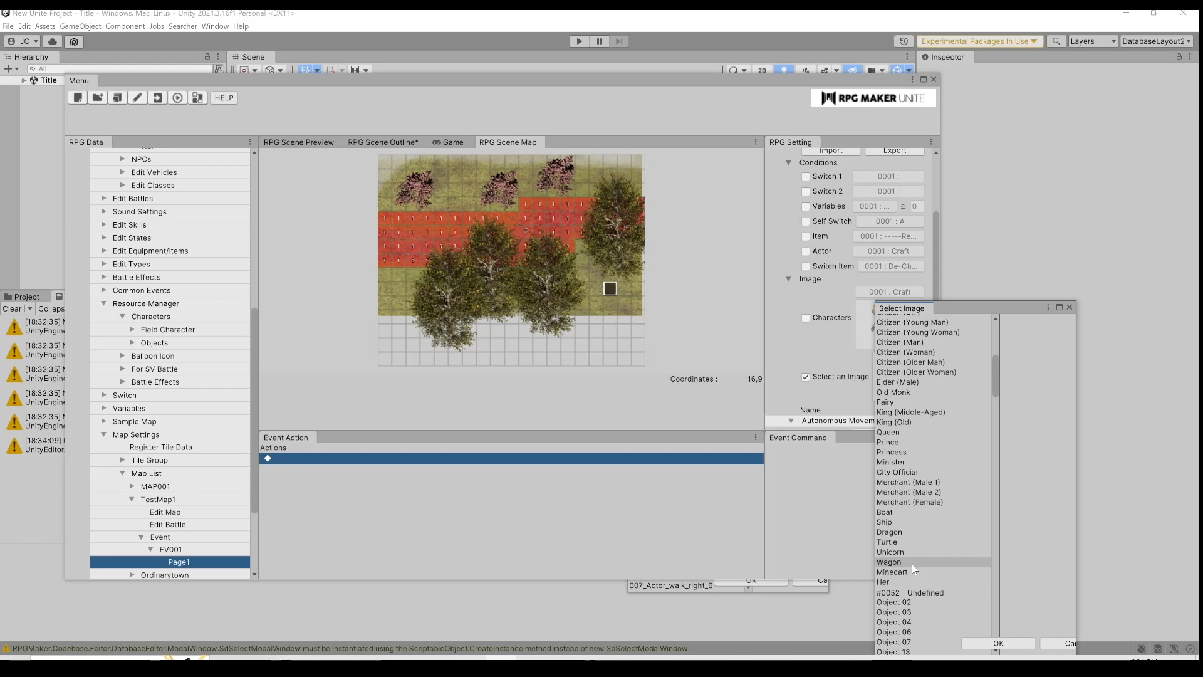
{"action": "left_click", "coordinate": [884, 545]}
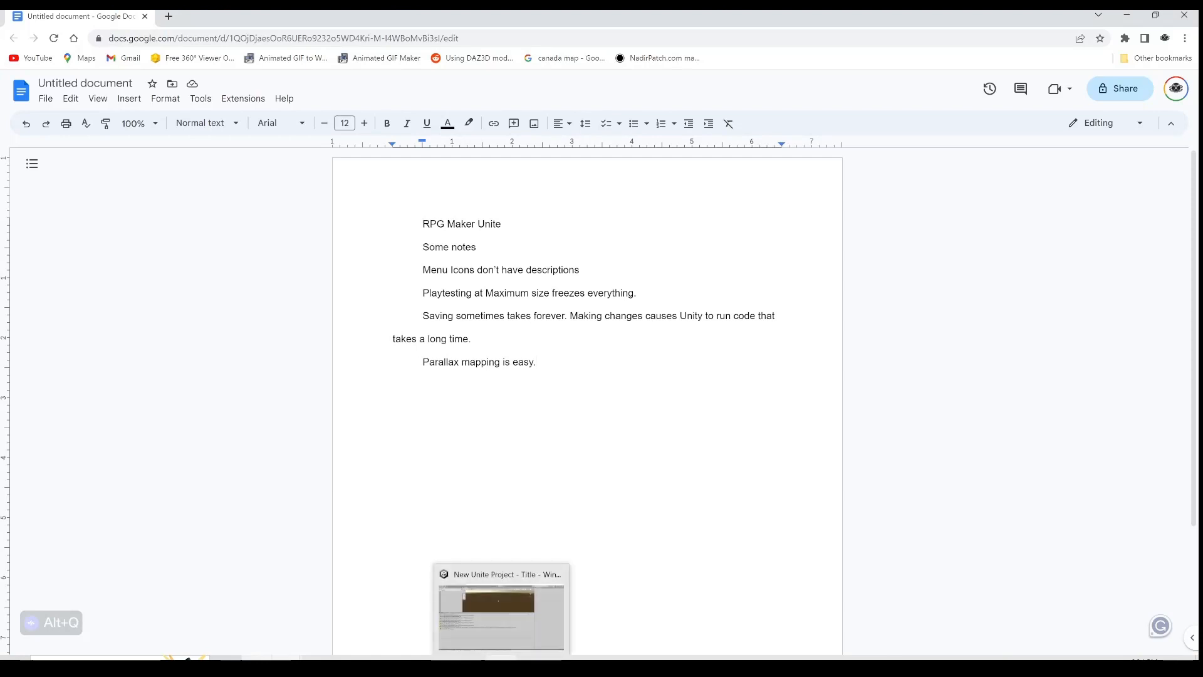
{"action": "left_click", "coordinate": [500, 610]}
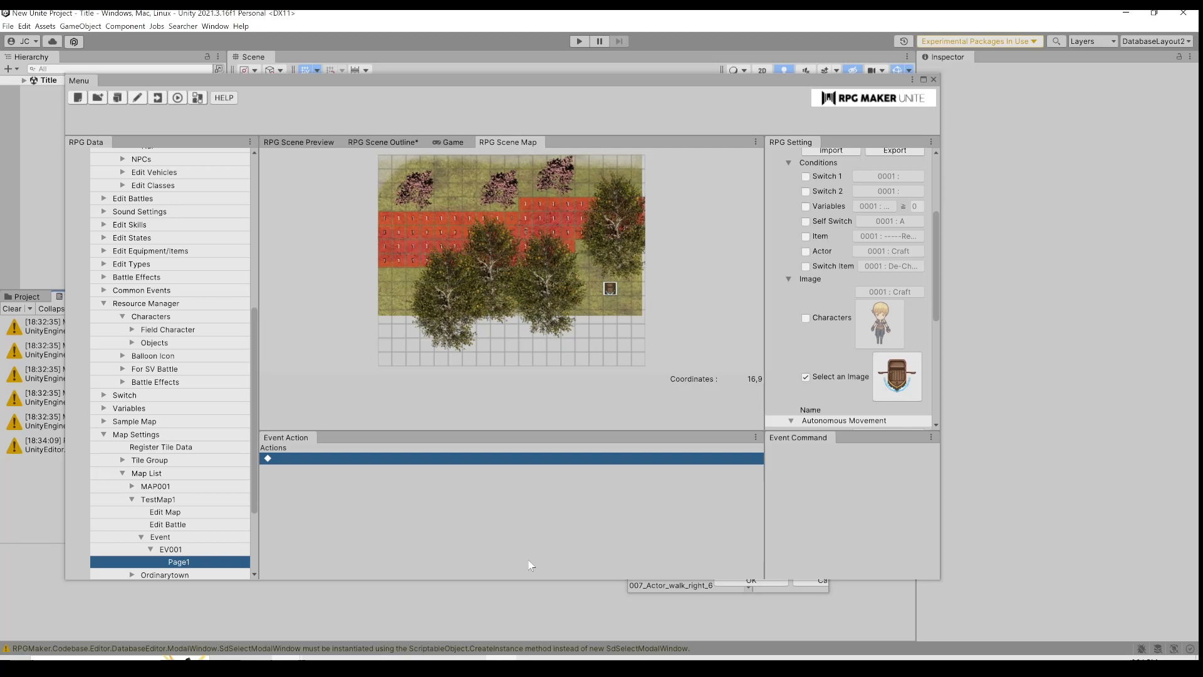
{"action": "mouse_move", "coordinate": [165, 34]}
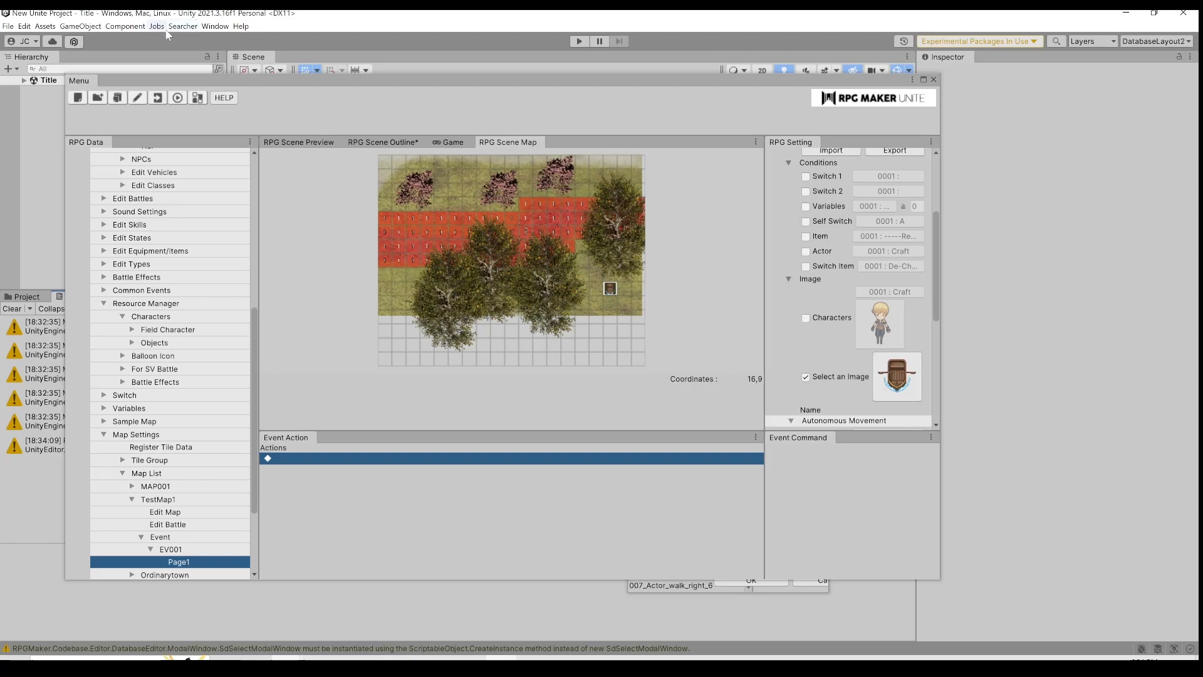
{"action": "left_click", "coordinate": [451, 142]}
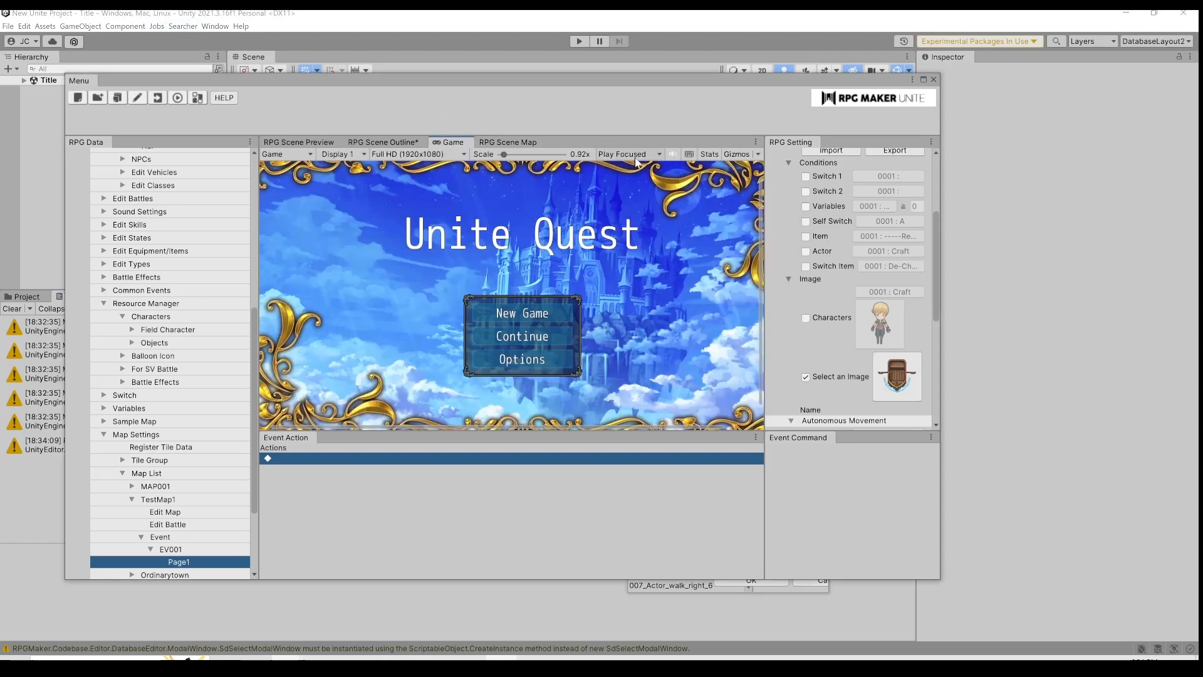
Step: Switch the Game view's Play Focused option to Play Maximized
{"action": "left_click", "coordinate": [628, 153]}
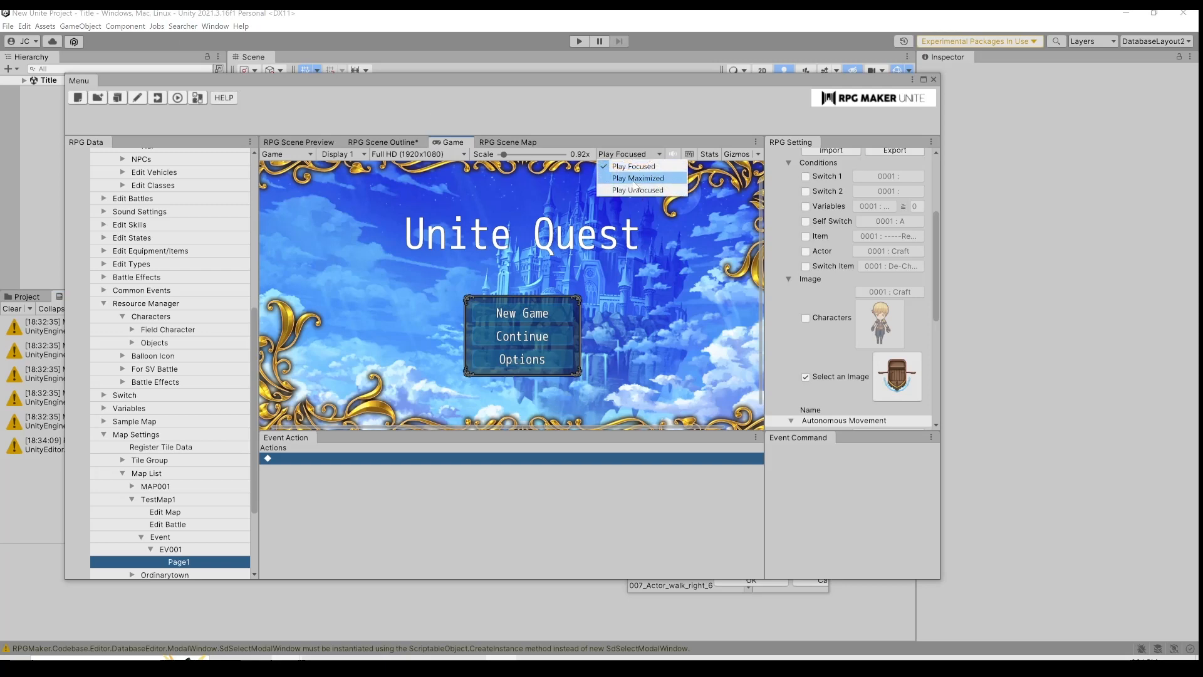
{"action": "left_click", "coordinate": [638, 177]}
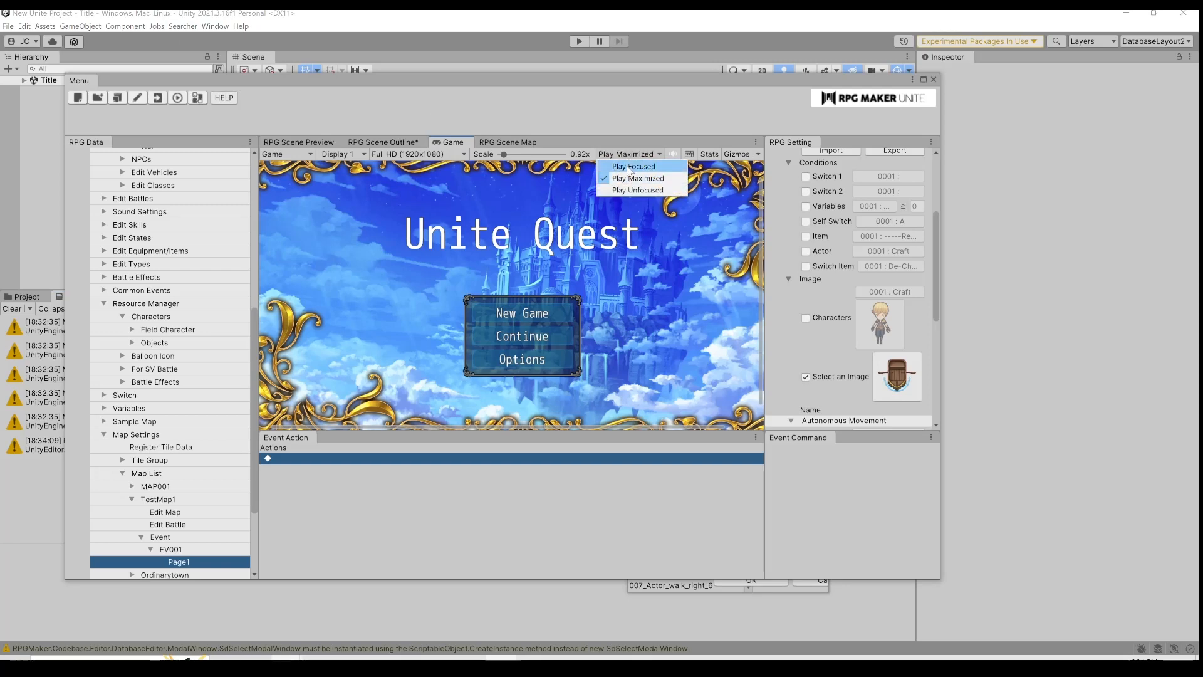
{"action": "left_click", "coordinate": [633, 166]}
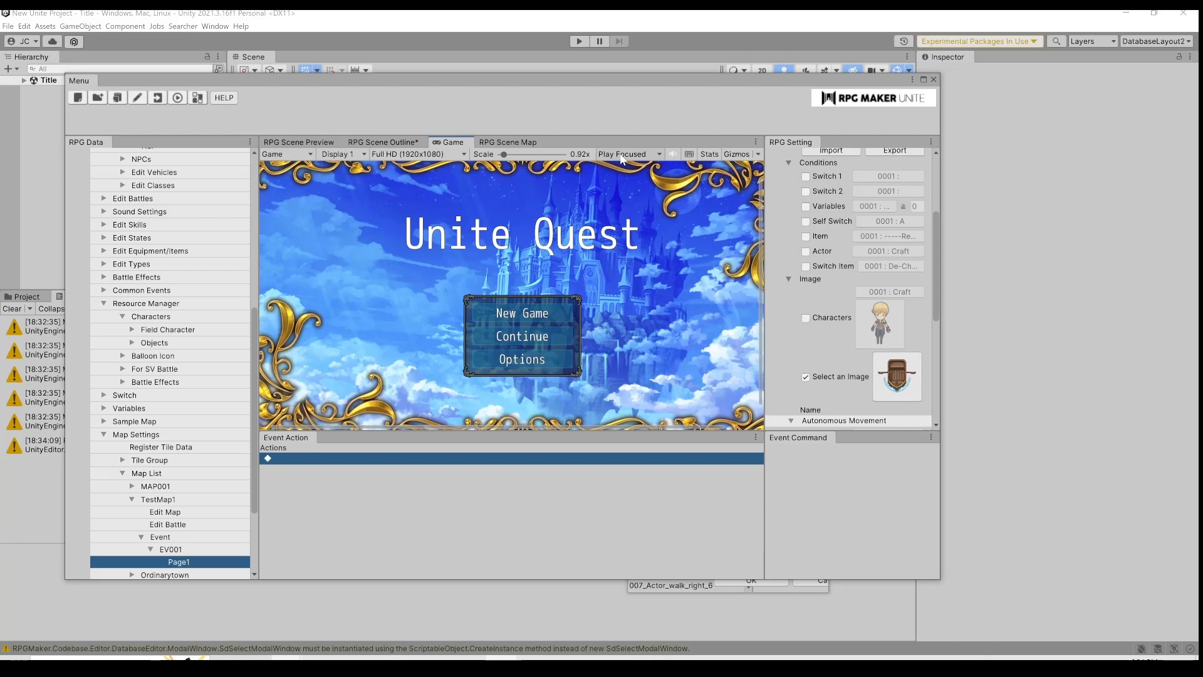
{"action": "mouse_move", "coordinate": [583, 145]}
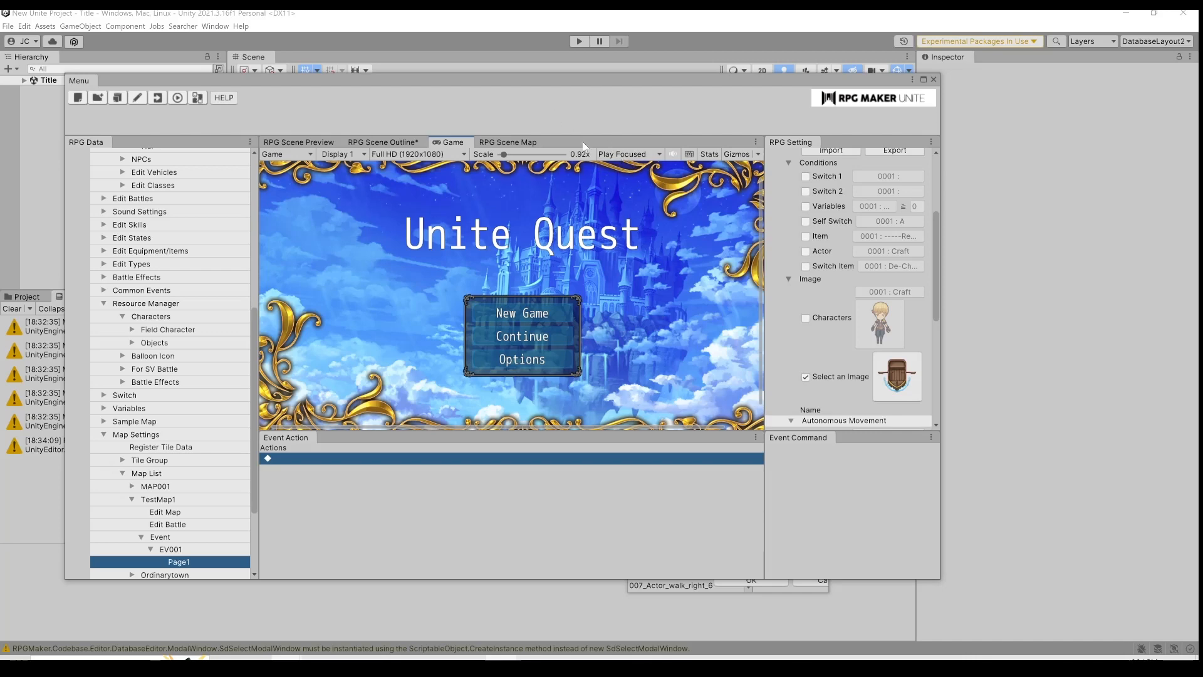
{"action": "mouse_move", "coordinate": [623, 153]}
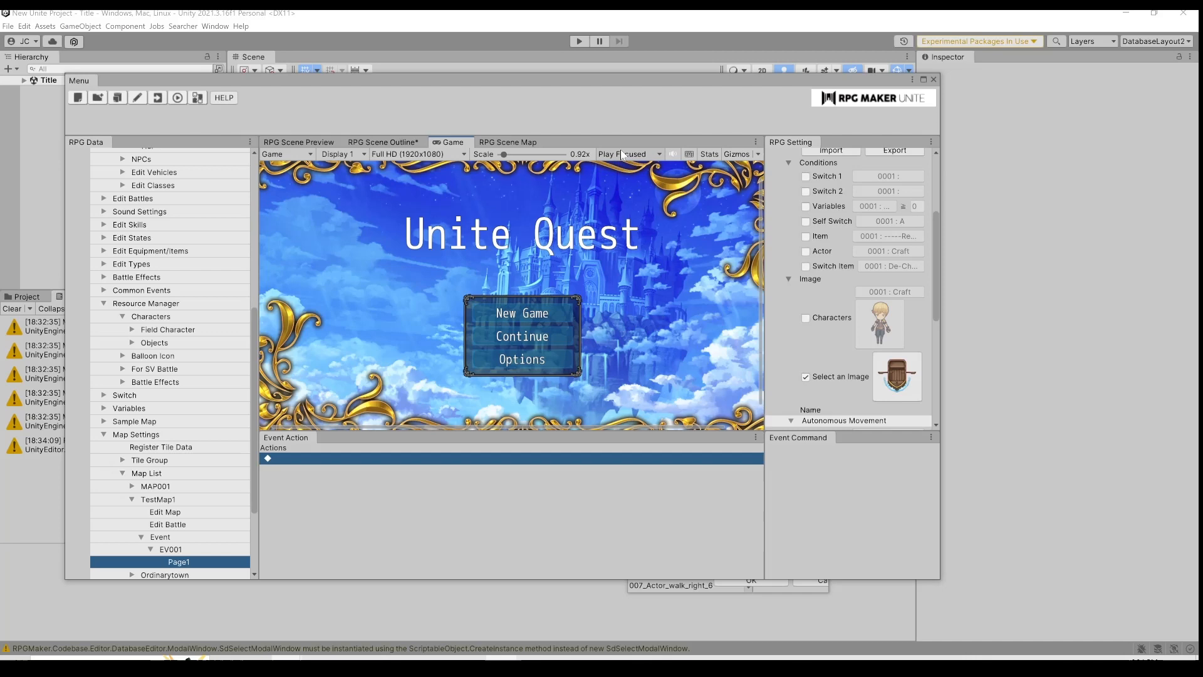
{"action": "mouse_move", "coordinate": [614, 159]}
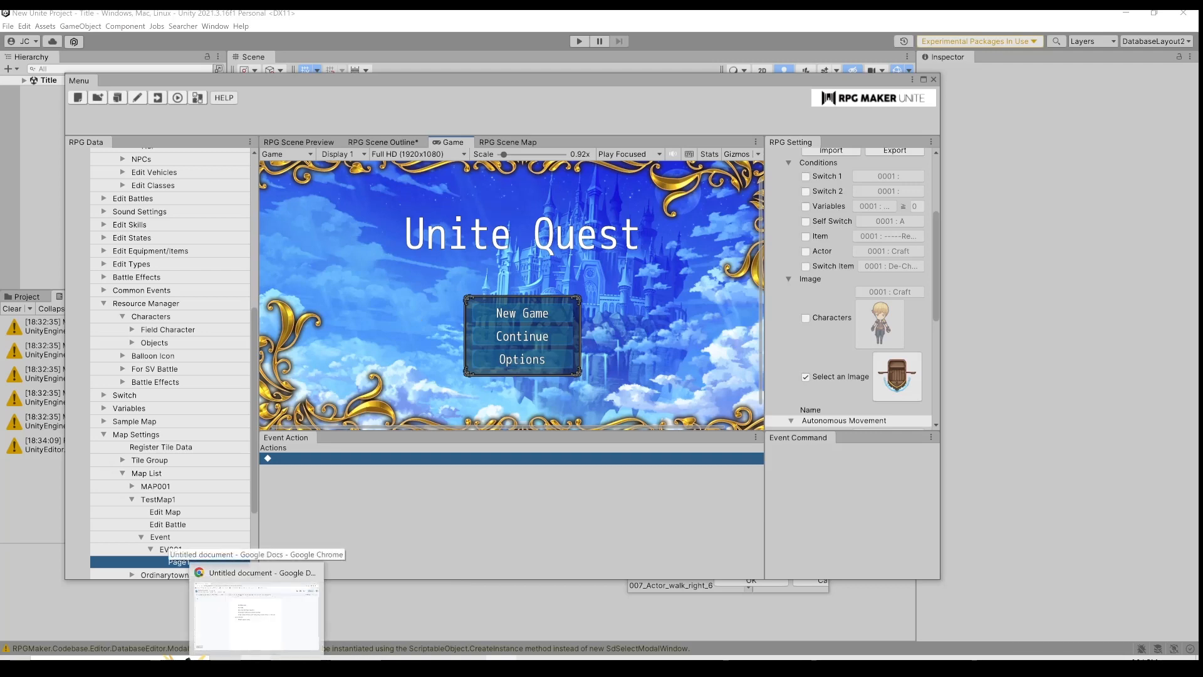
{"action": "left_click", "coordinate": [256, 573]}
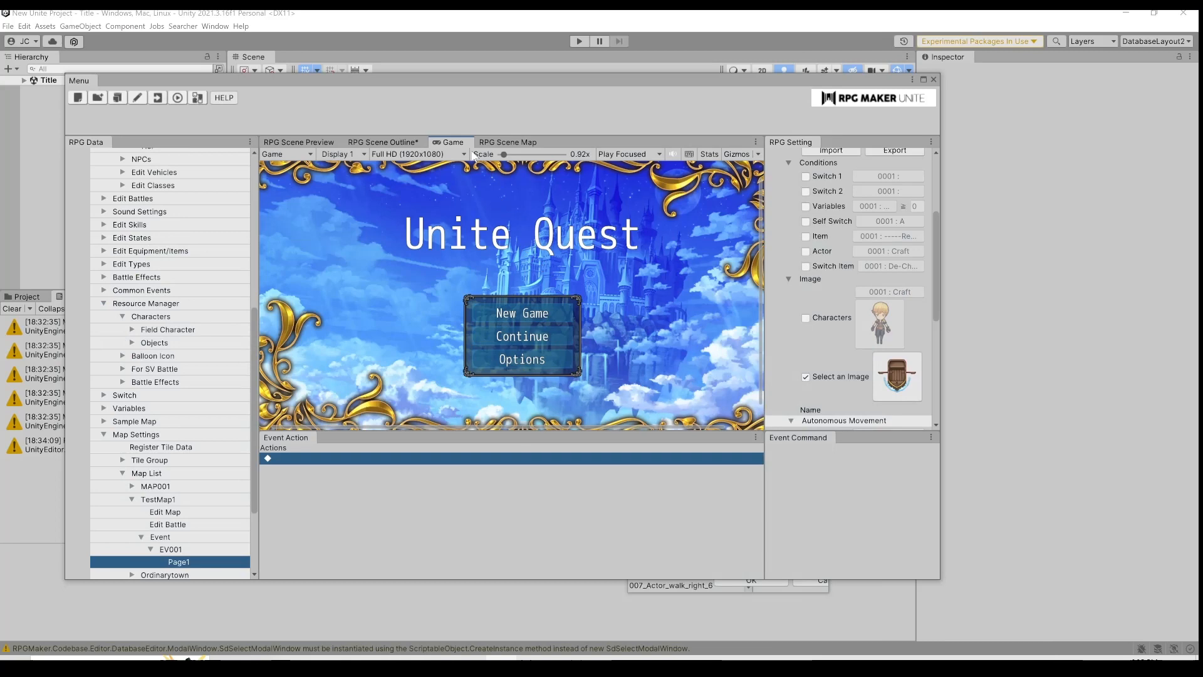
{"action": "left_click", "coordinate": [629, 153]}
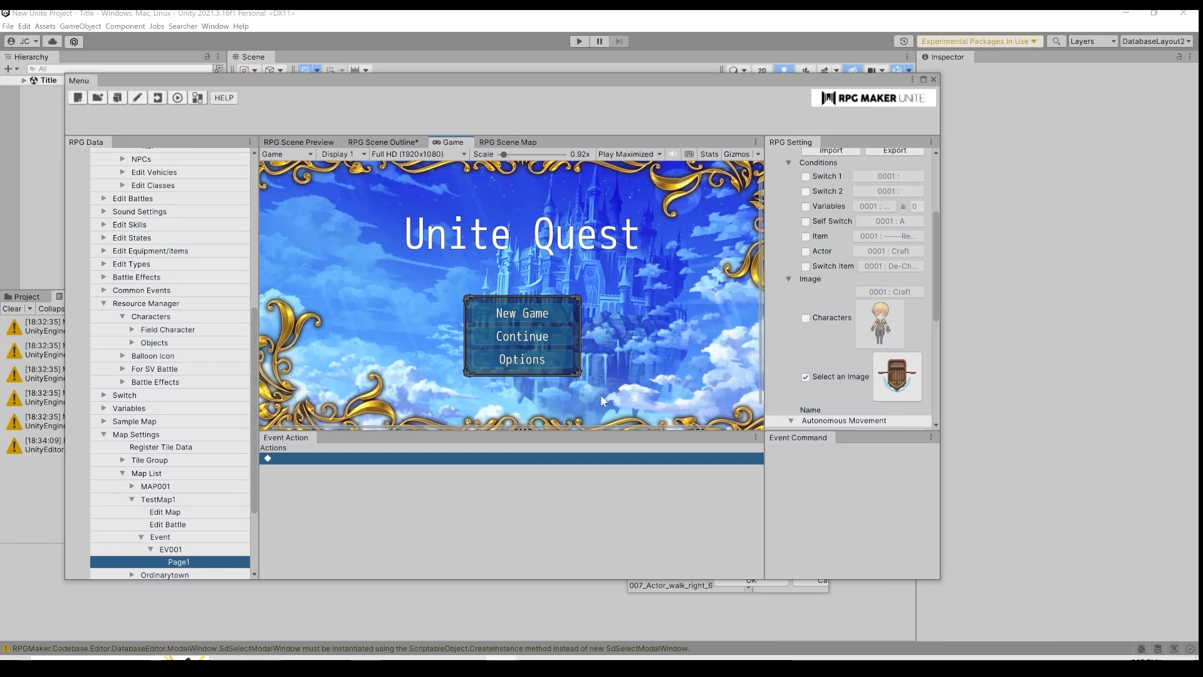
{"action": "mouse_move", "coordinate": [490, 538]}
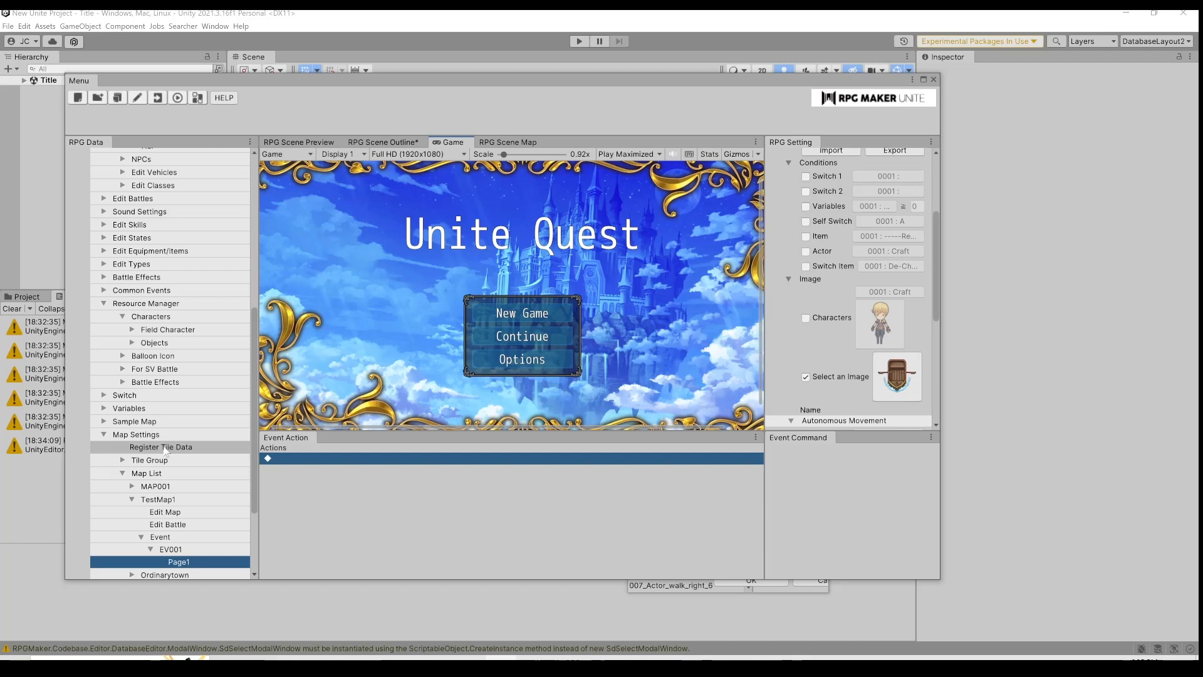
{"action": "mouse_move", "coordinate": [456, 275]}
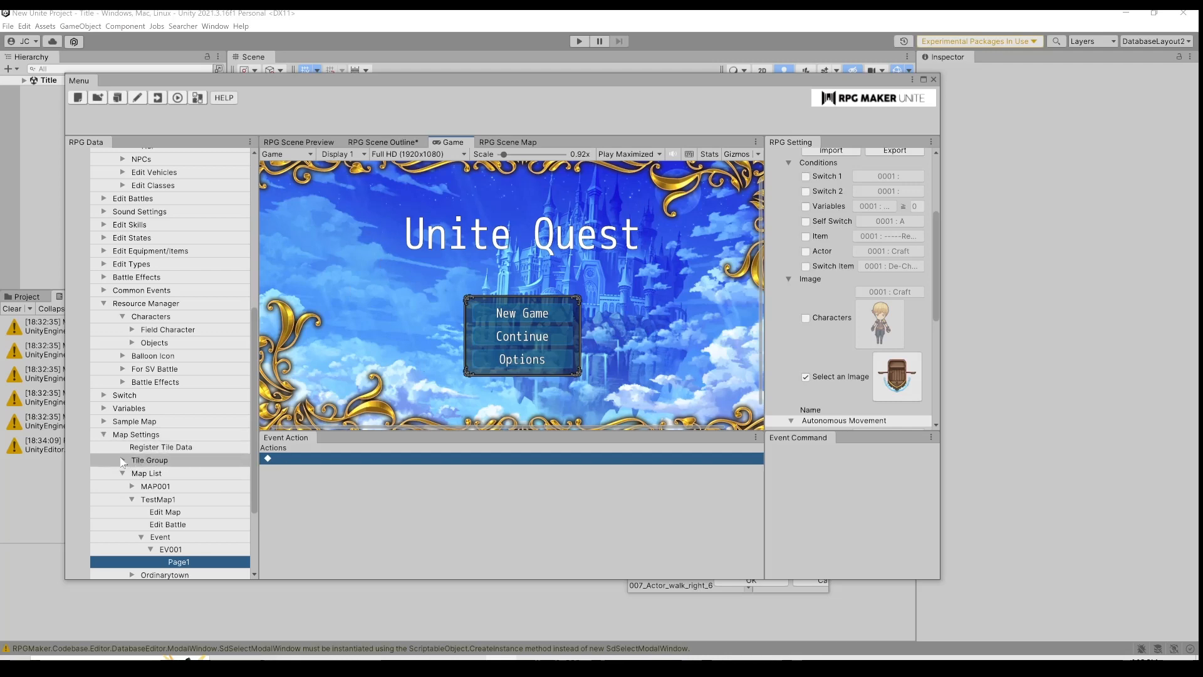
Step: Show actor Her's settings with her face icon and field character image data beside the tile data list
{"action": "left_click", "coordinate": [161, 446]}
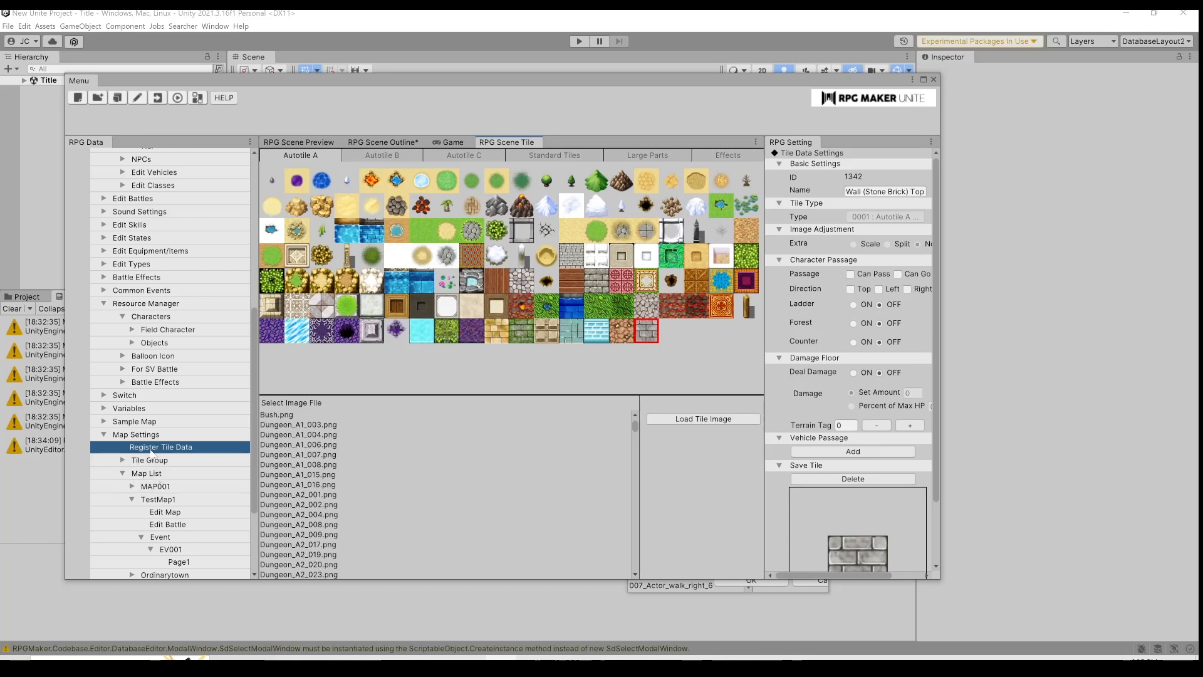
{"action": "scroll", "scroll_direction": "up", "scroll_amount": 3}
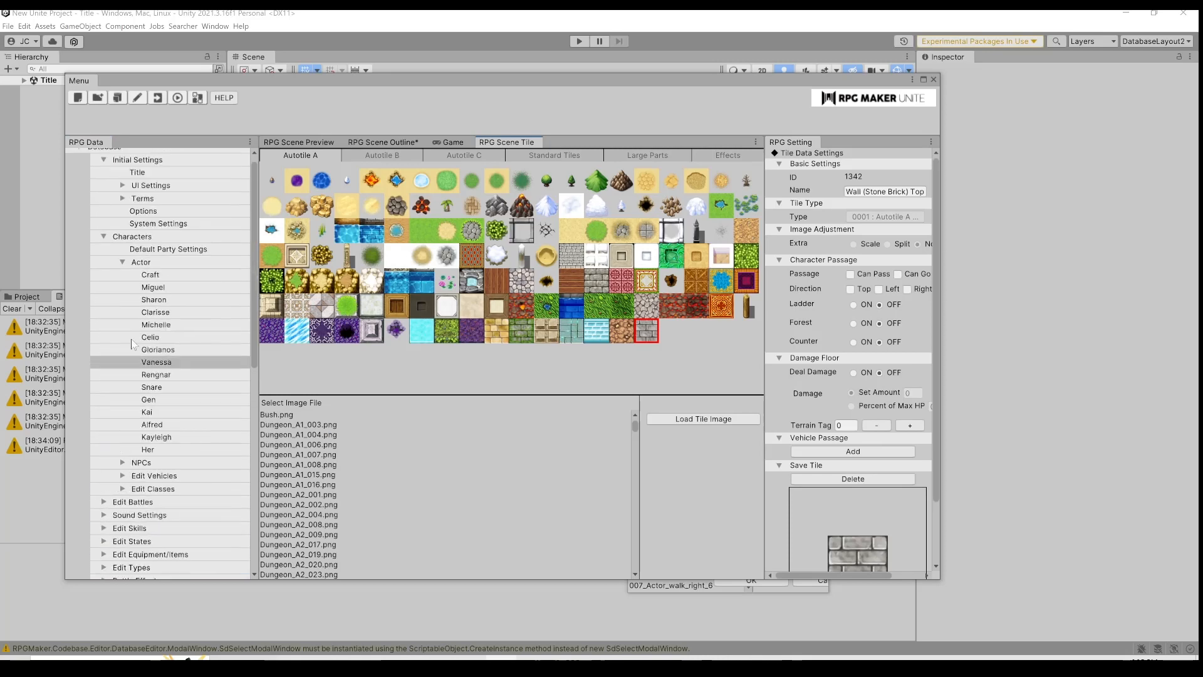
{"action": "left_click", "coordinate": [148, 449]}
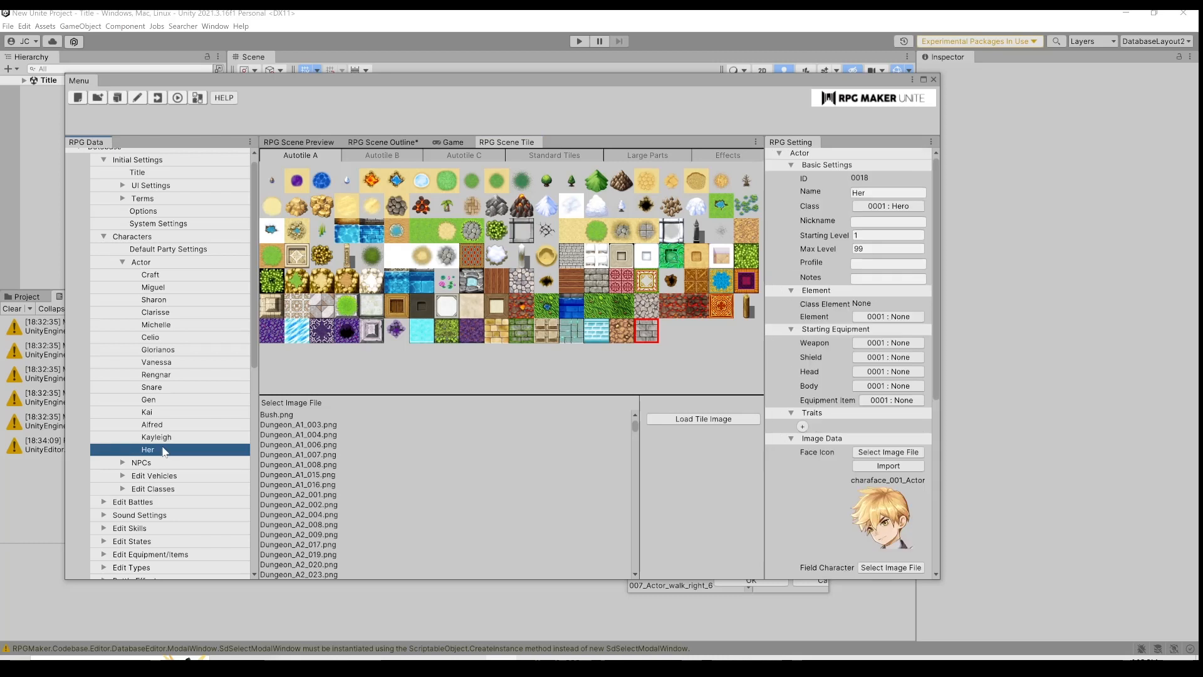
{"action": "mouse_move", "coordinate": [838, 443]}
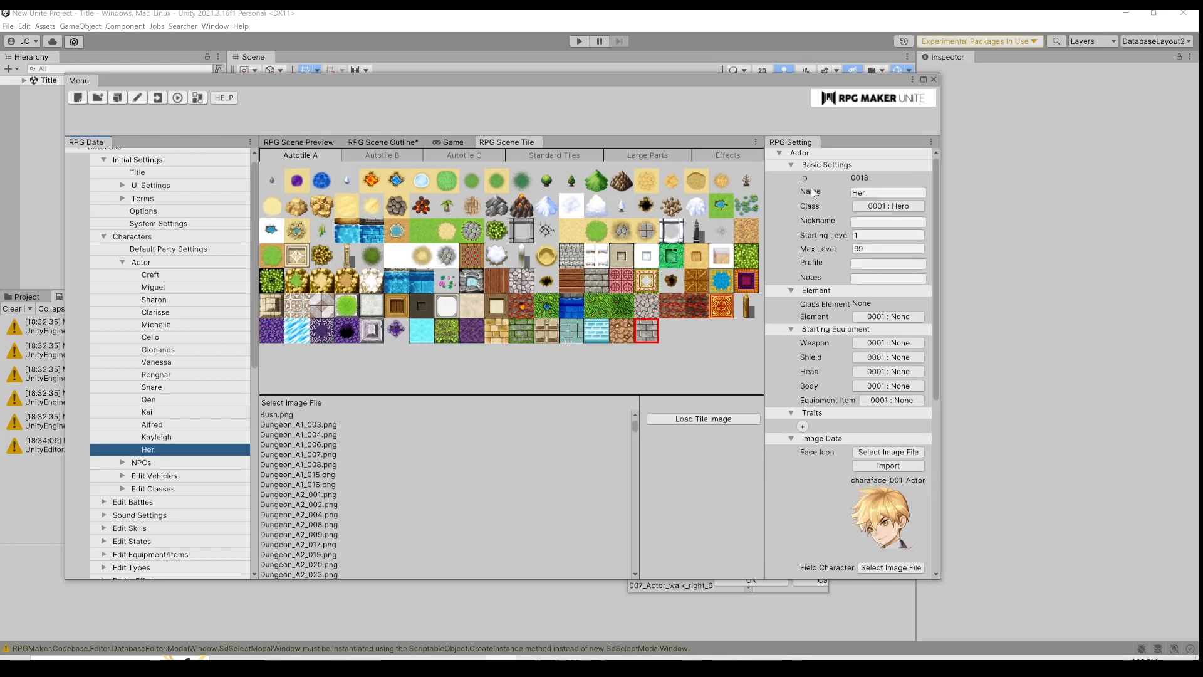
{"action": "scroll", "scroll_direction": "down", "scroll_amount": 3}
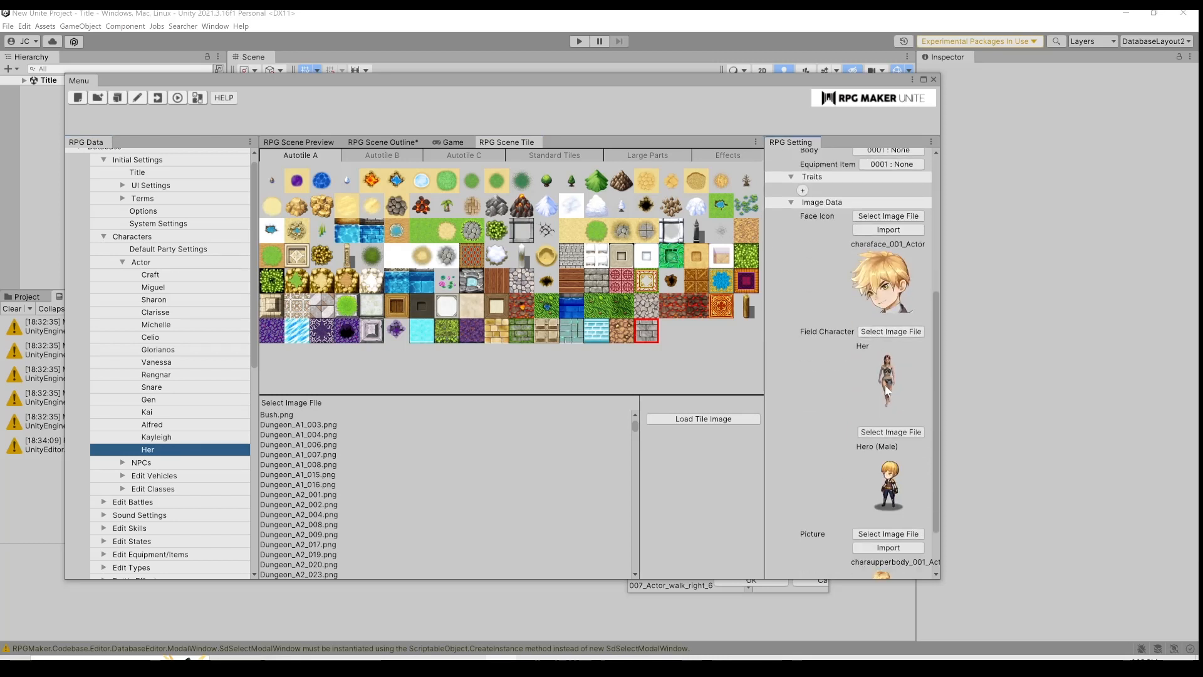
{"action": "scroll", "scroll_direction": "up", "scroll_amount": 3}
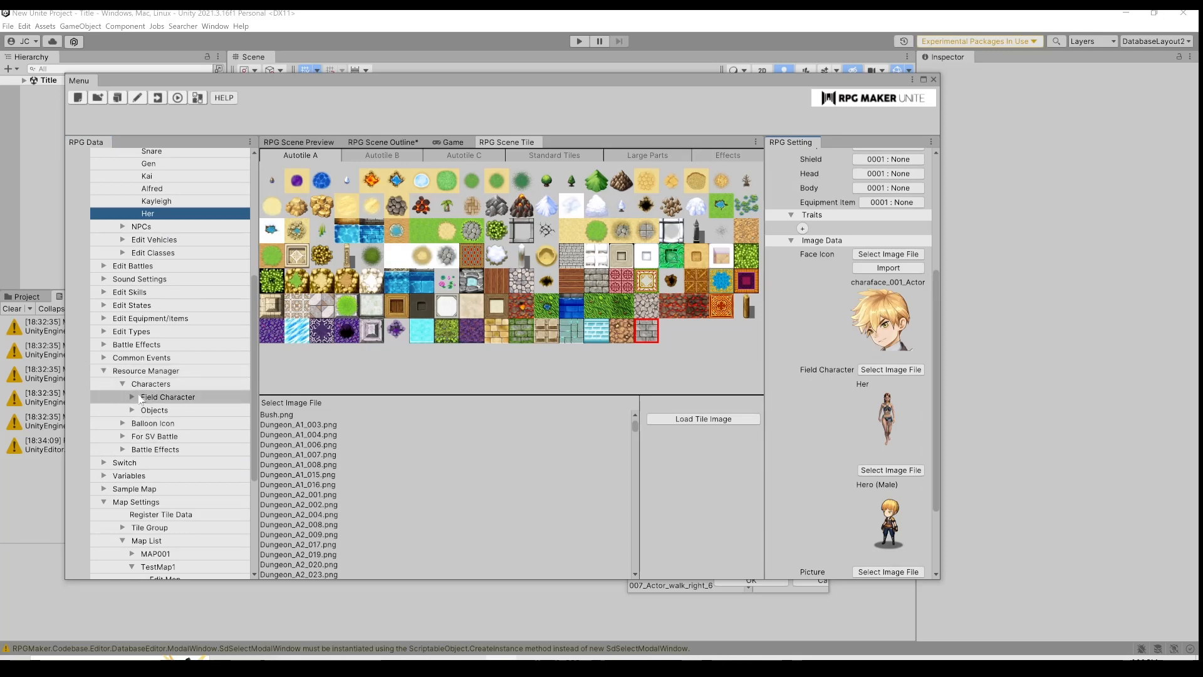
Step: Preview Her's field character walking animation and its directional sprite sheet settings
{"action": "scroll", "scroll_direction": "down", "scroll_amount": 3}
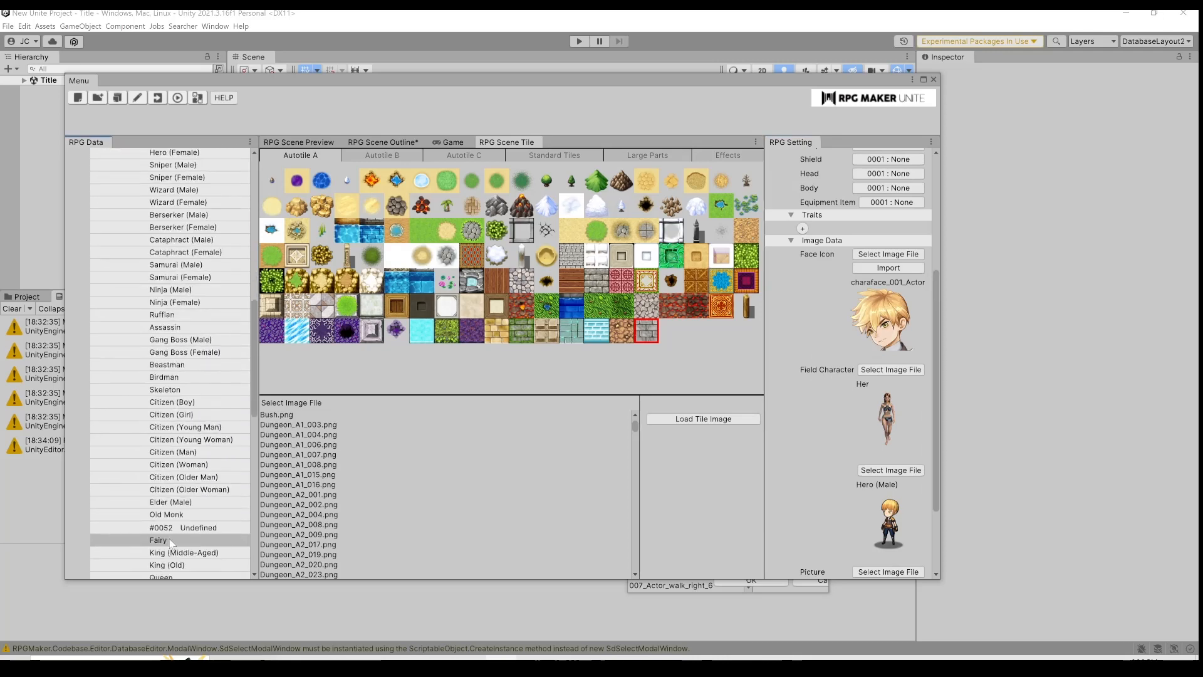
{"action": "scroll", "scroll_direction": "down", "scroll_amount": 3}
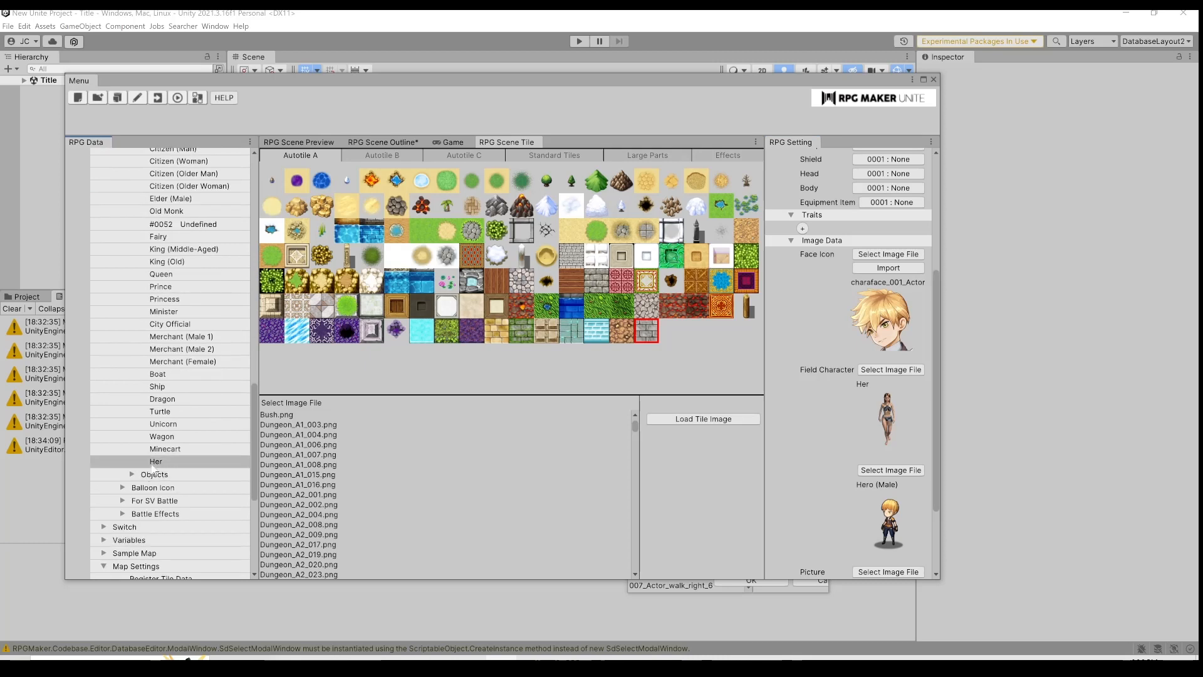
{"action": "left_click", "coordinate": [155, 461]}
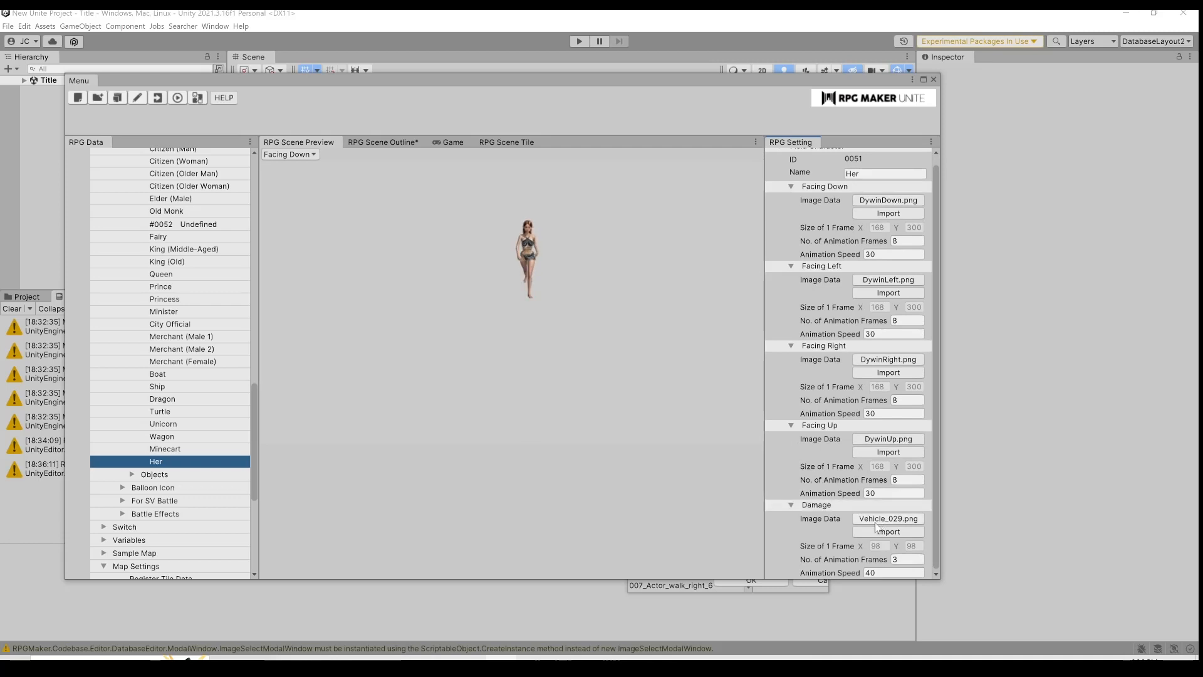
{"action": "scroll", "scroll_direction": "up", "scroll_amount": 3}
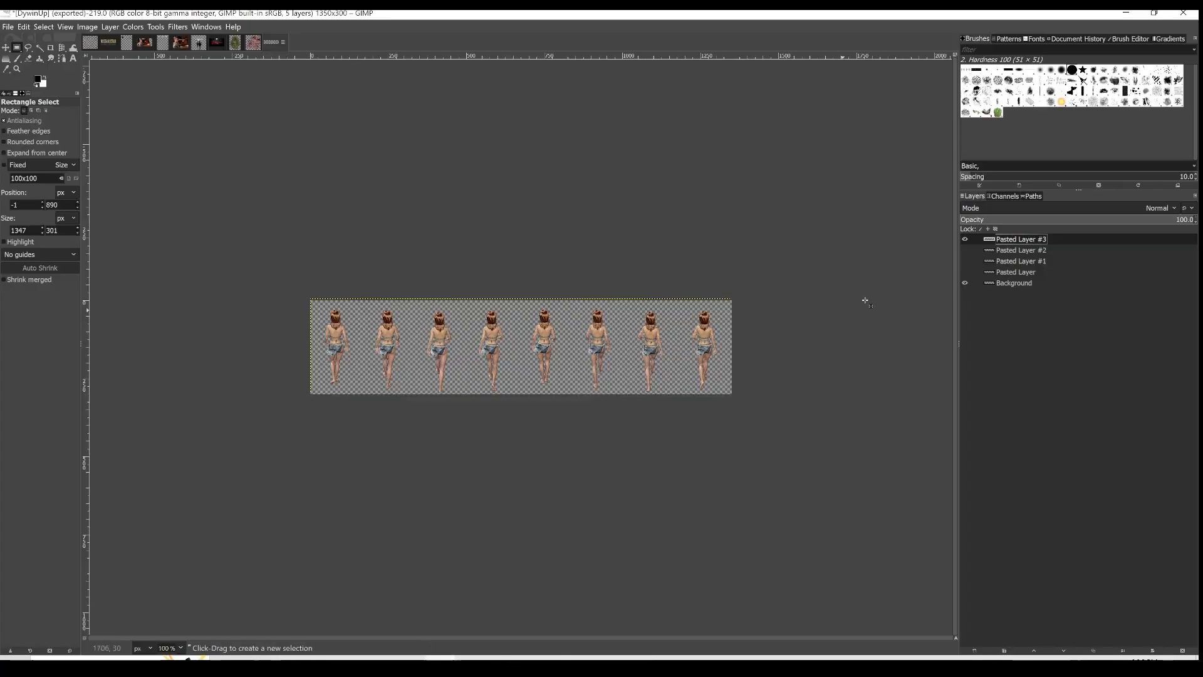
{"action": "mouse_move", "coordinate": [325, 255]}
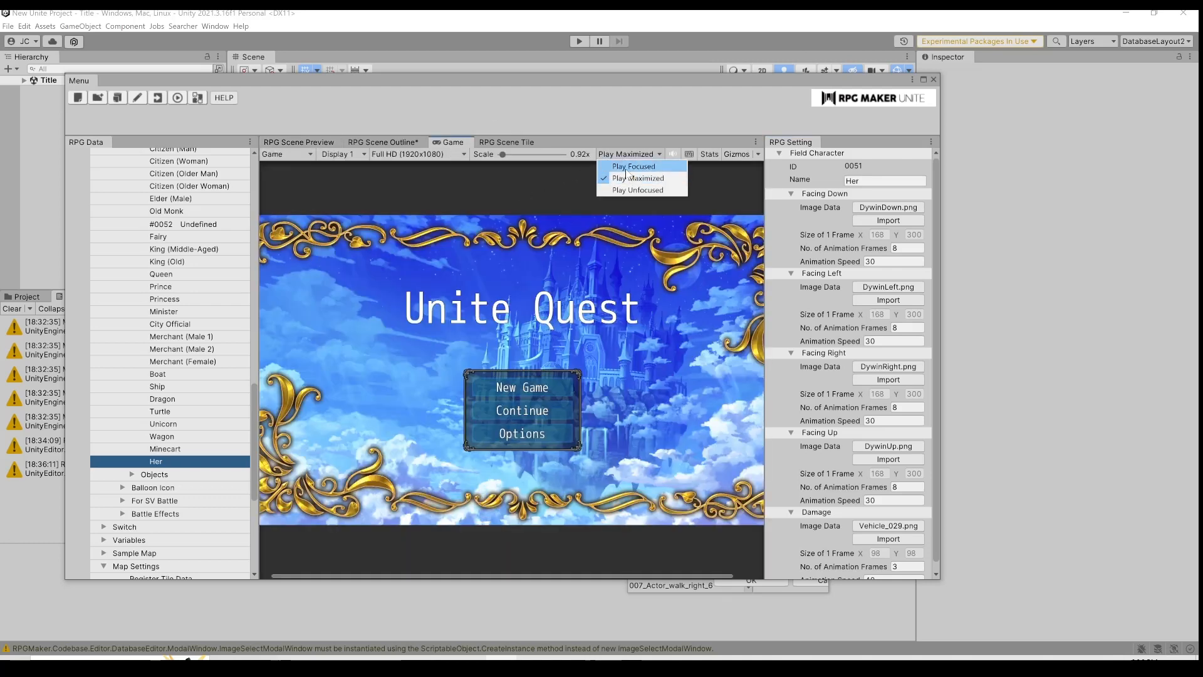
Step: Playtest in focused then maximized play, start a New Game to watch Her walk, then stop
{"action": "left_click", "coordinate": [633, 167]}
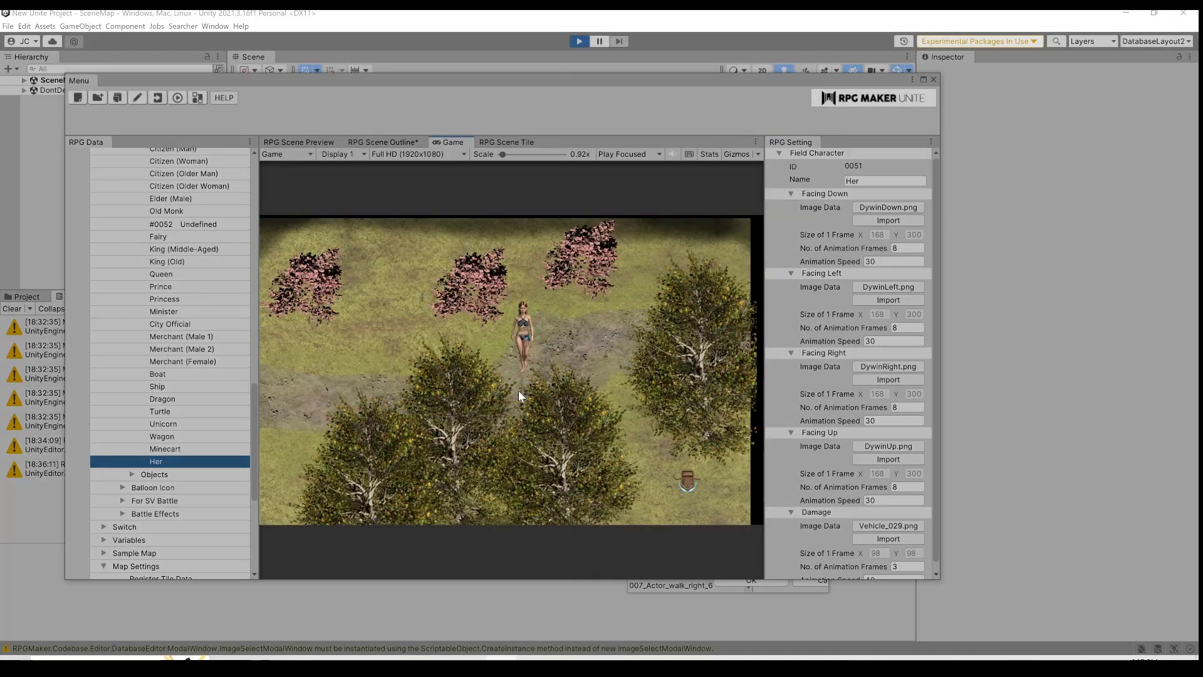
{"action": "mouse_move", "coordinate": [685, 491]}
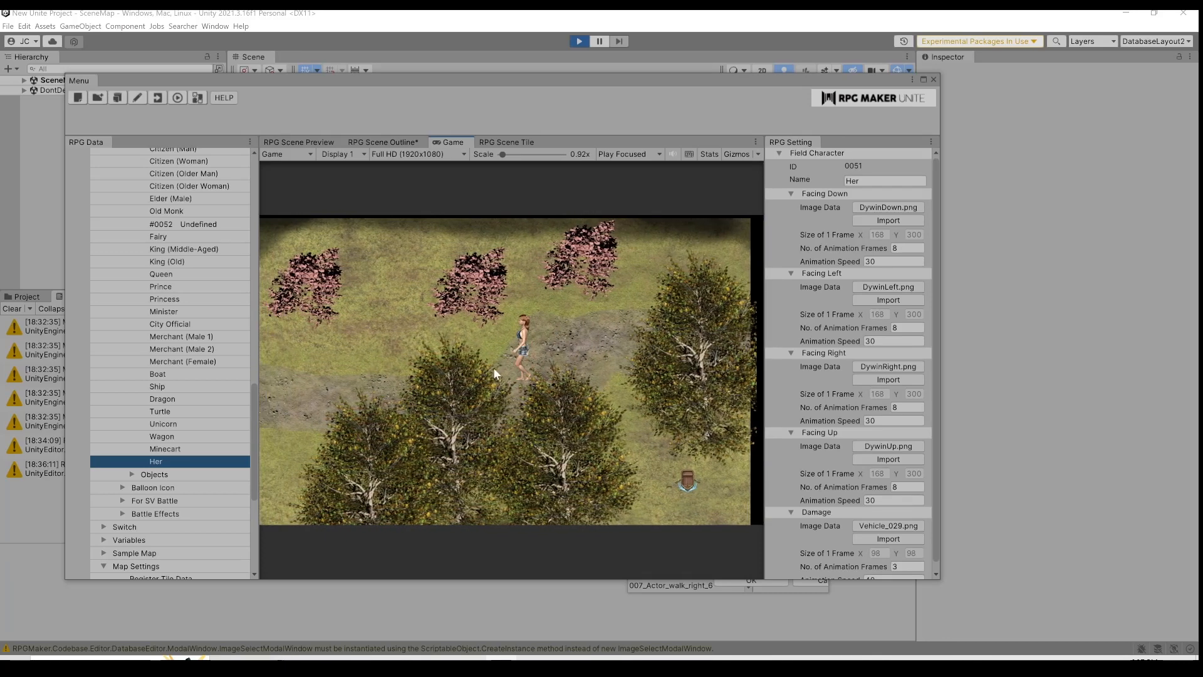
{"action": "mouse_move", "coordinate": [417, 145]}
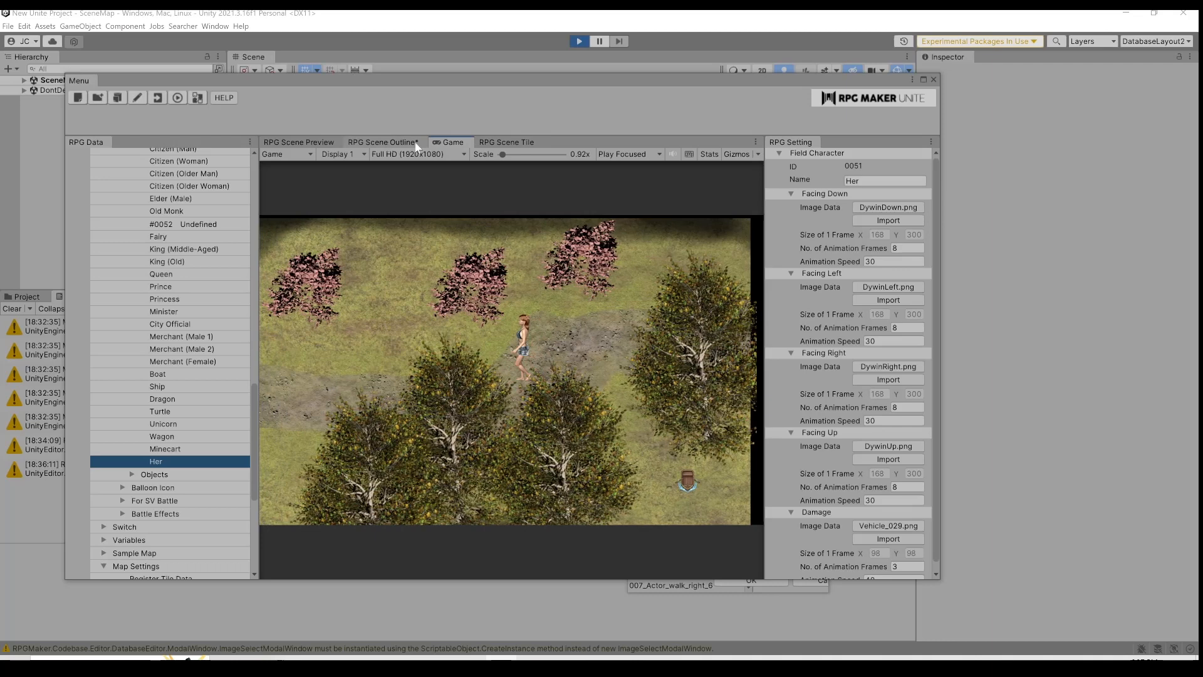
{"action": "left_click", "coordinate": [626, 153]}
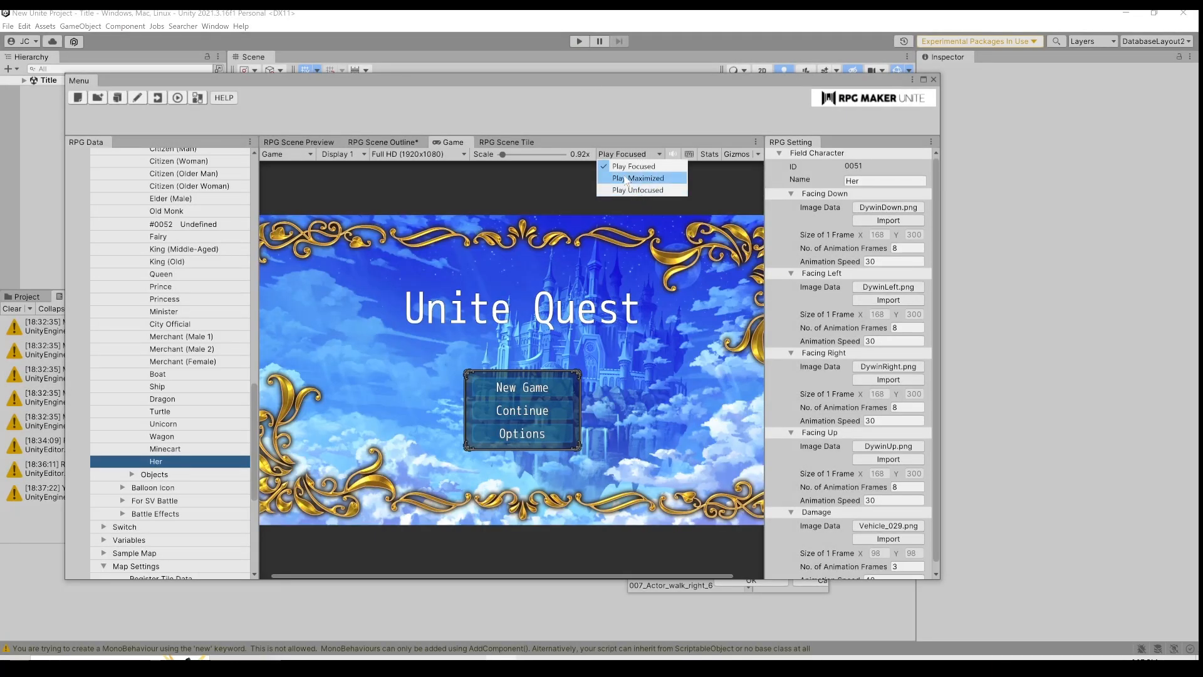
{"action": "left_click", "coordinate": [637, 178]}
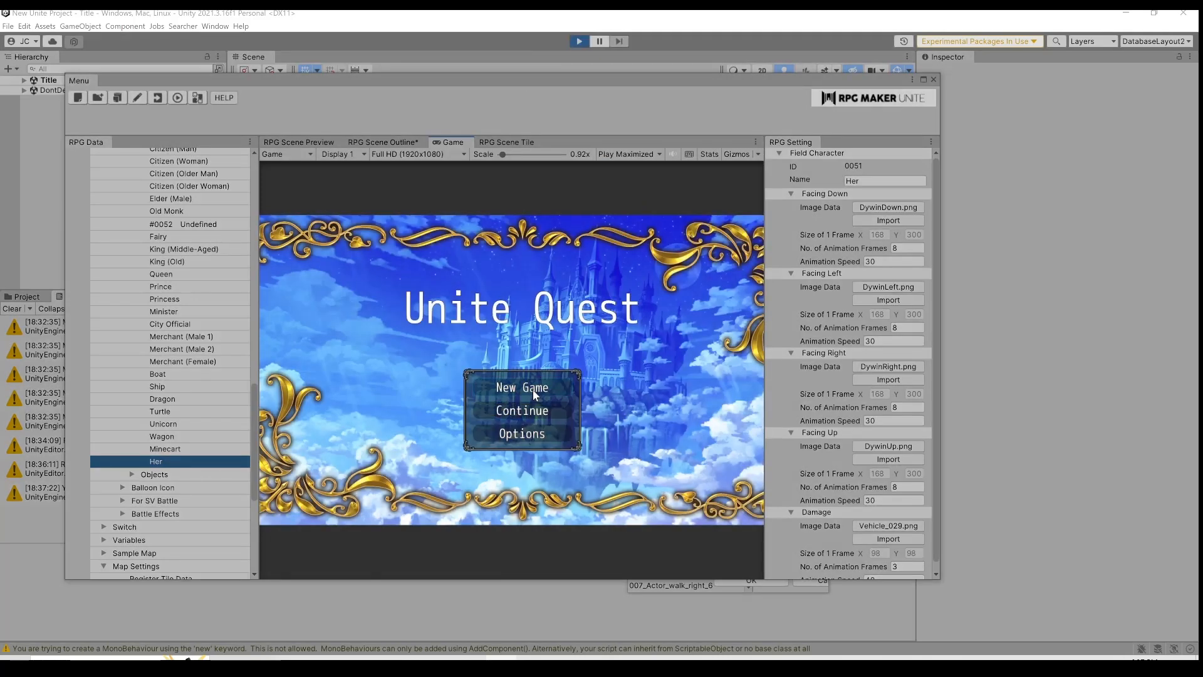
{"action": "left_click", "coordinate": [521, 387]}
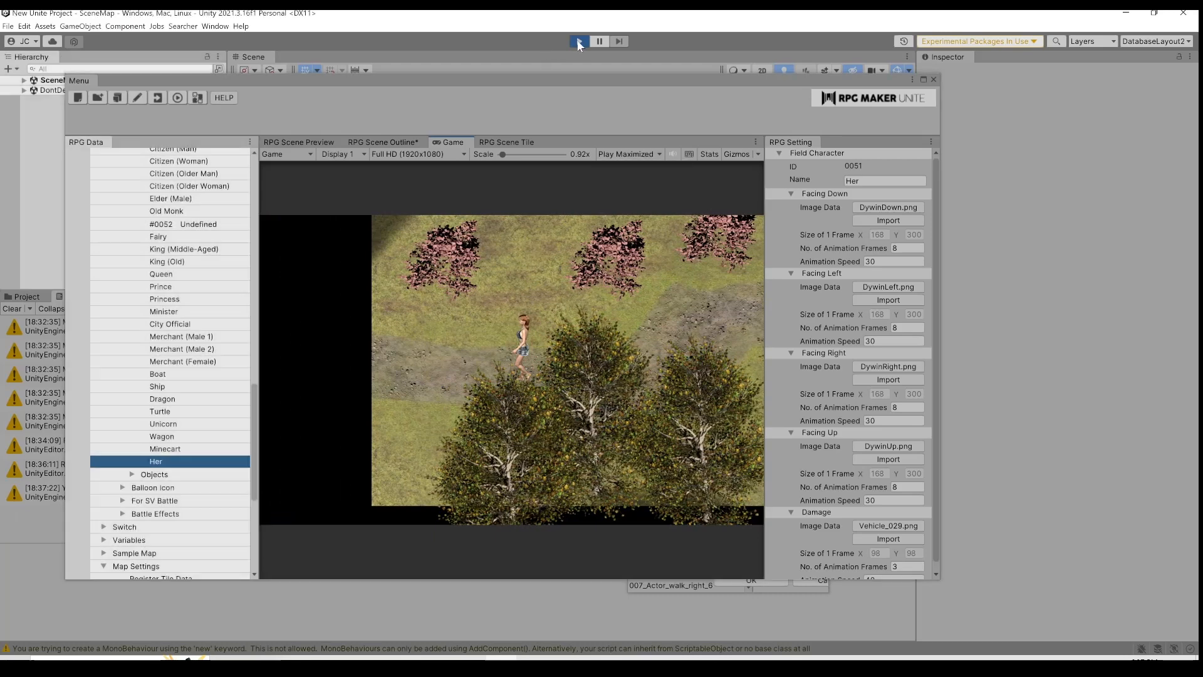
{"action": "left_click", "coordinate": [578, 41]}
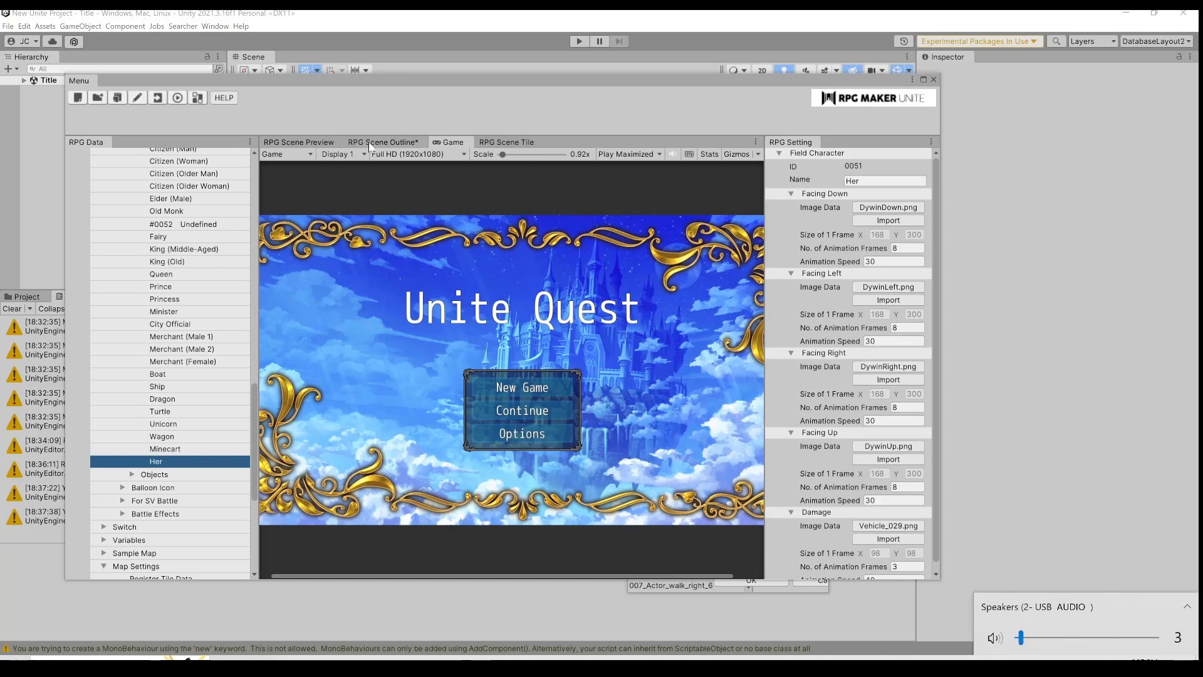
Step: Switch the game view resolution from Full HD to QHD (2560x1440)
{"action": "left_click", "coordinate": [415, 153]}
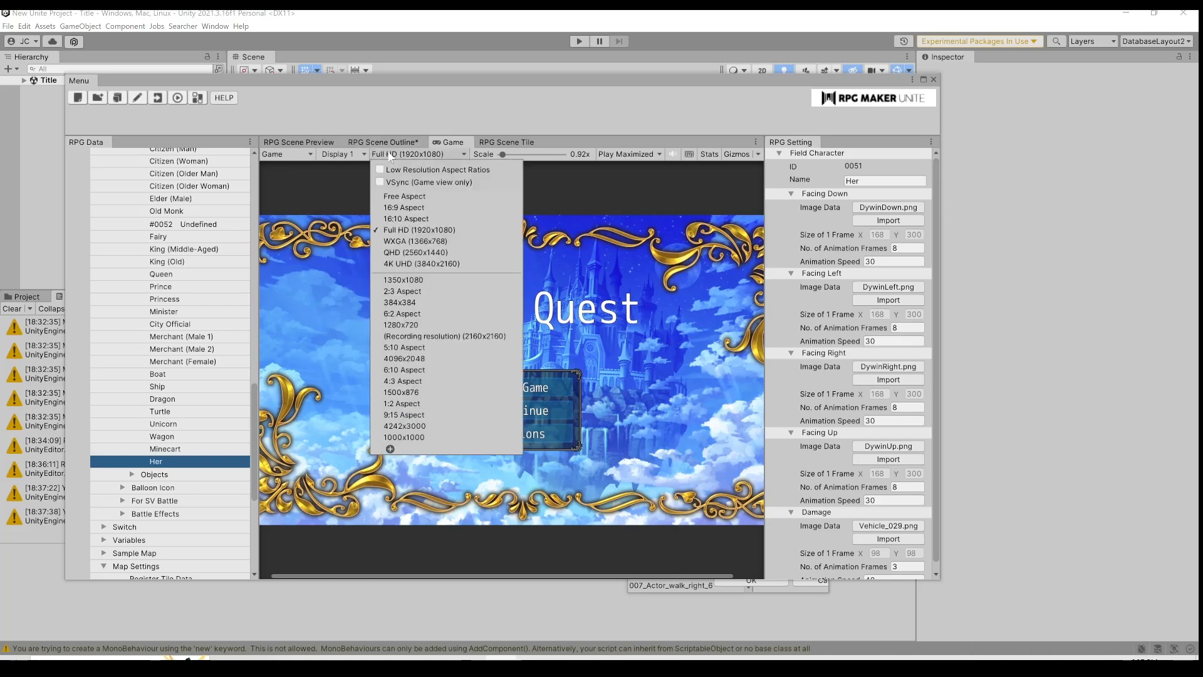
{"action": "mouse_move", "coordinate": [421, 264]}
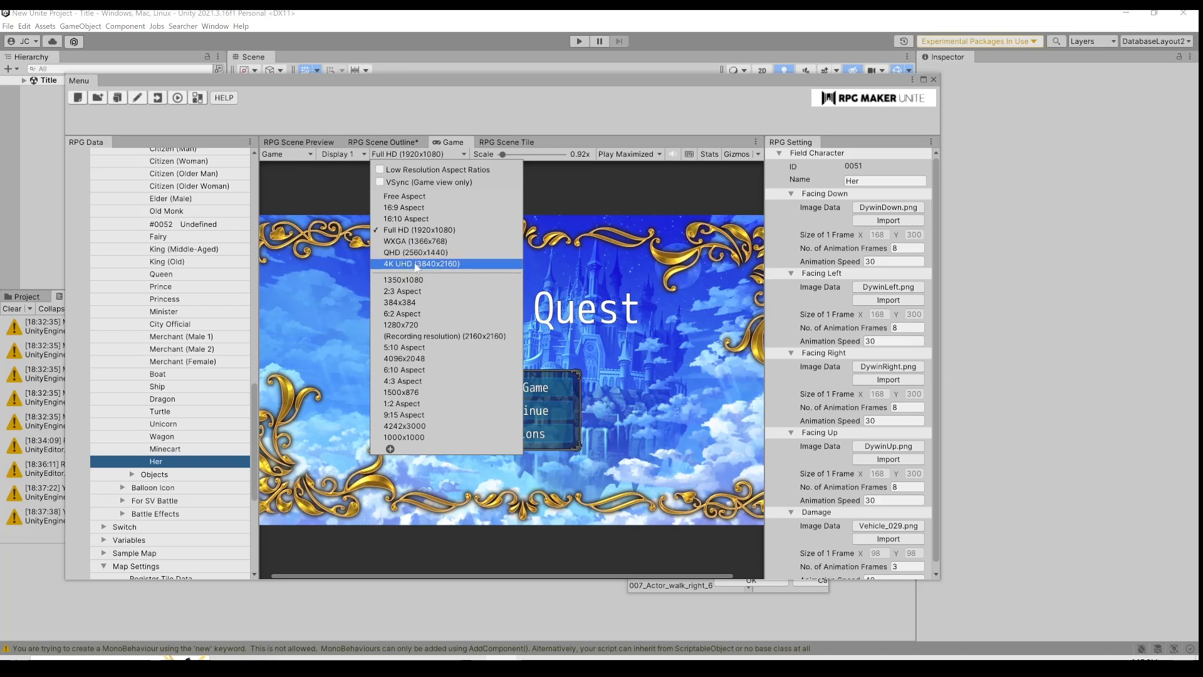
{"action": "left_click", "coordinate": [402, 251]}
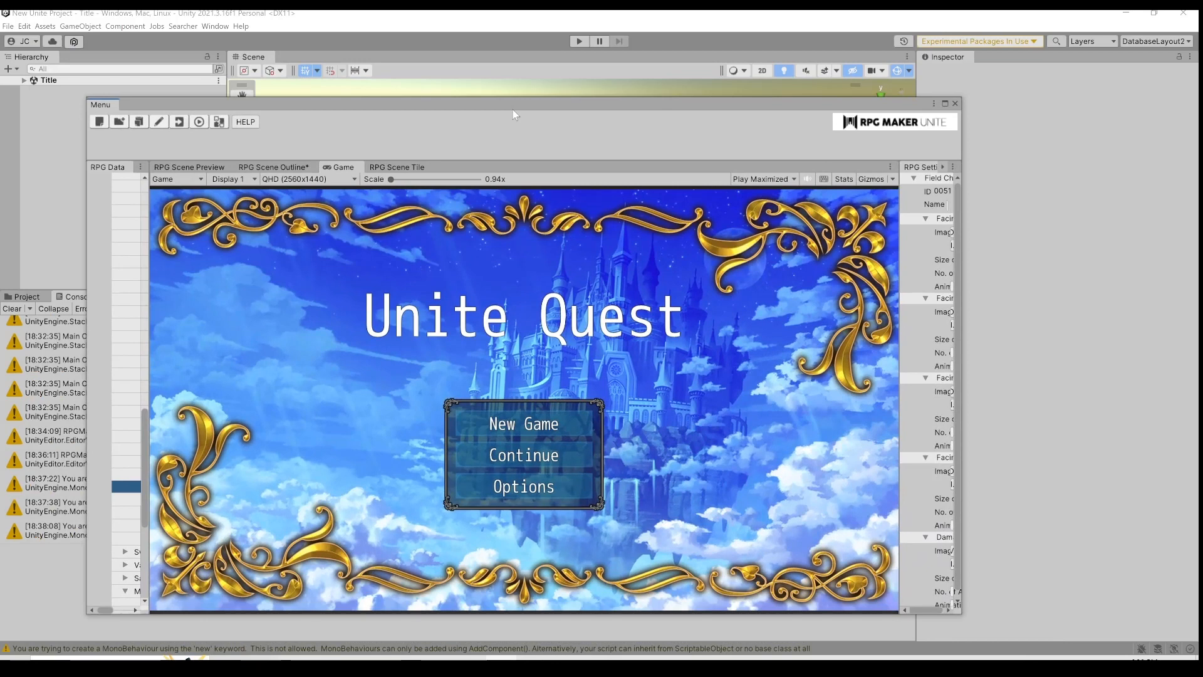
{"action": "mouse_move", "coordinate": [749, 115]}
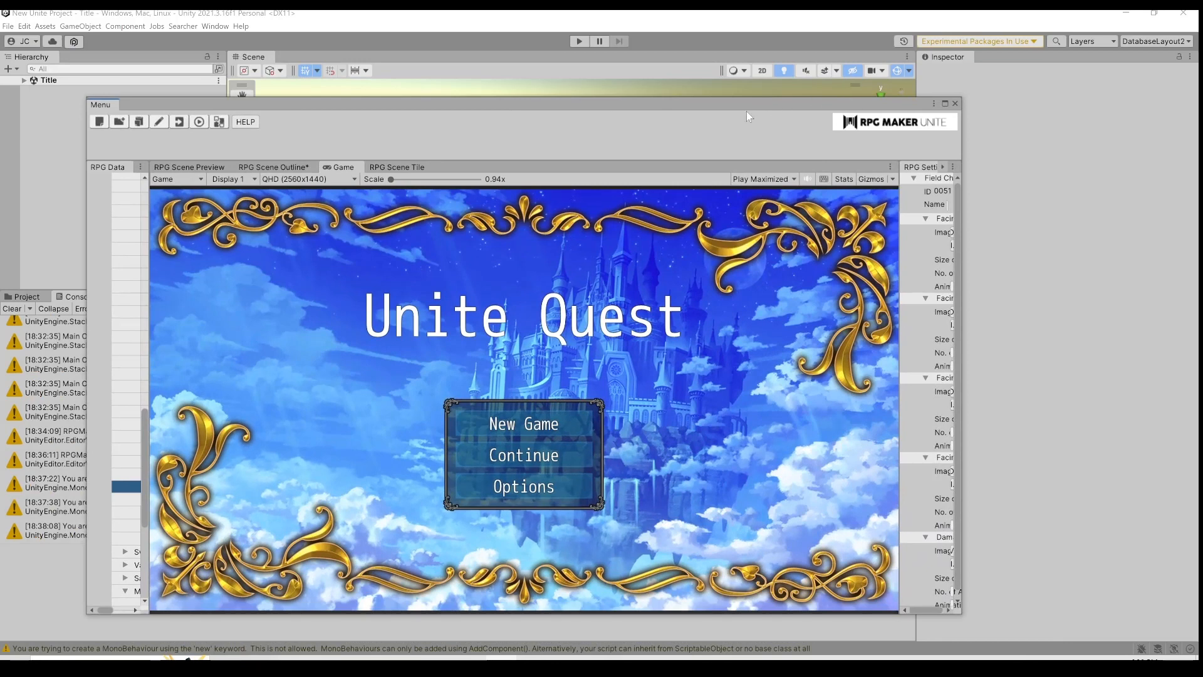
{"action": "mouse_move", "coordinate": [681, 105]}
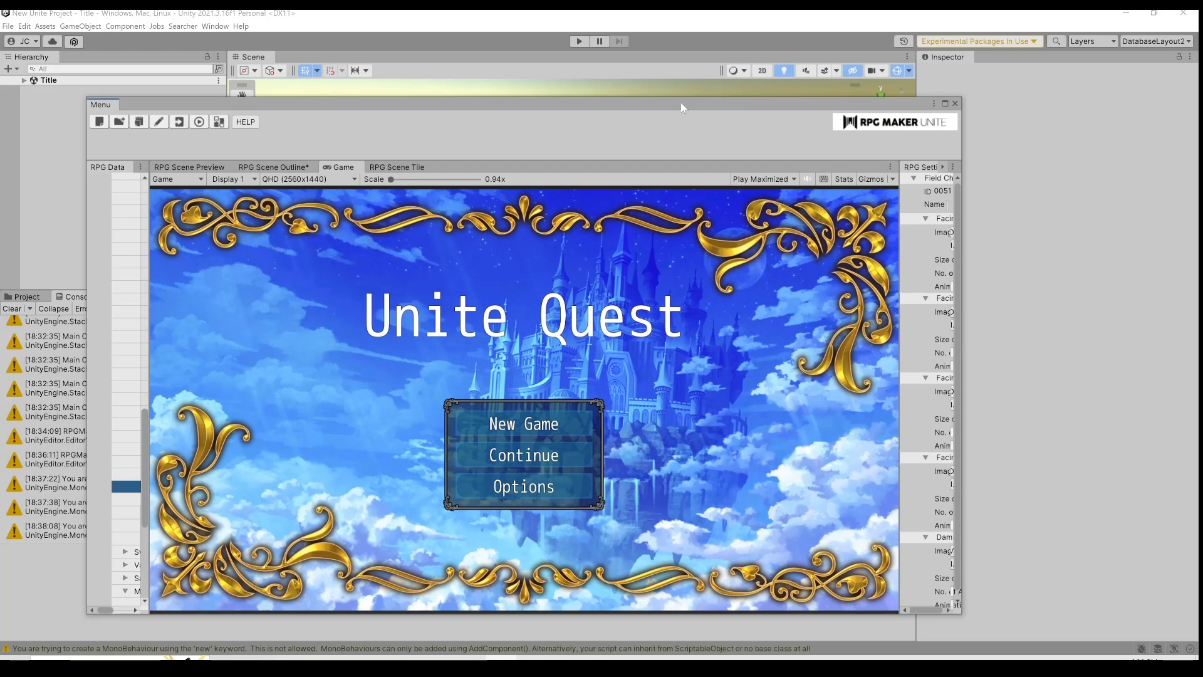
{"action": "mouse_move", "coordinate": [682, 108]}
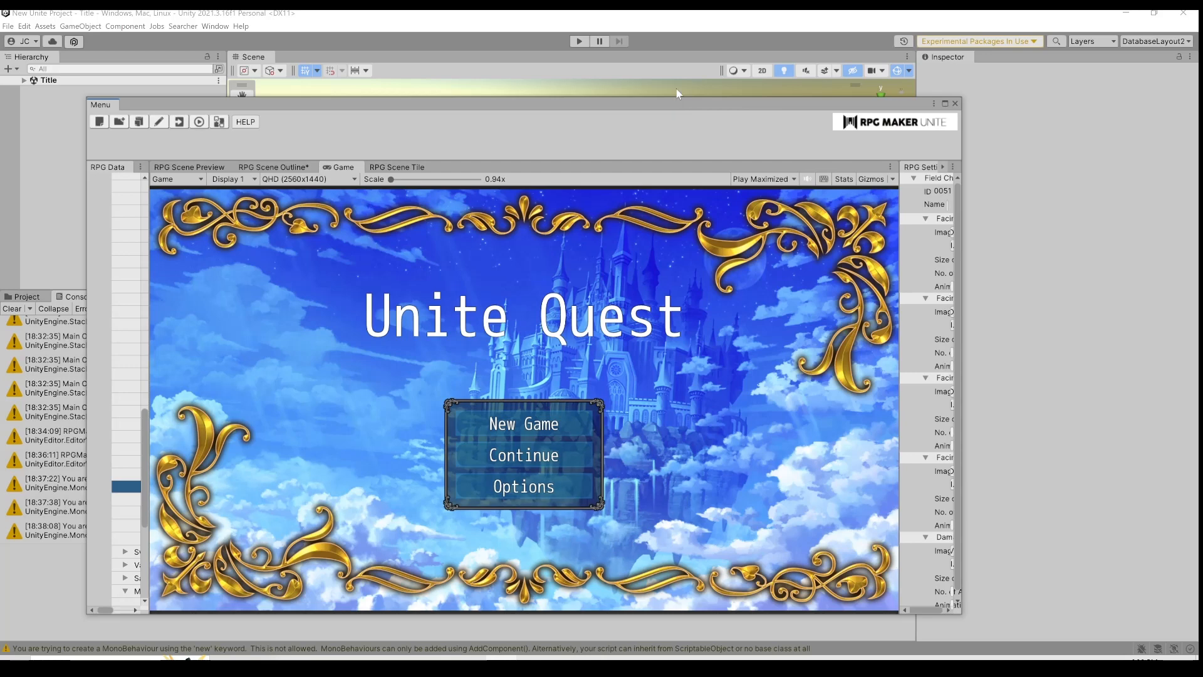
{"action": "mouse_move", "coordinate": [662, 110]}
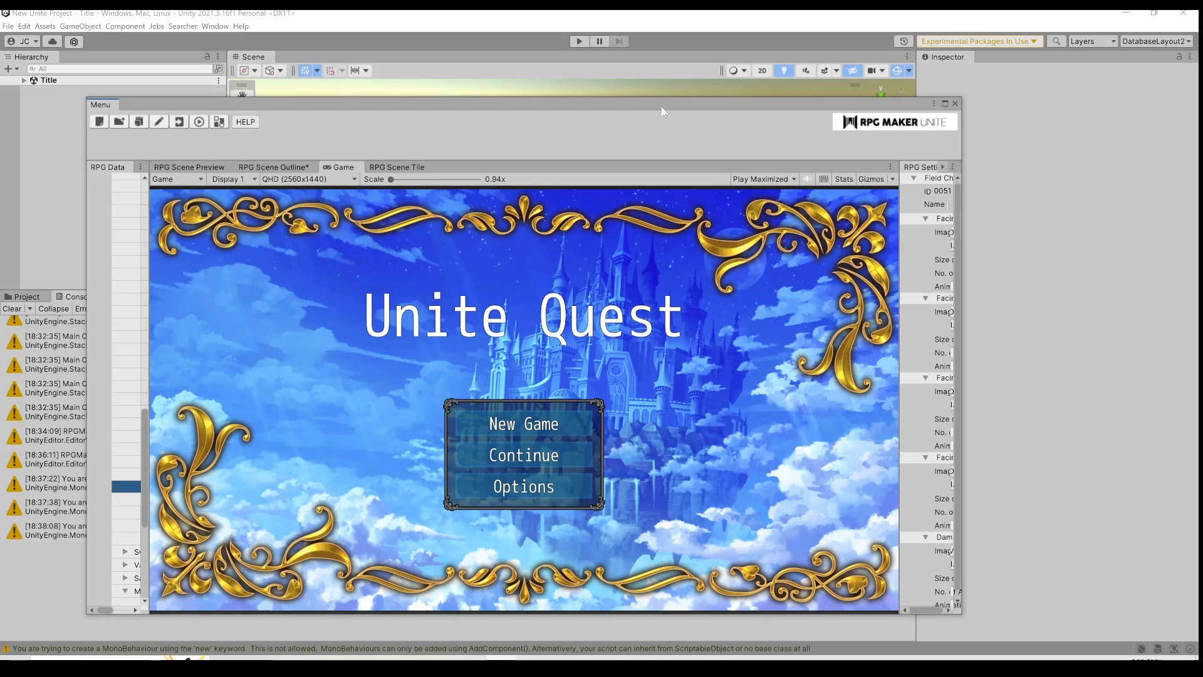
{"action": "mouse_move", "coordinate": [652, 105]}
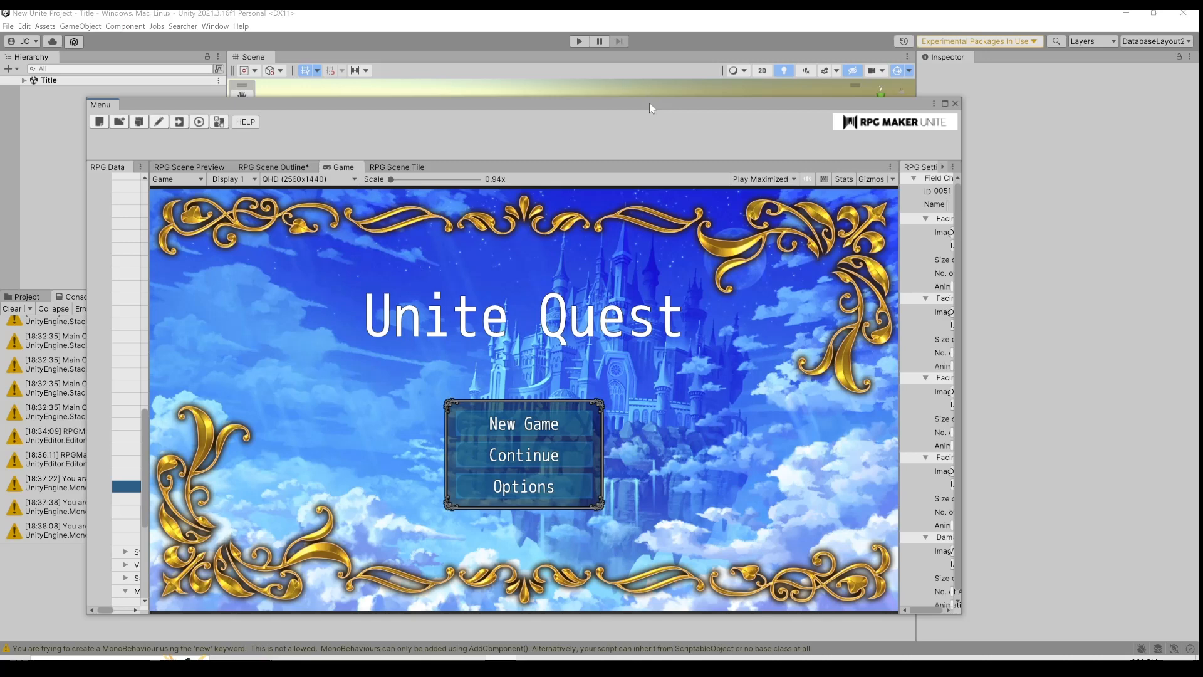
{"action": "mouse_move", "coordinate": [653, 292]}
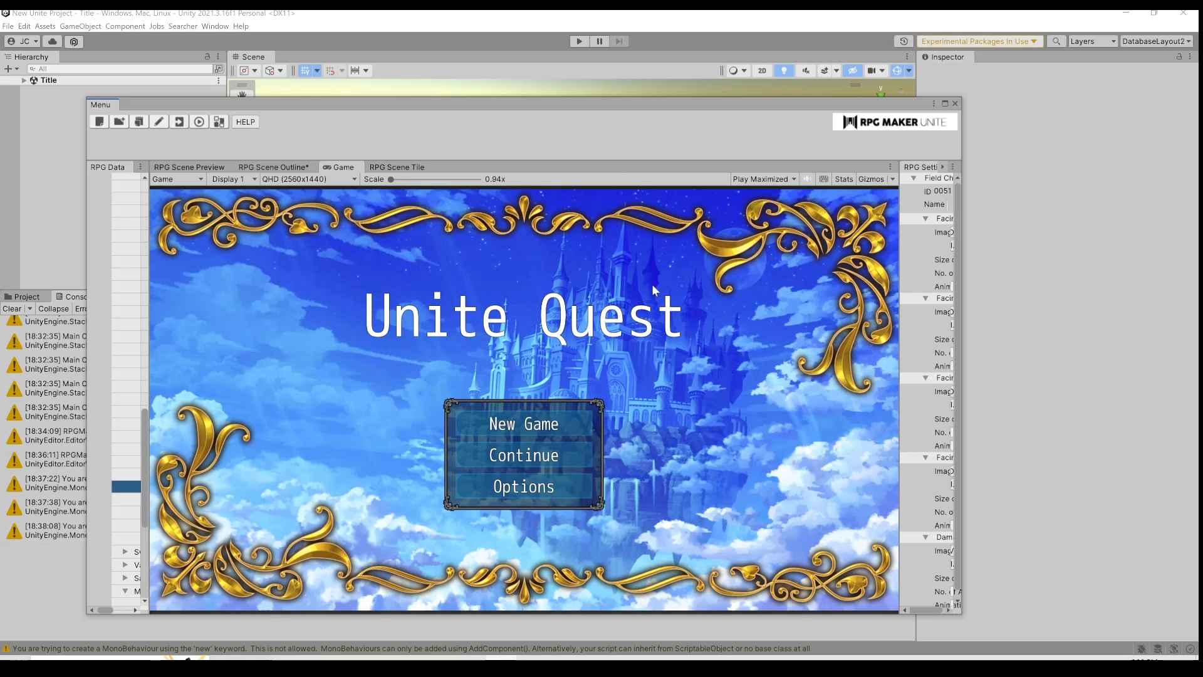
{"action": "mouse_move", "coordinate": [542, 97]}
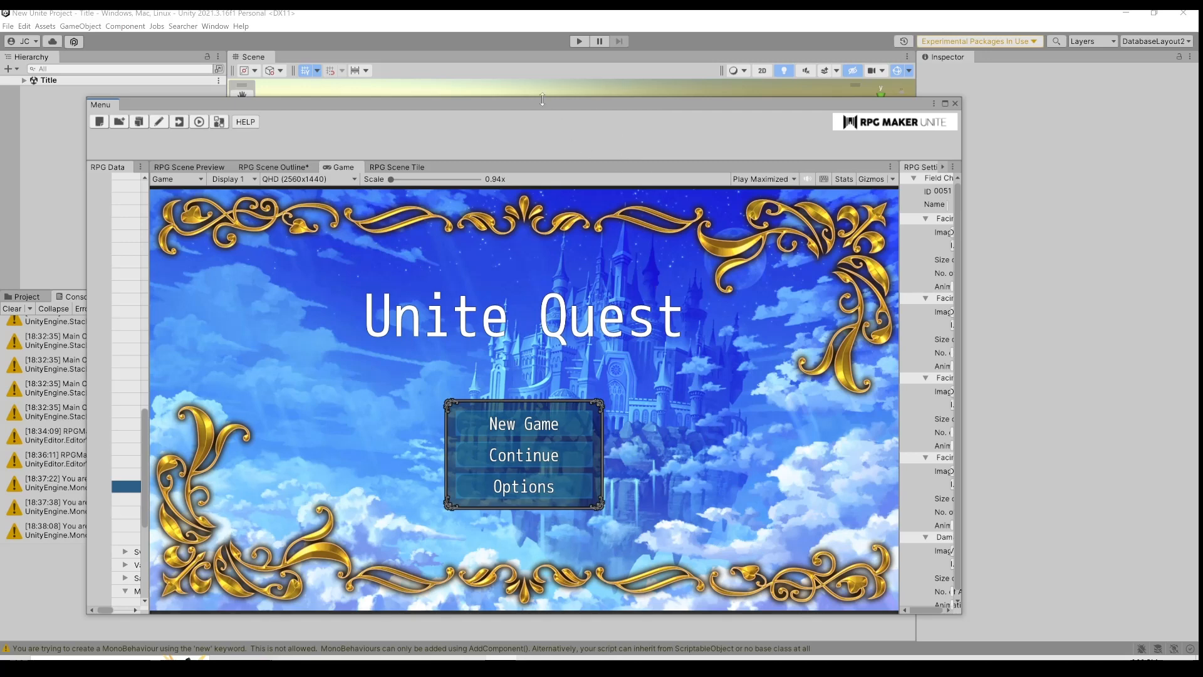
{"action": "mouse_move", "coordinate": [540, 108]}
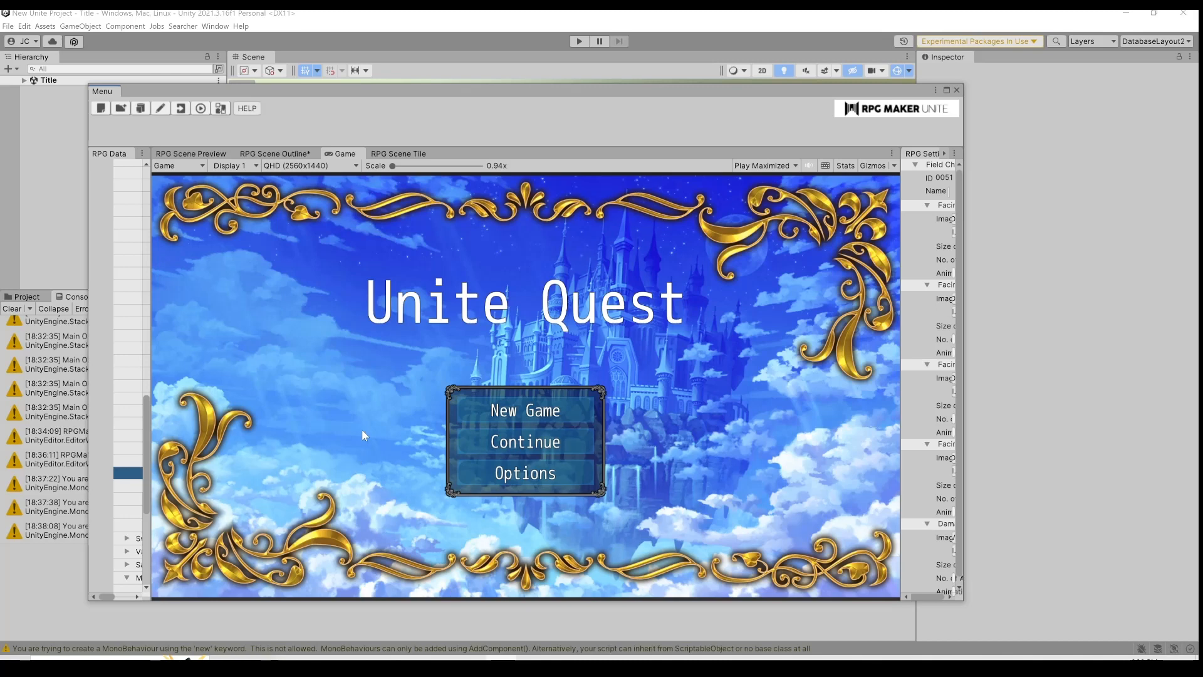
{"action": "mouse_move", "coordinate": [393, 307]}
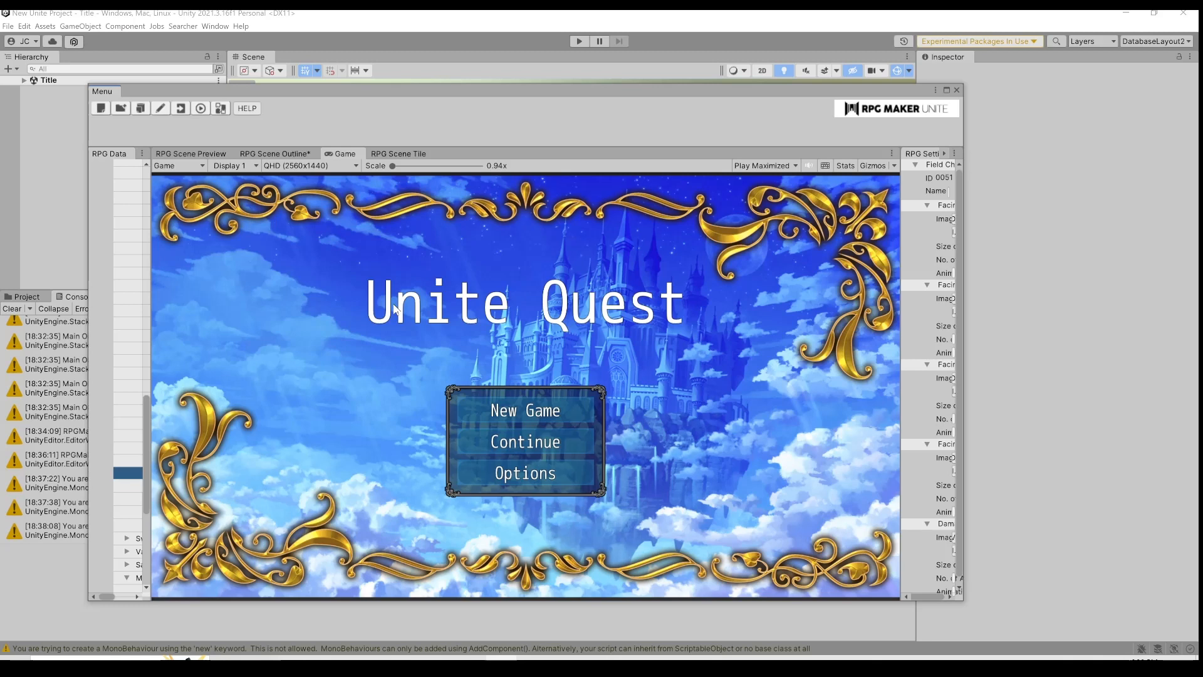
{"action": "mouse_move", "coordinate": [392, 311]}
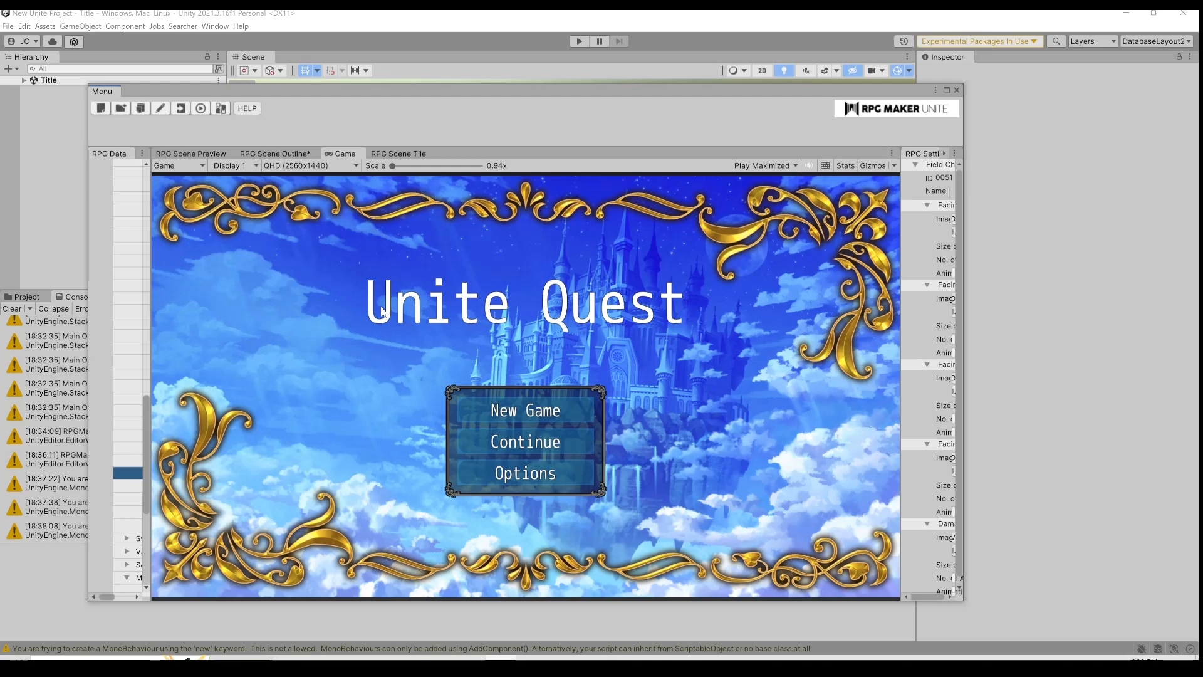
{"action": "mouse_move", "coordinate": [351, 269]}
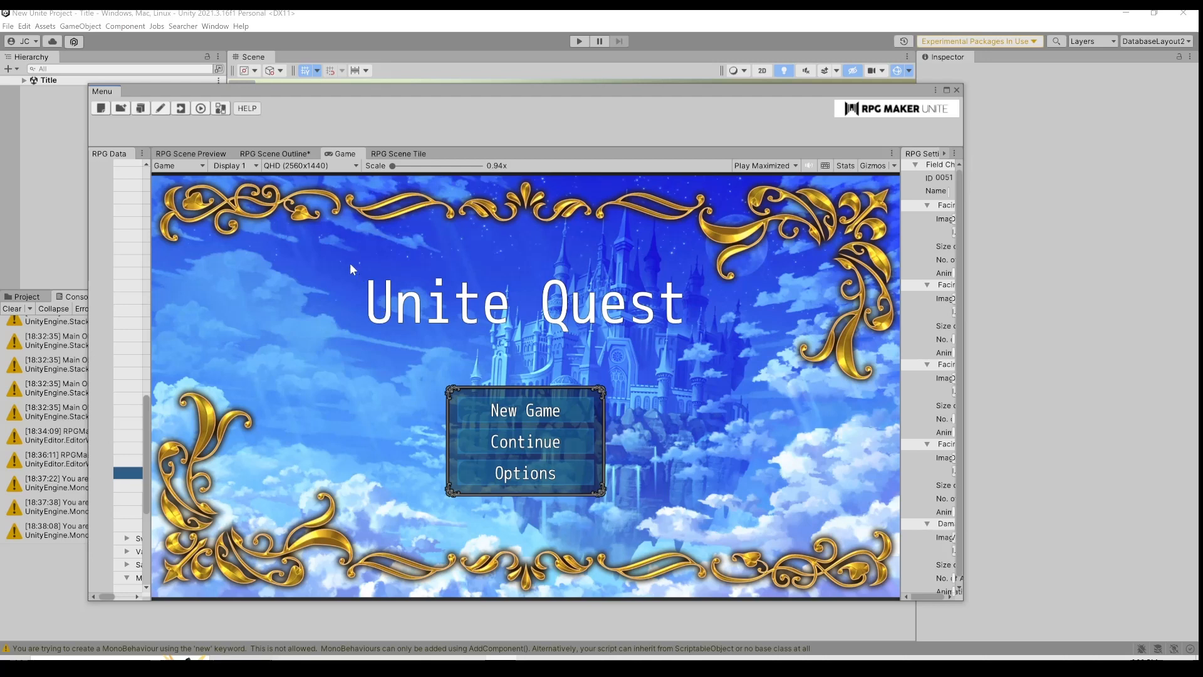